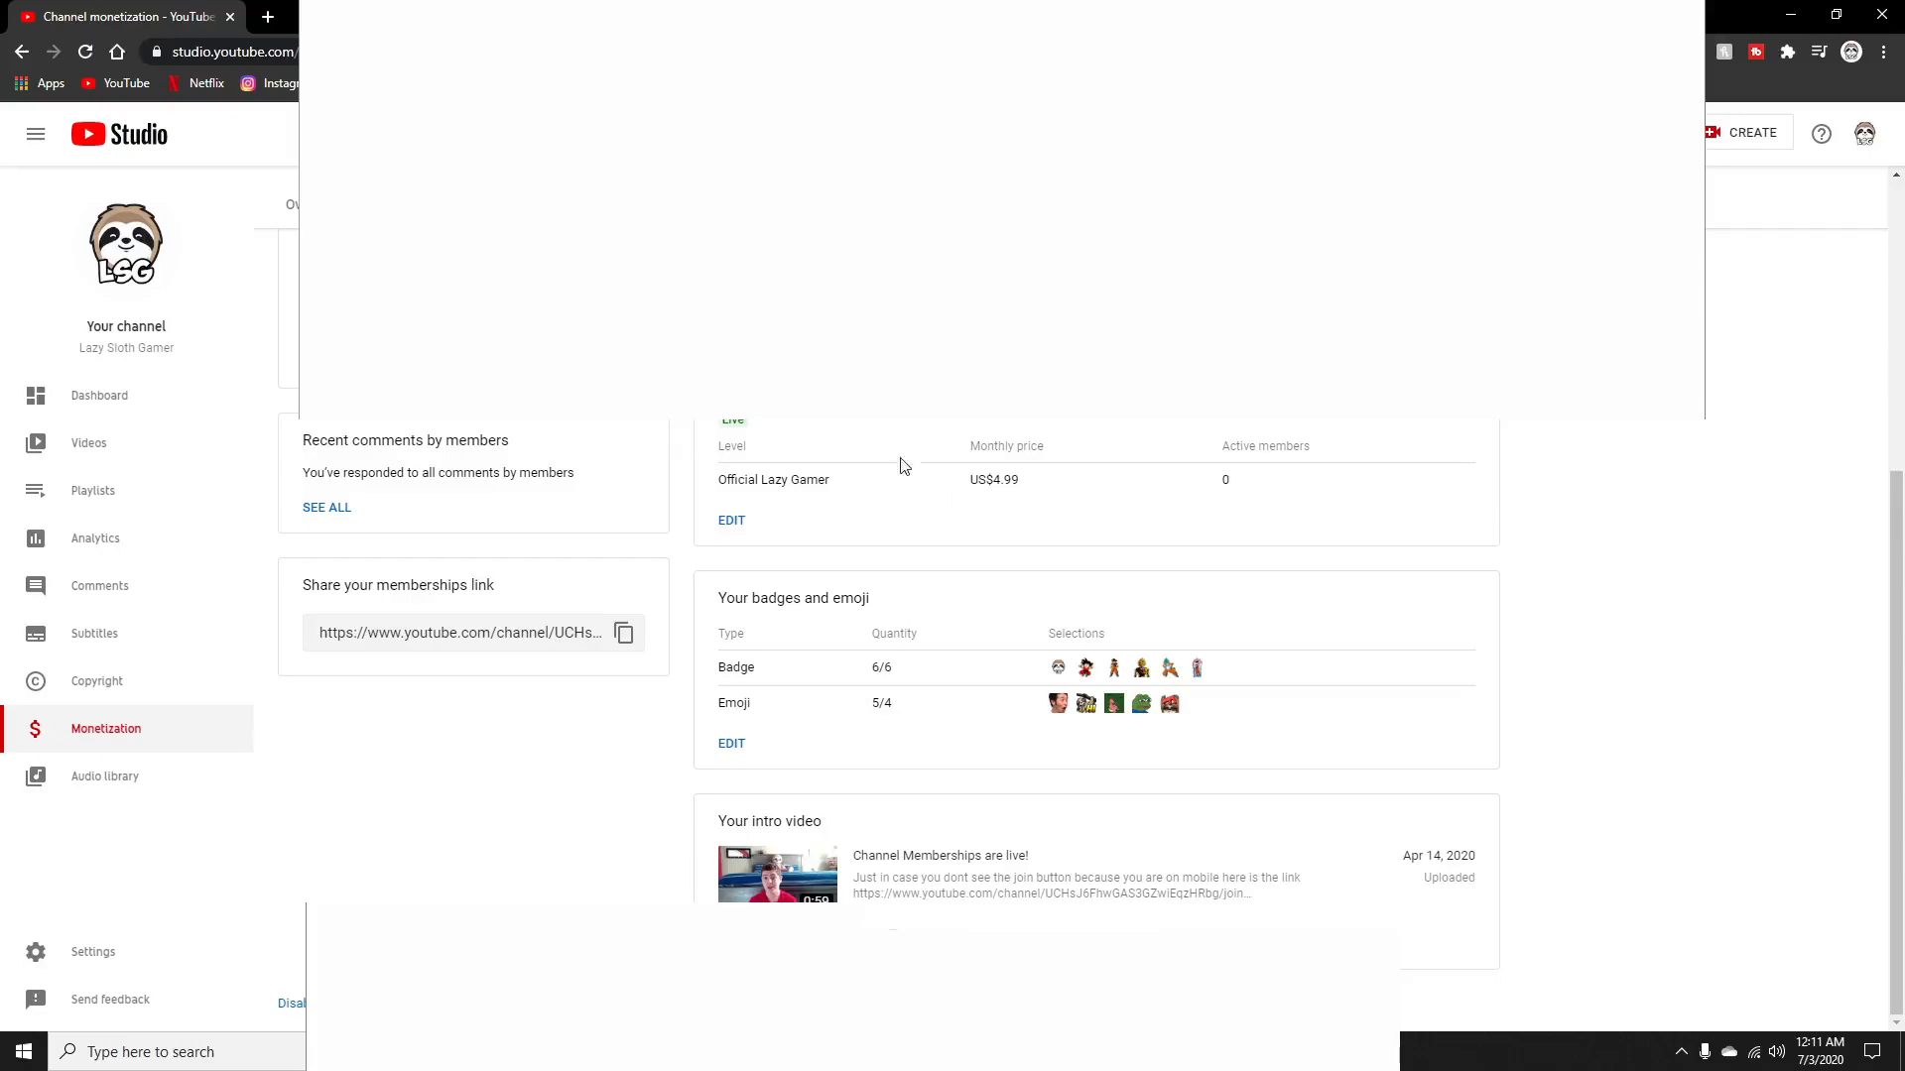
mouse_move(767, 477)
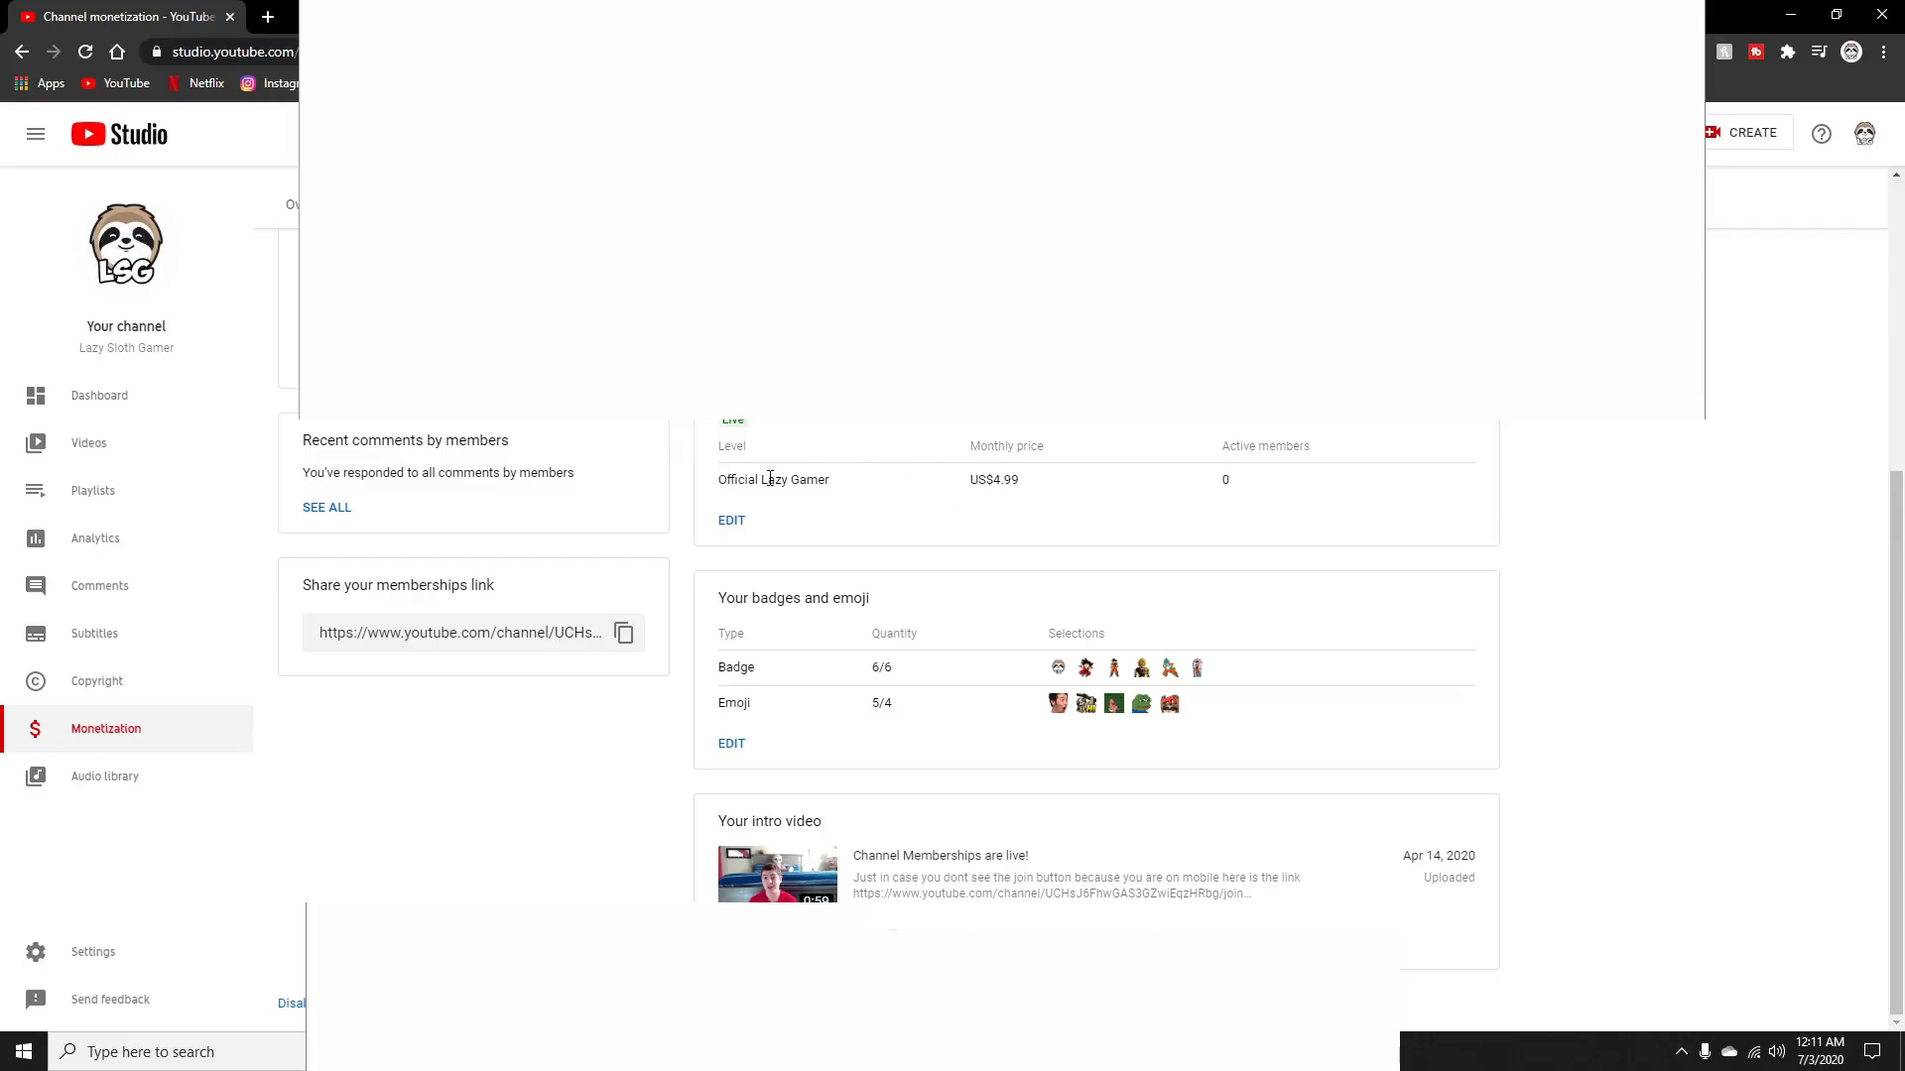
mouse_move(607, 444)
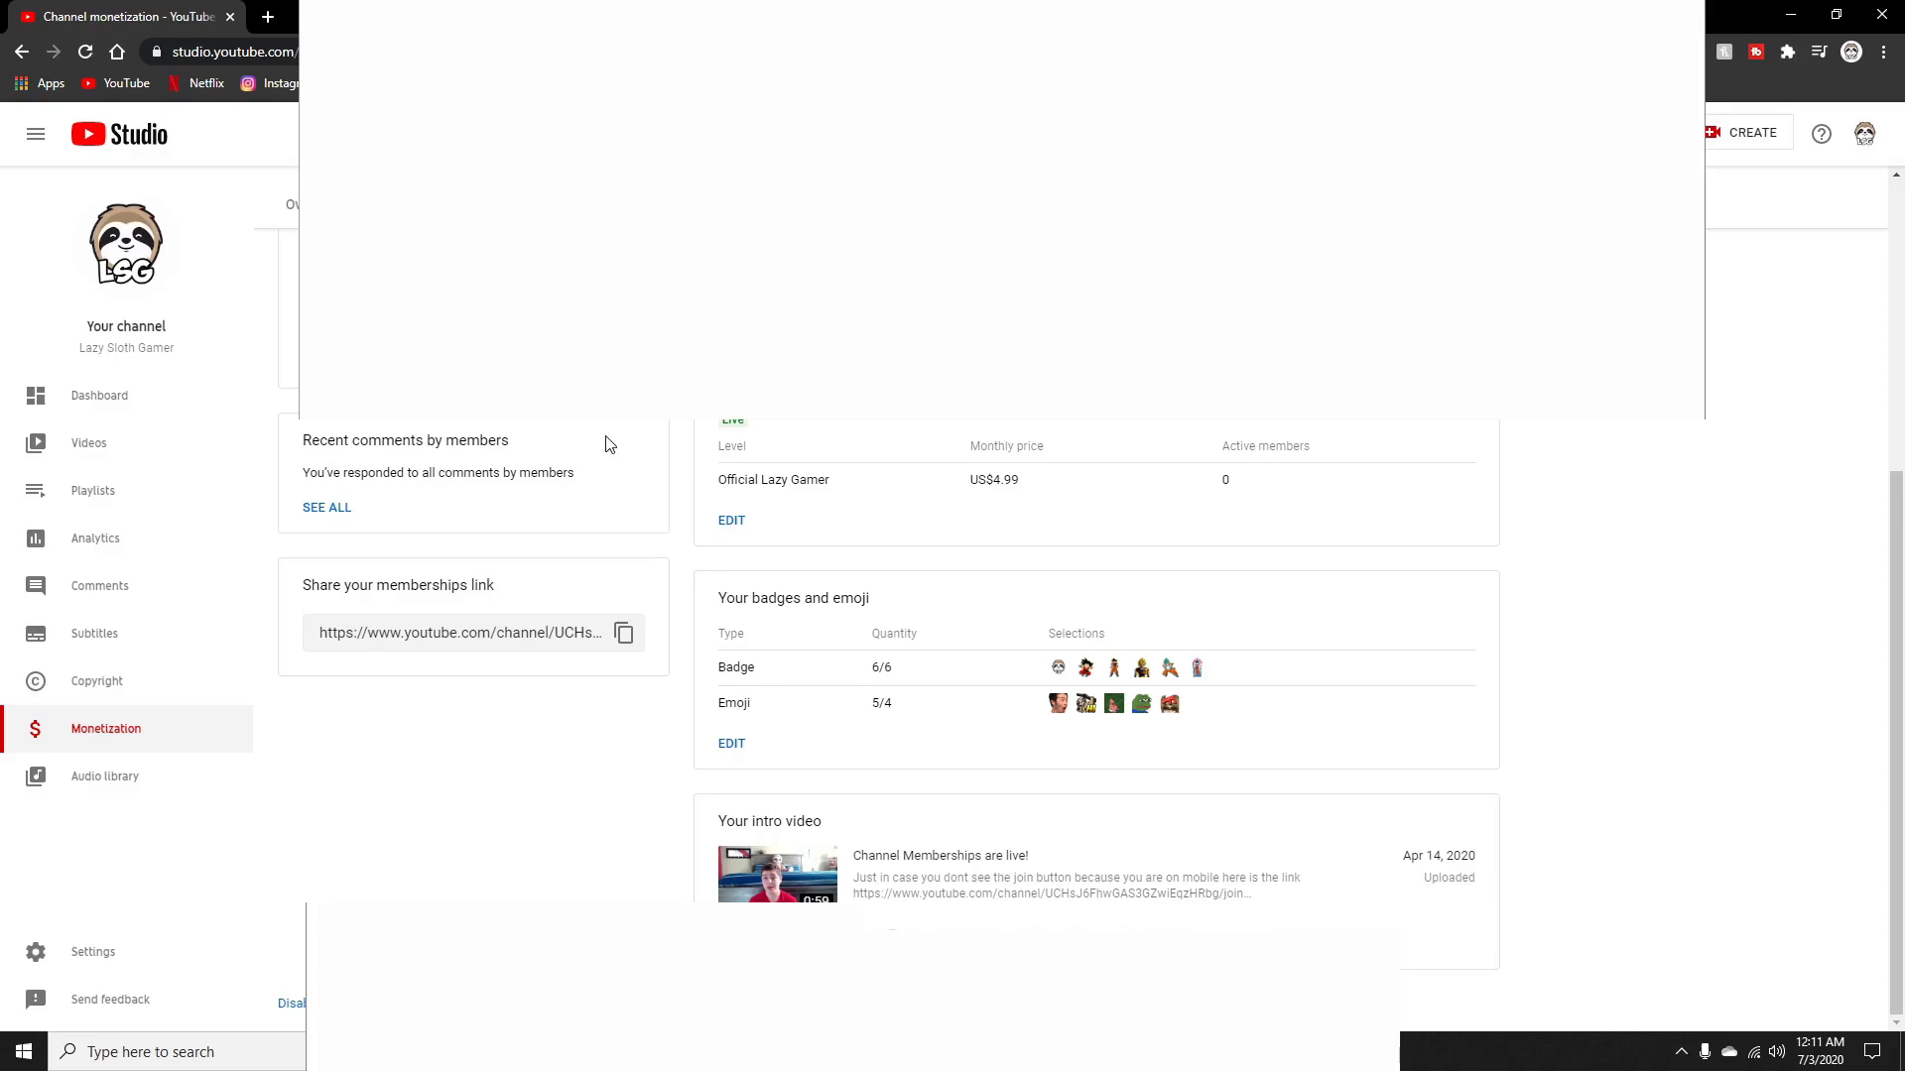
mouse_move(967, 498)
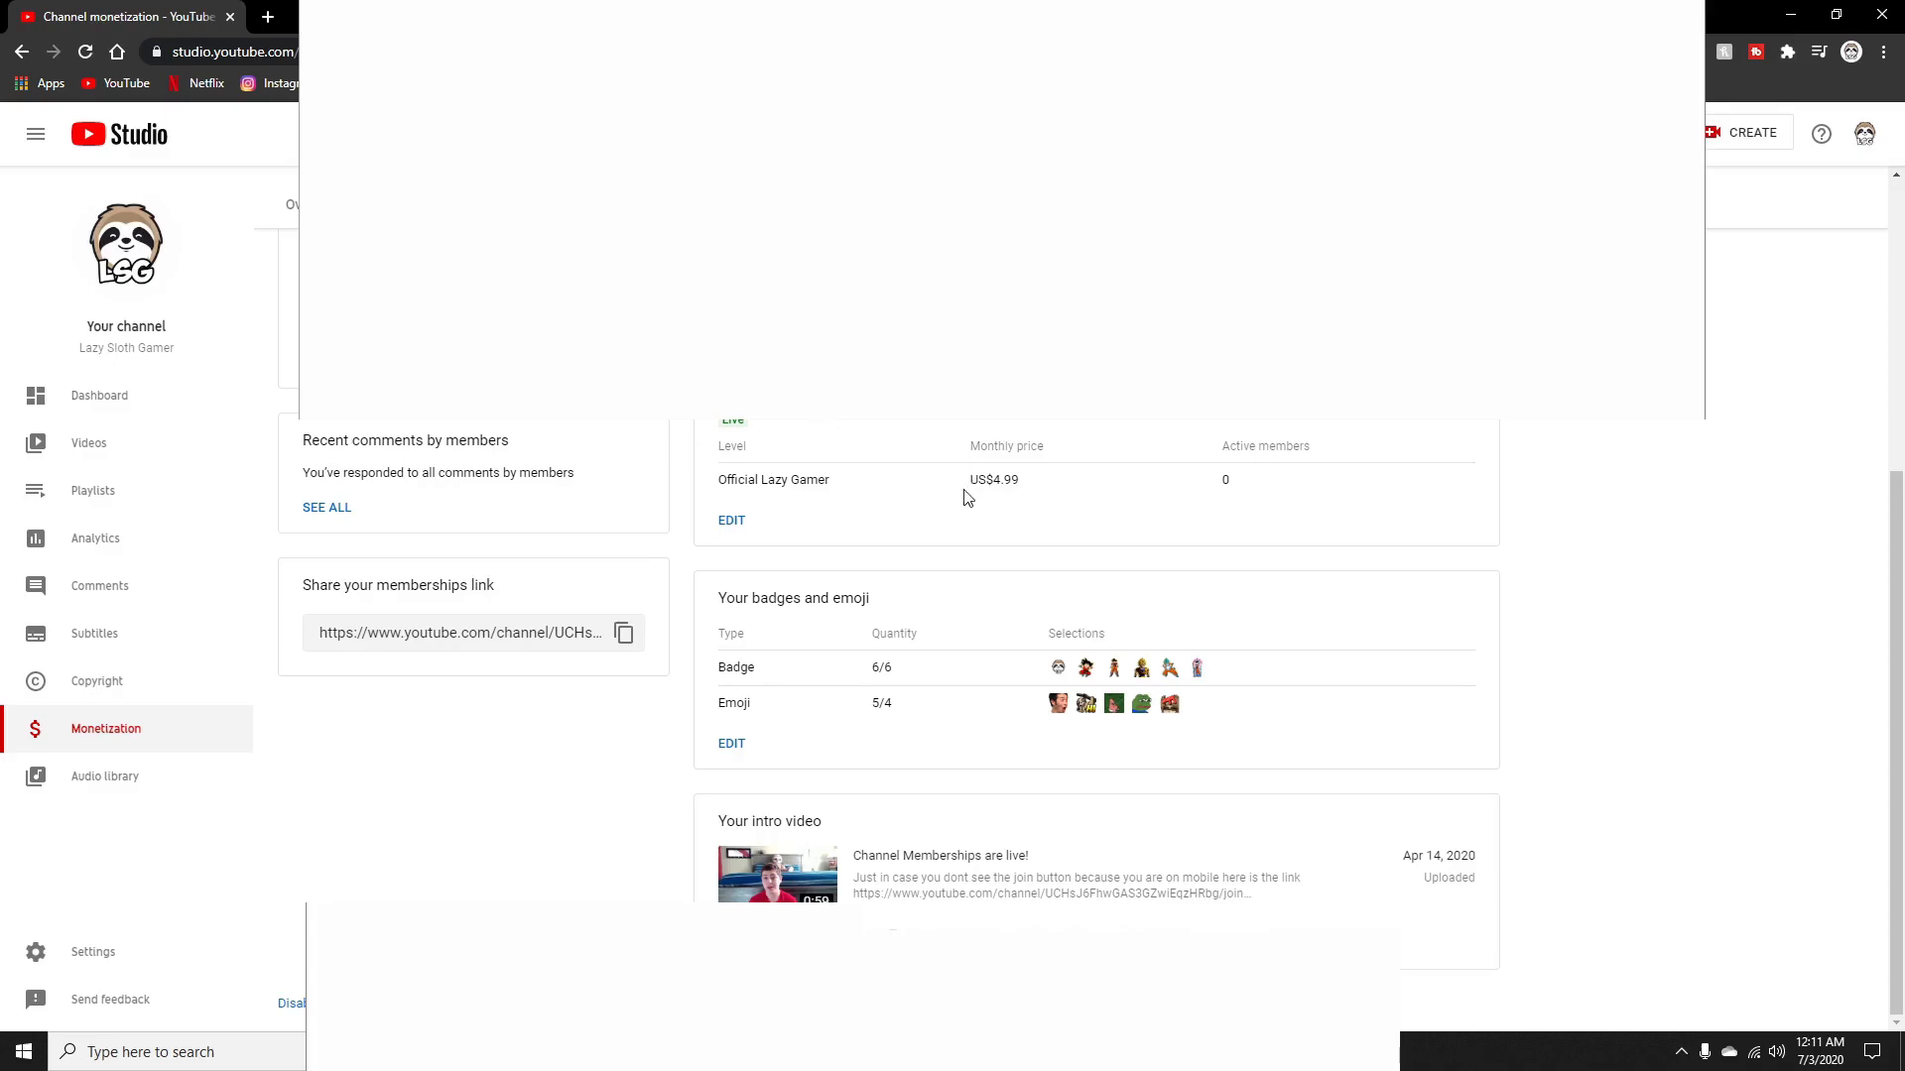
mouse_move(1035, 494)
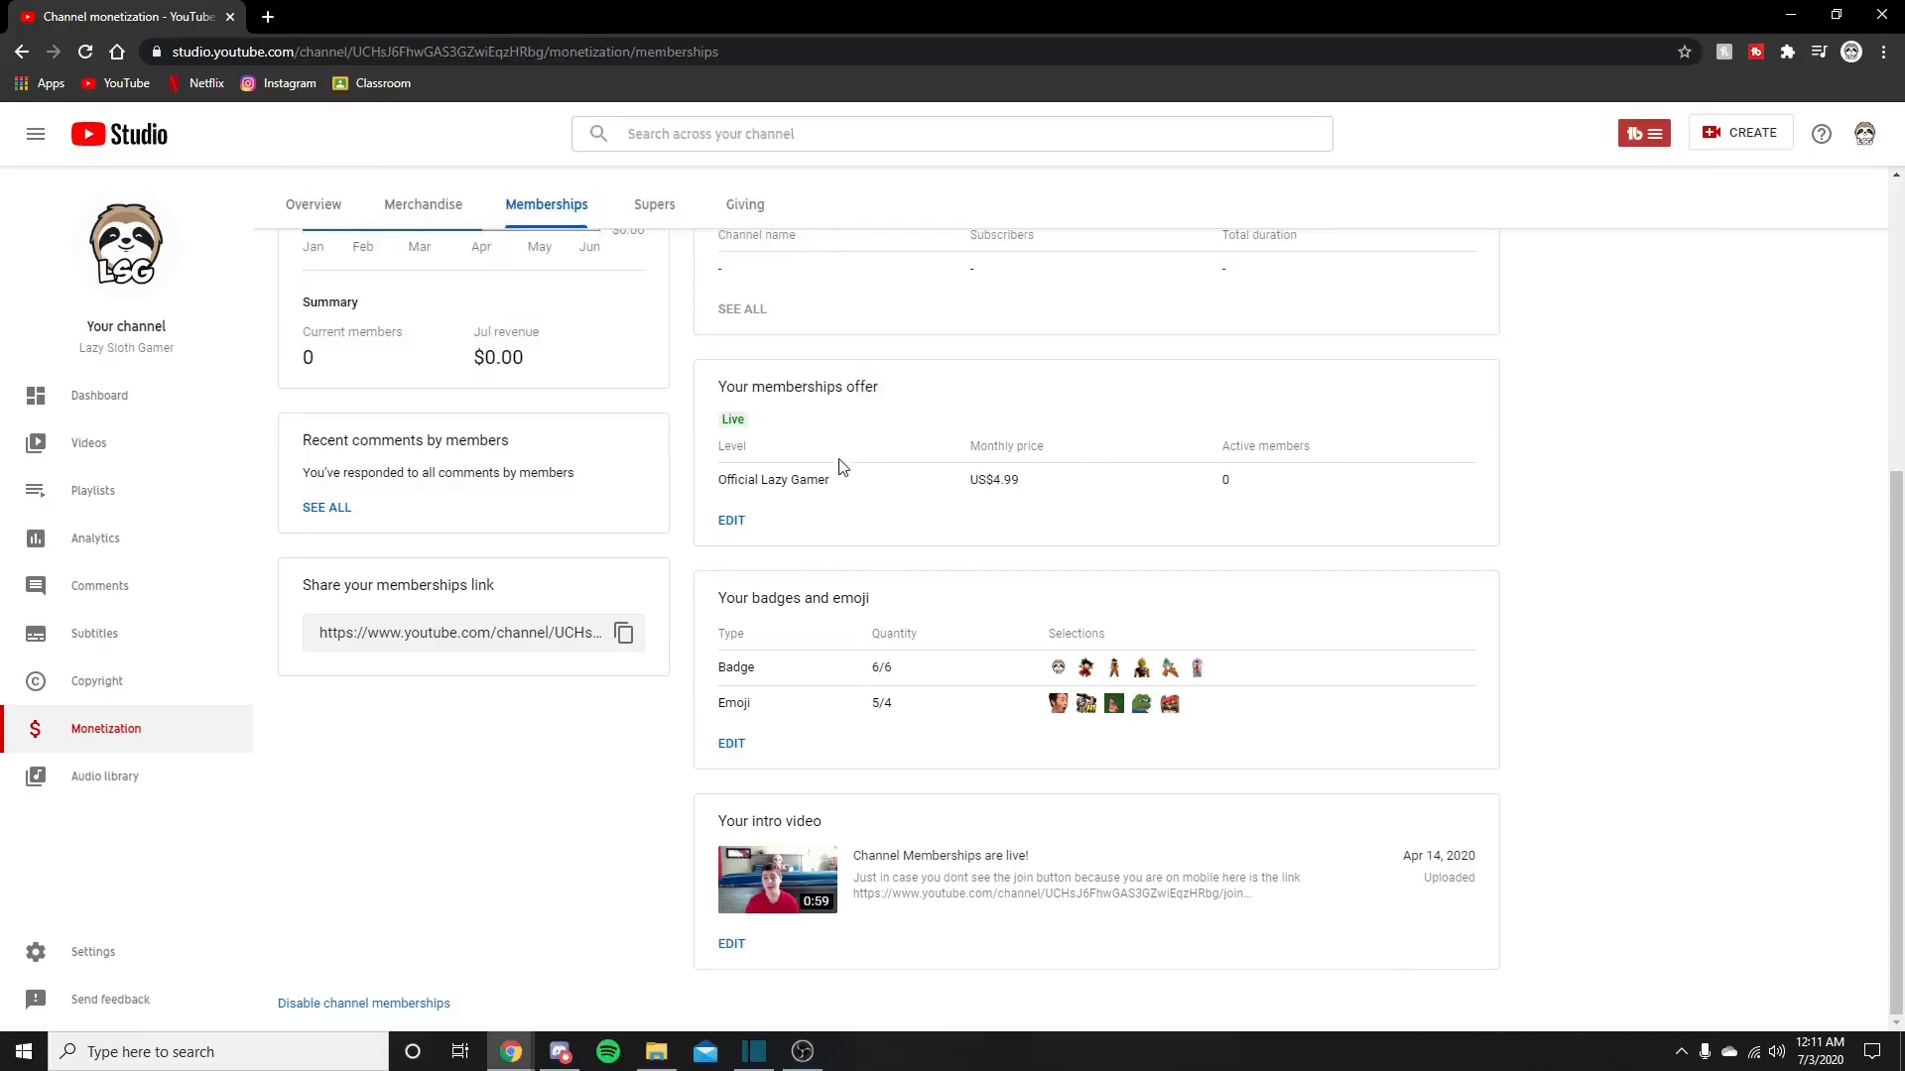
mouse_move(725, 482)
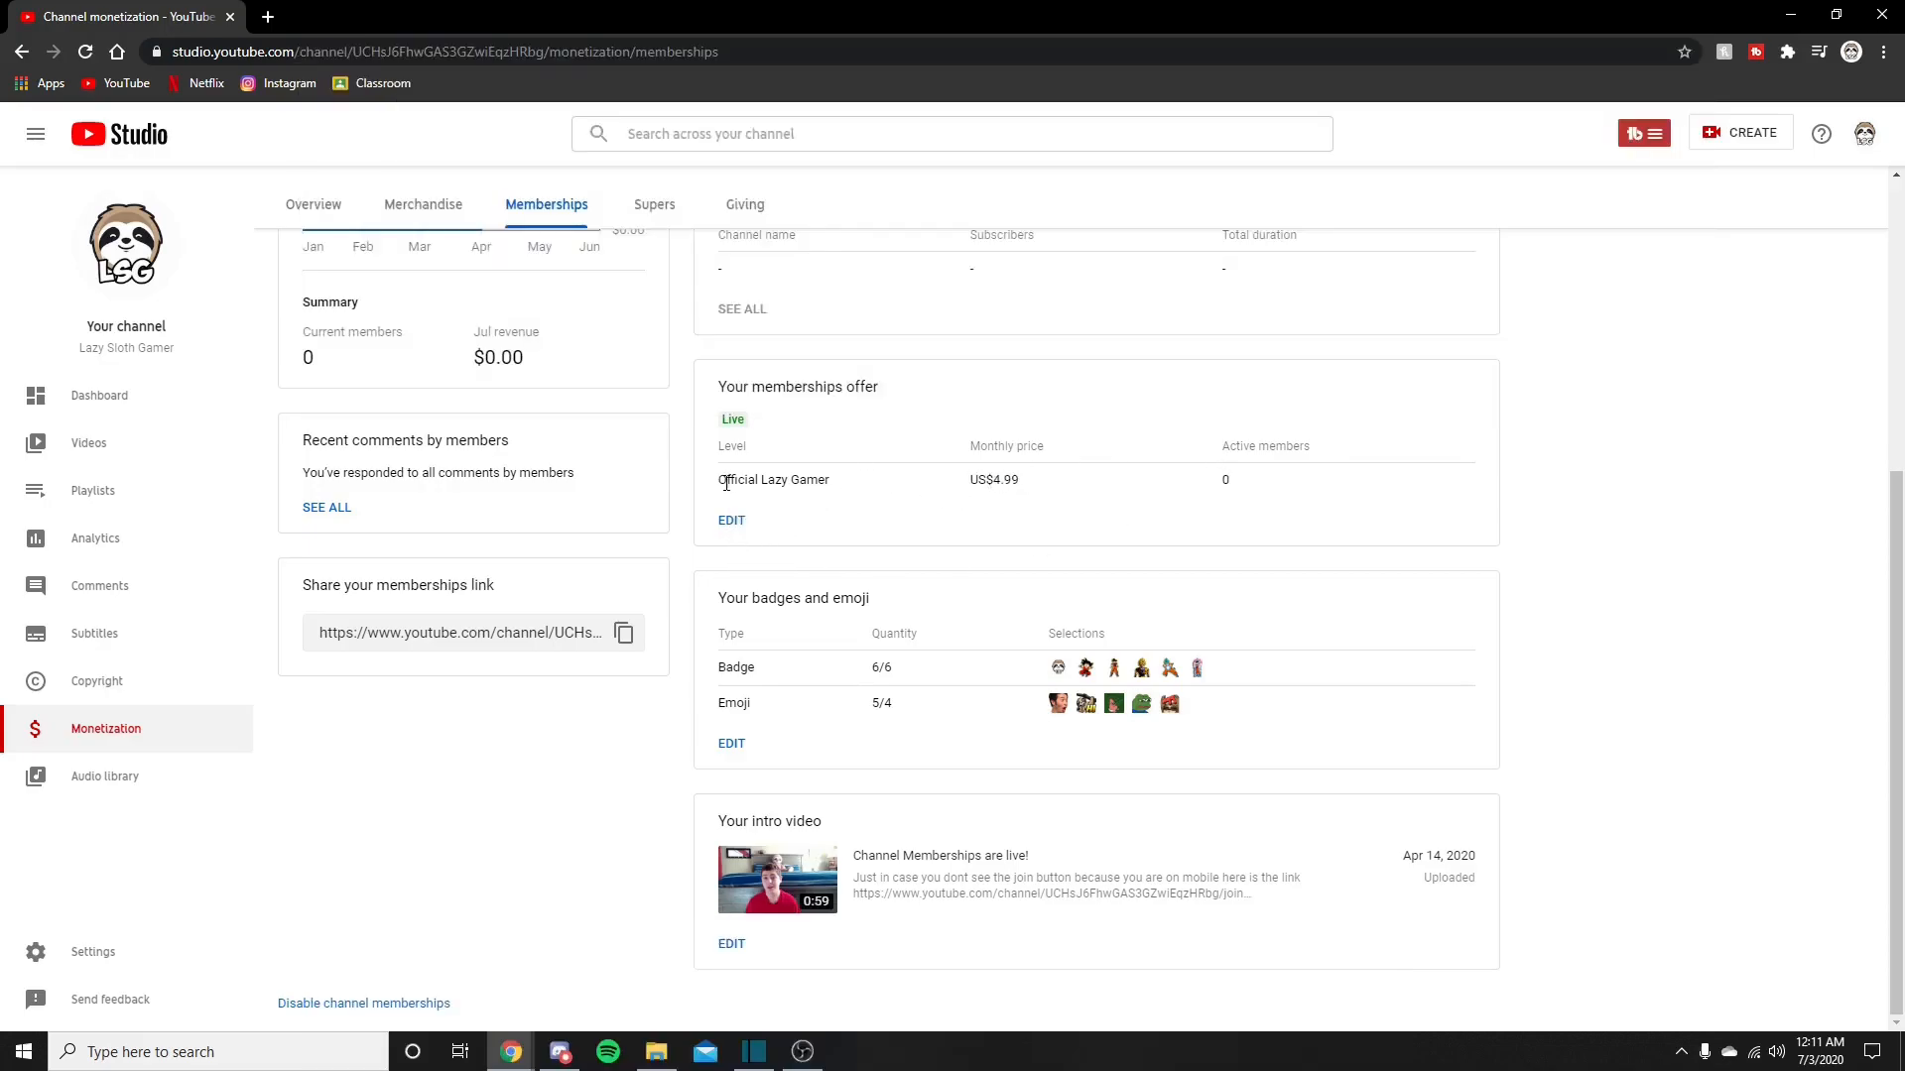
Open the Official Lazy Gamer US$4.99 membership level and scroll through its perks
left_click(731, 520)
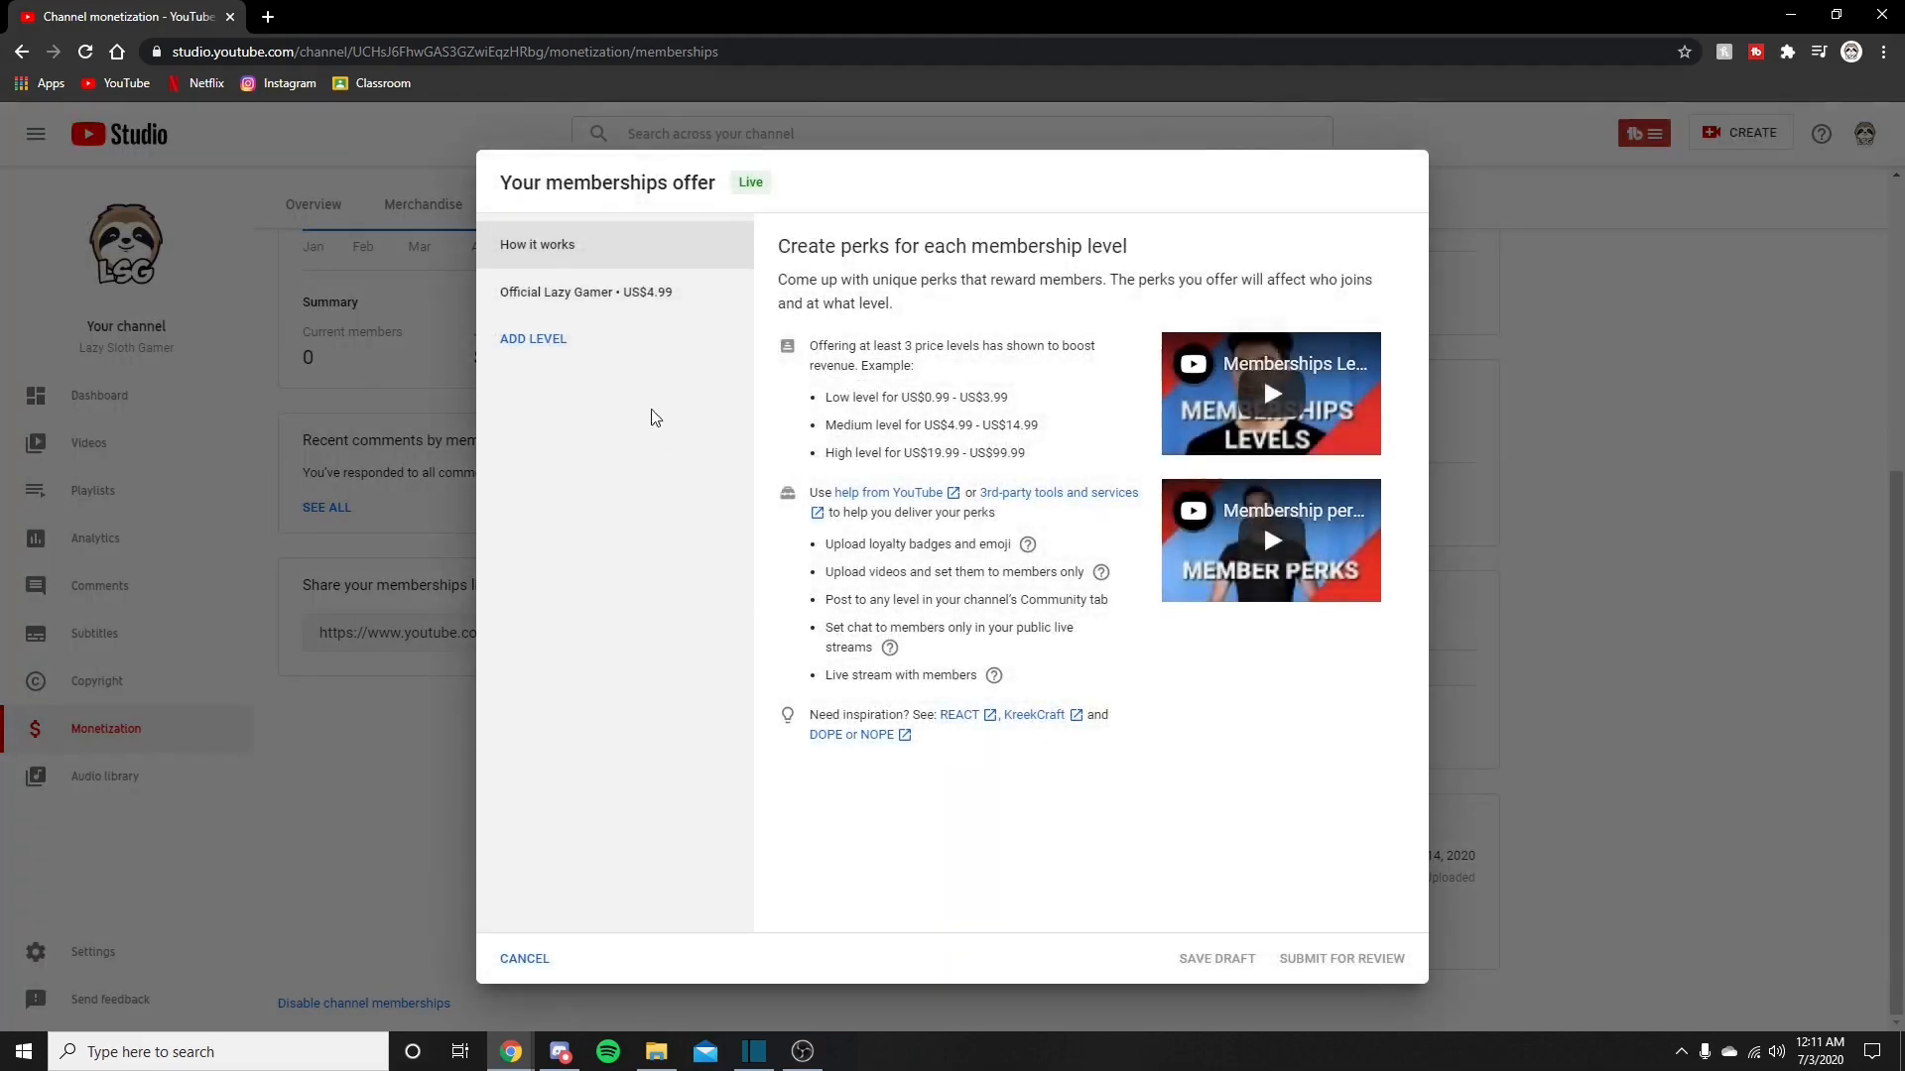
left_click(585, 292)
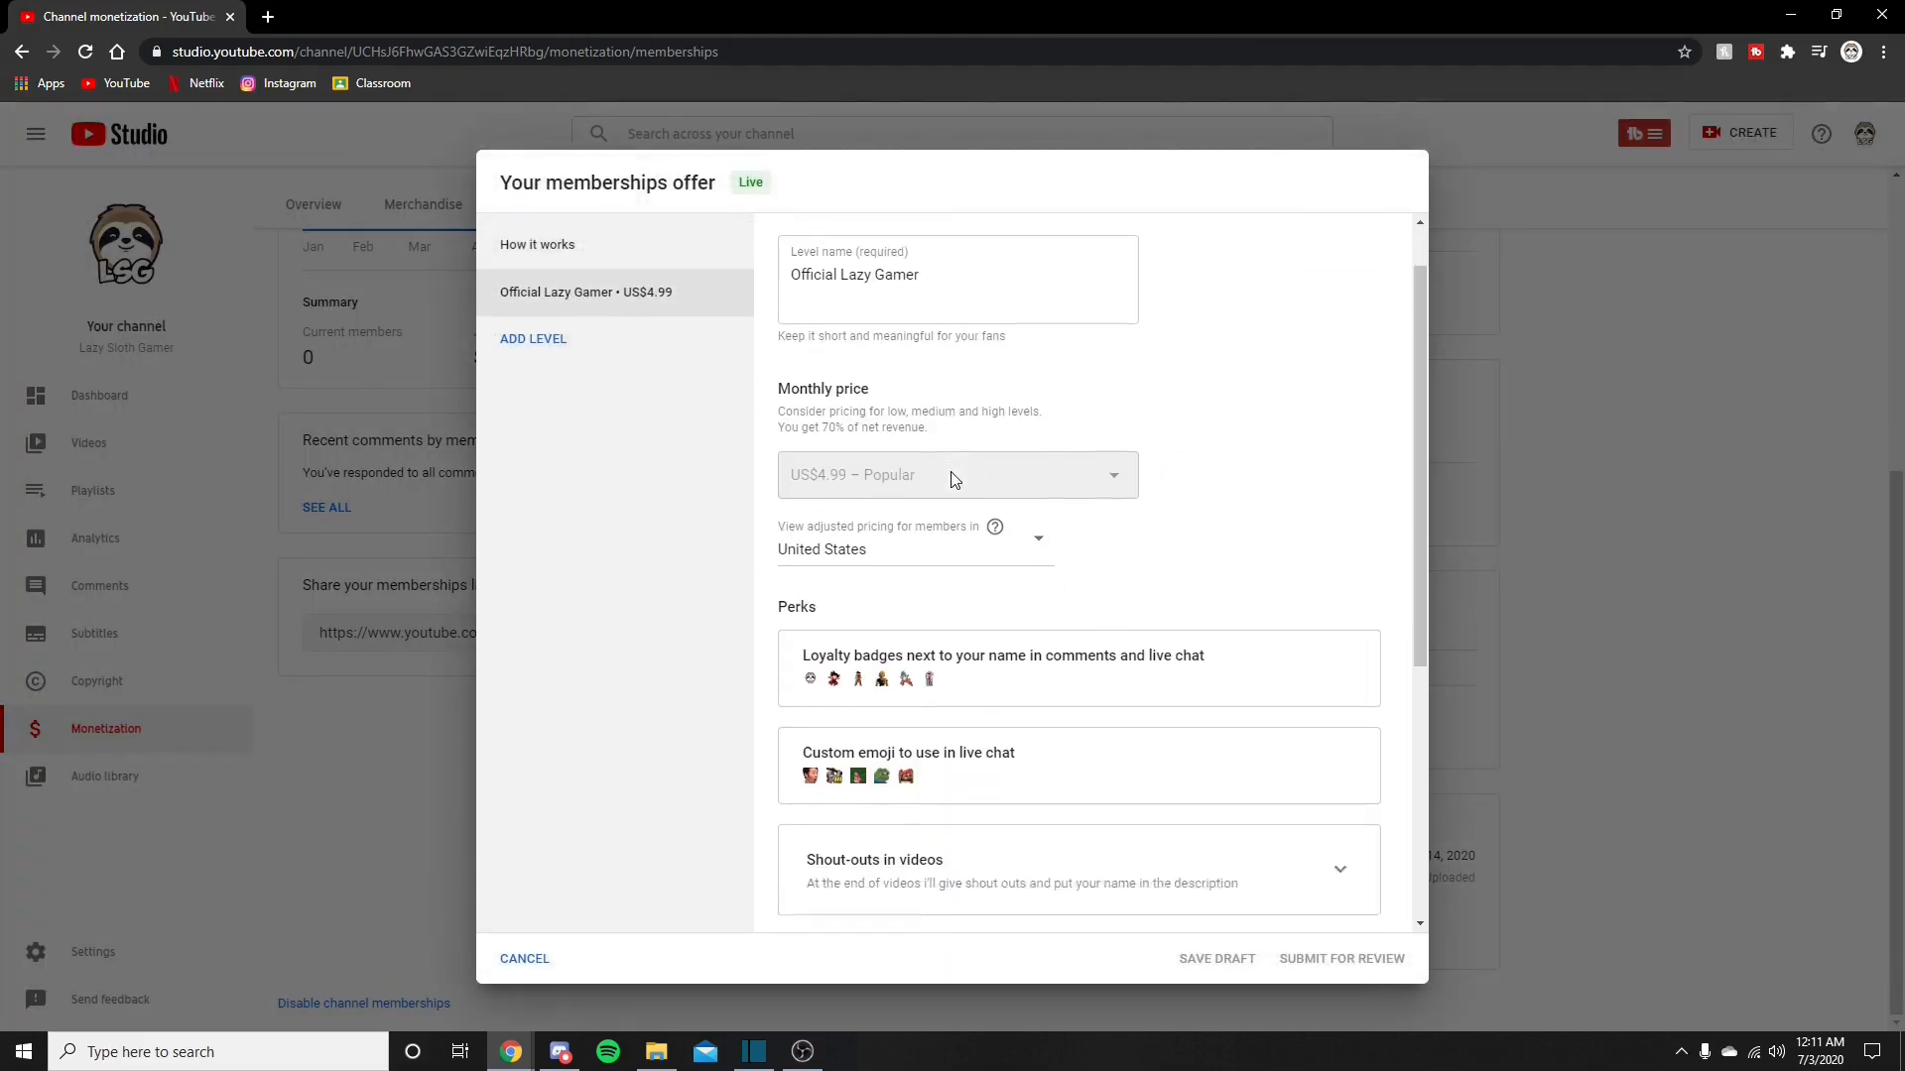
scroll("down", 3)
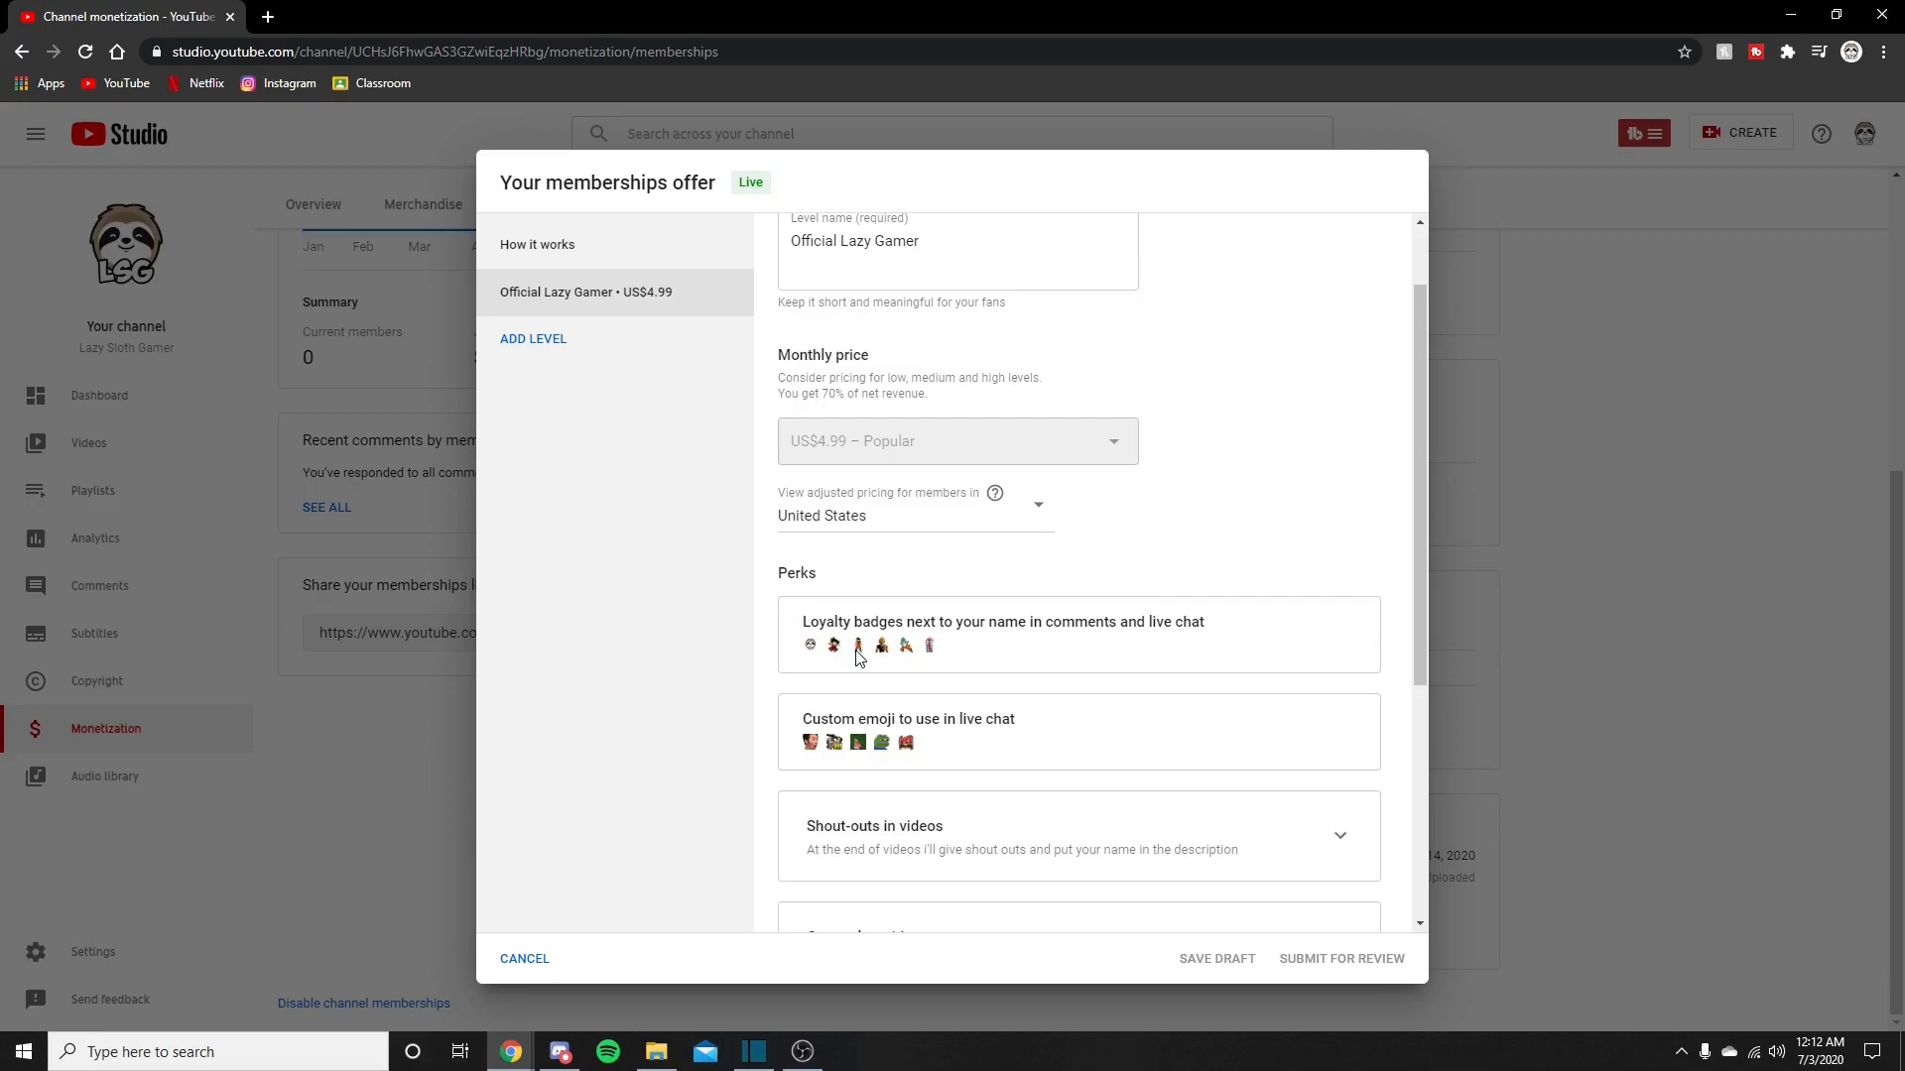
mouse_move(884, 652)
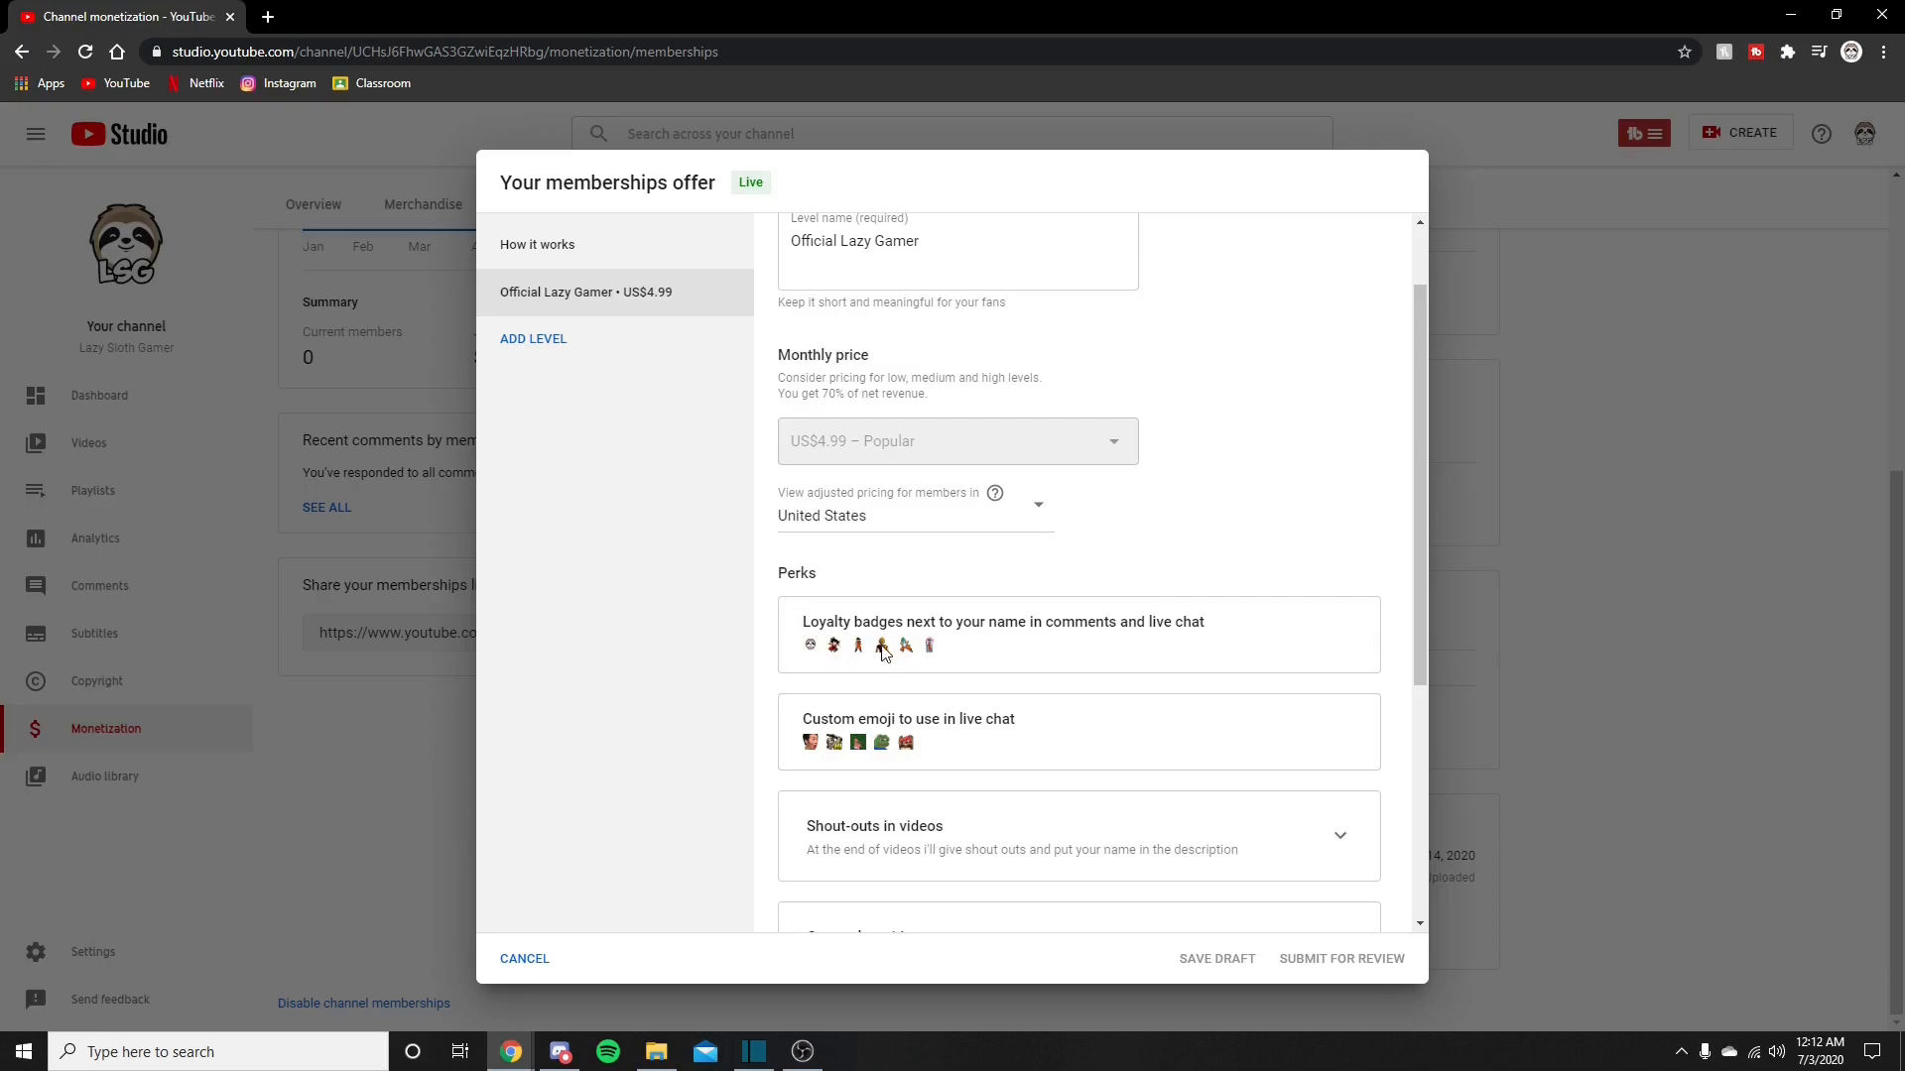
mouse_move(887, 677)
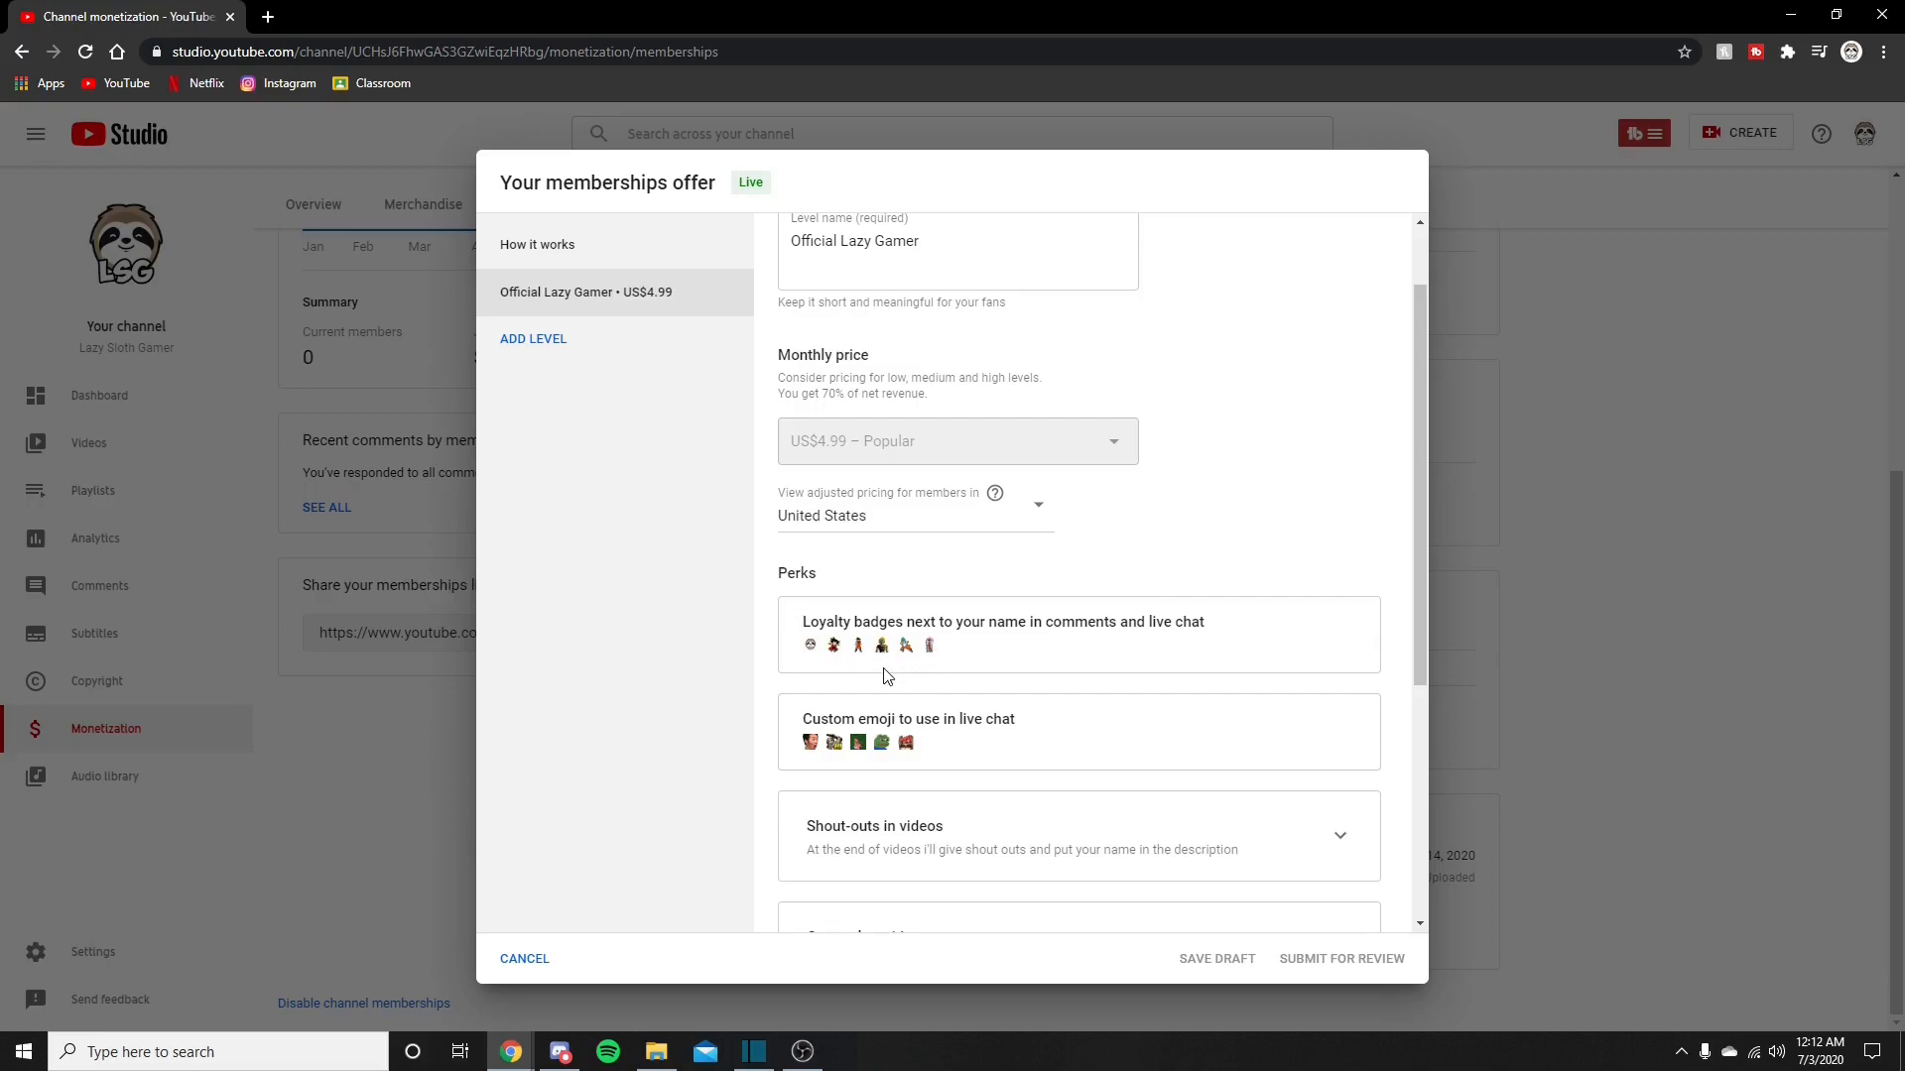
mouse_move(855, 757)
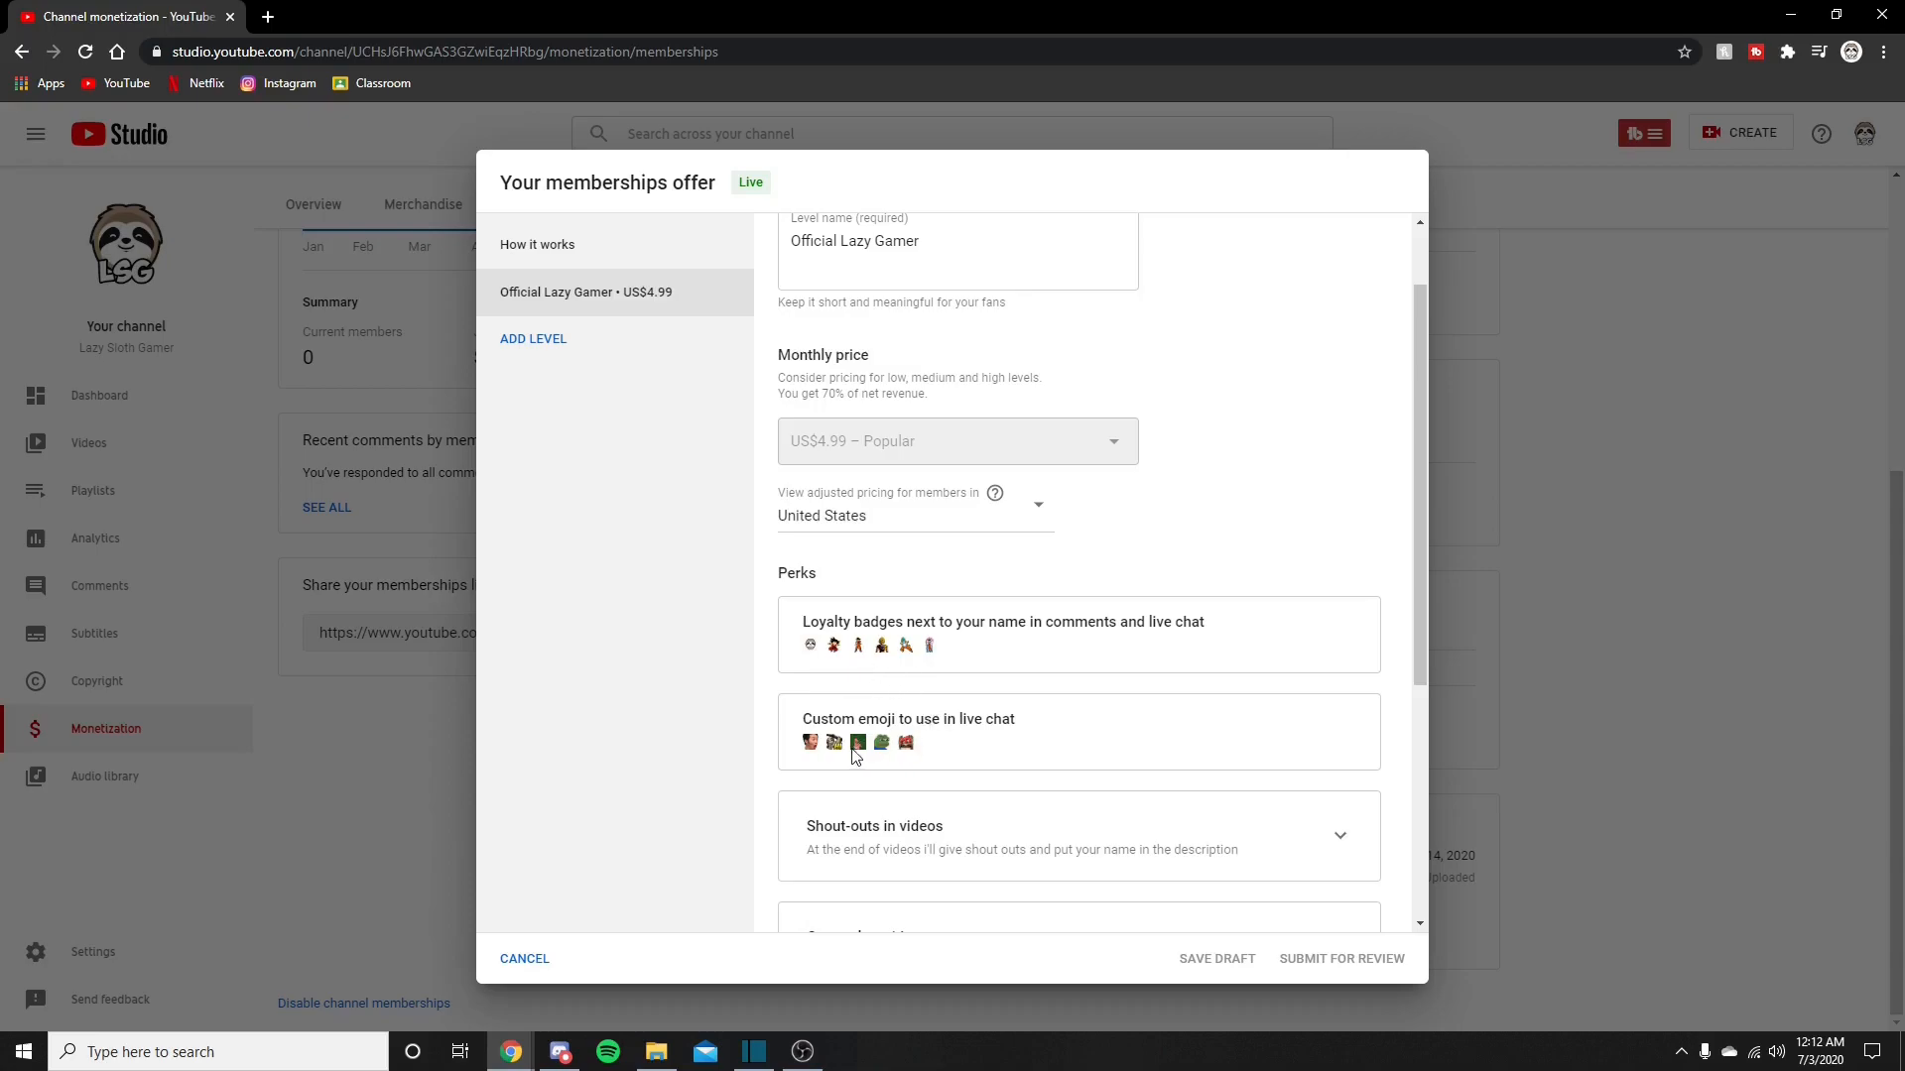
mouse_move(834, 758)
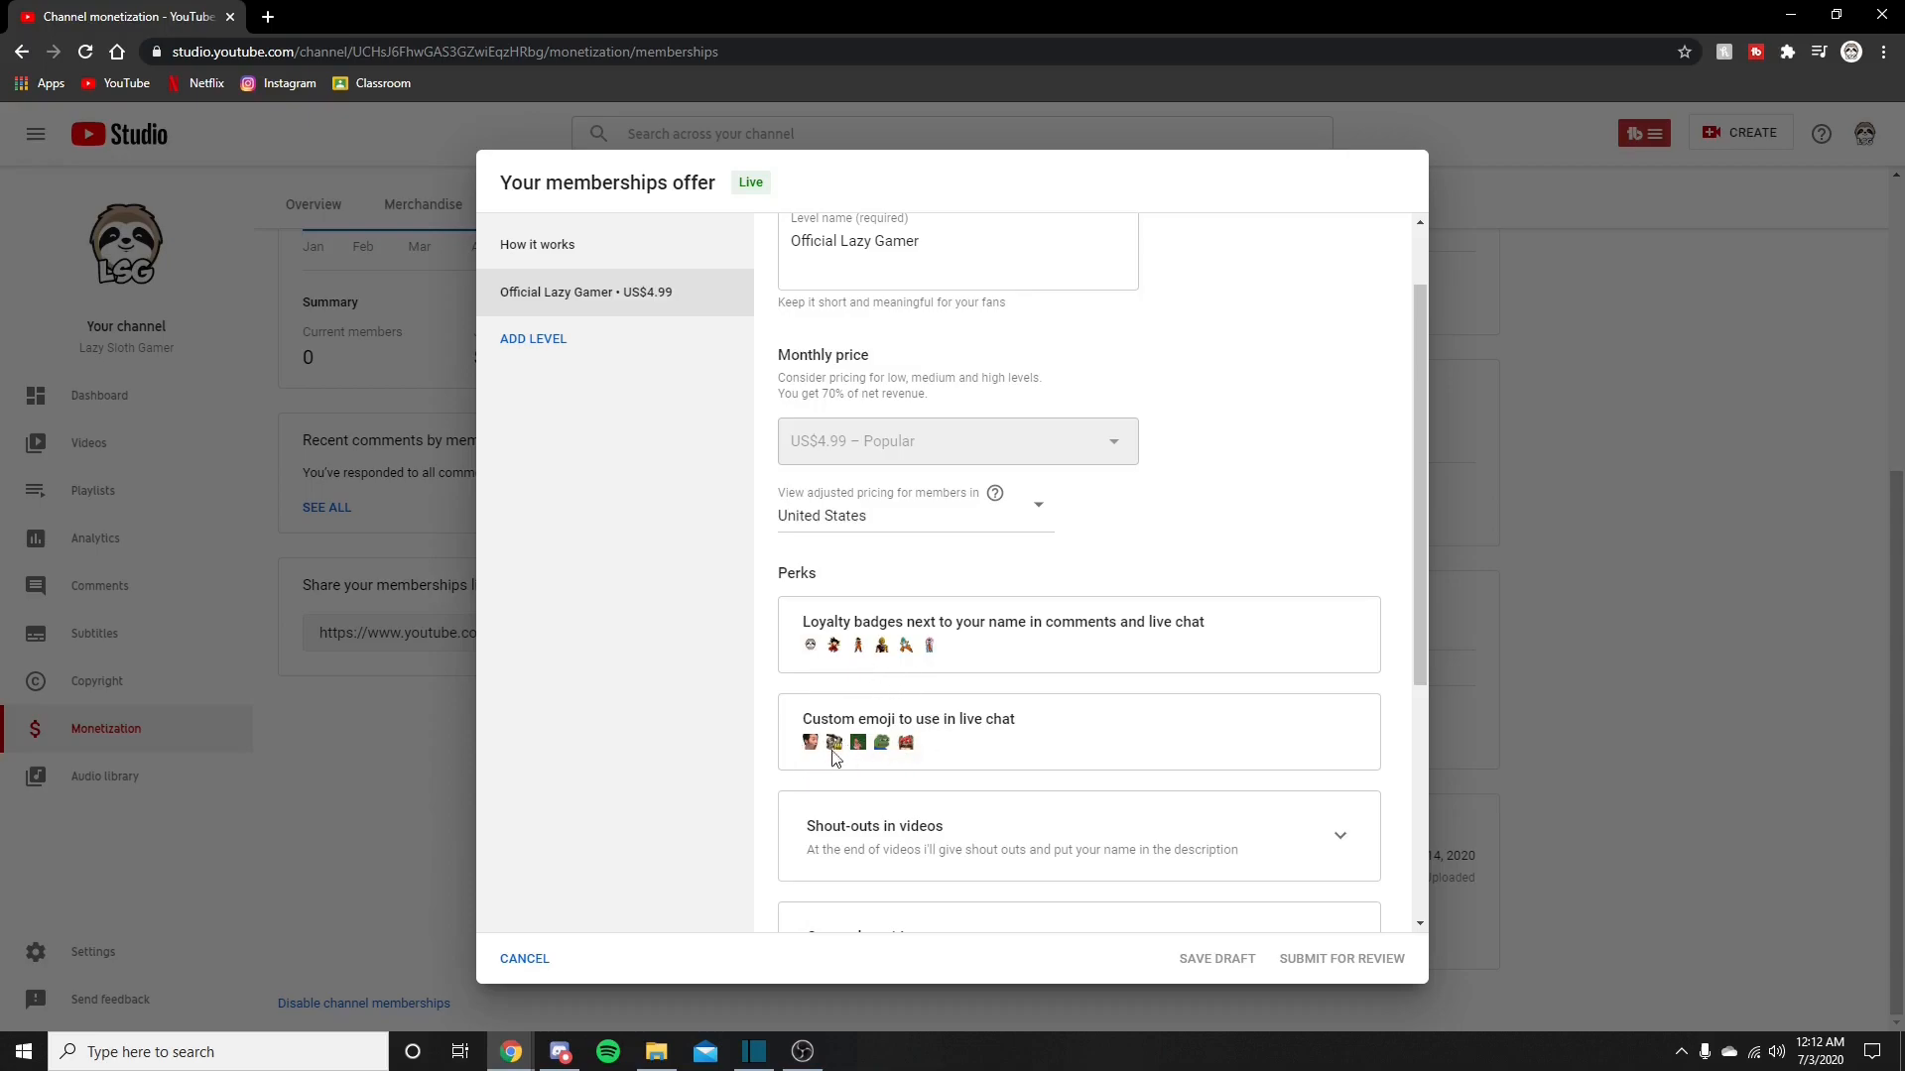
mouse_move(897, 715)
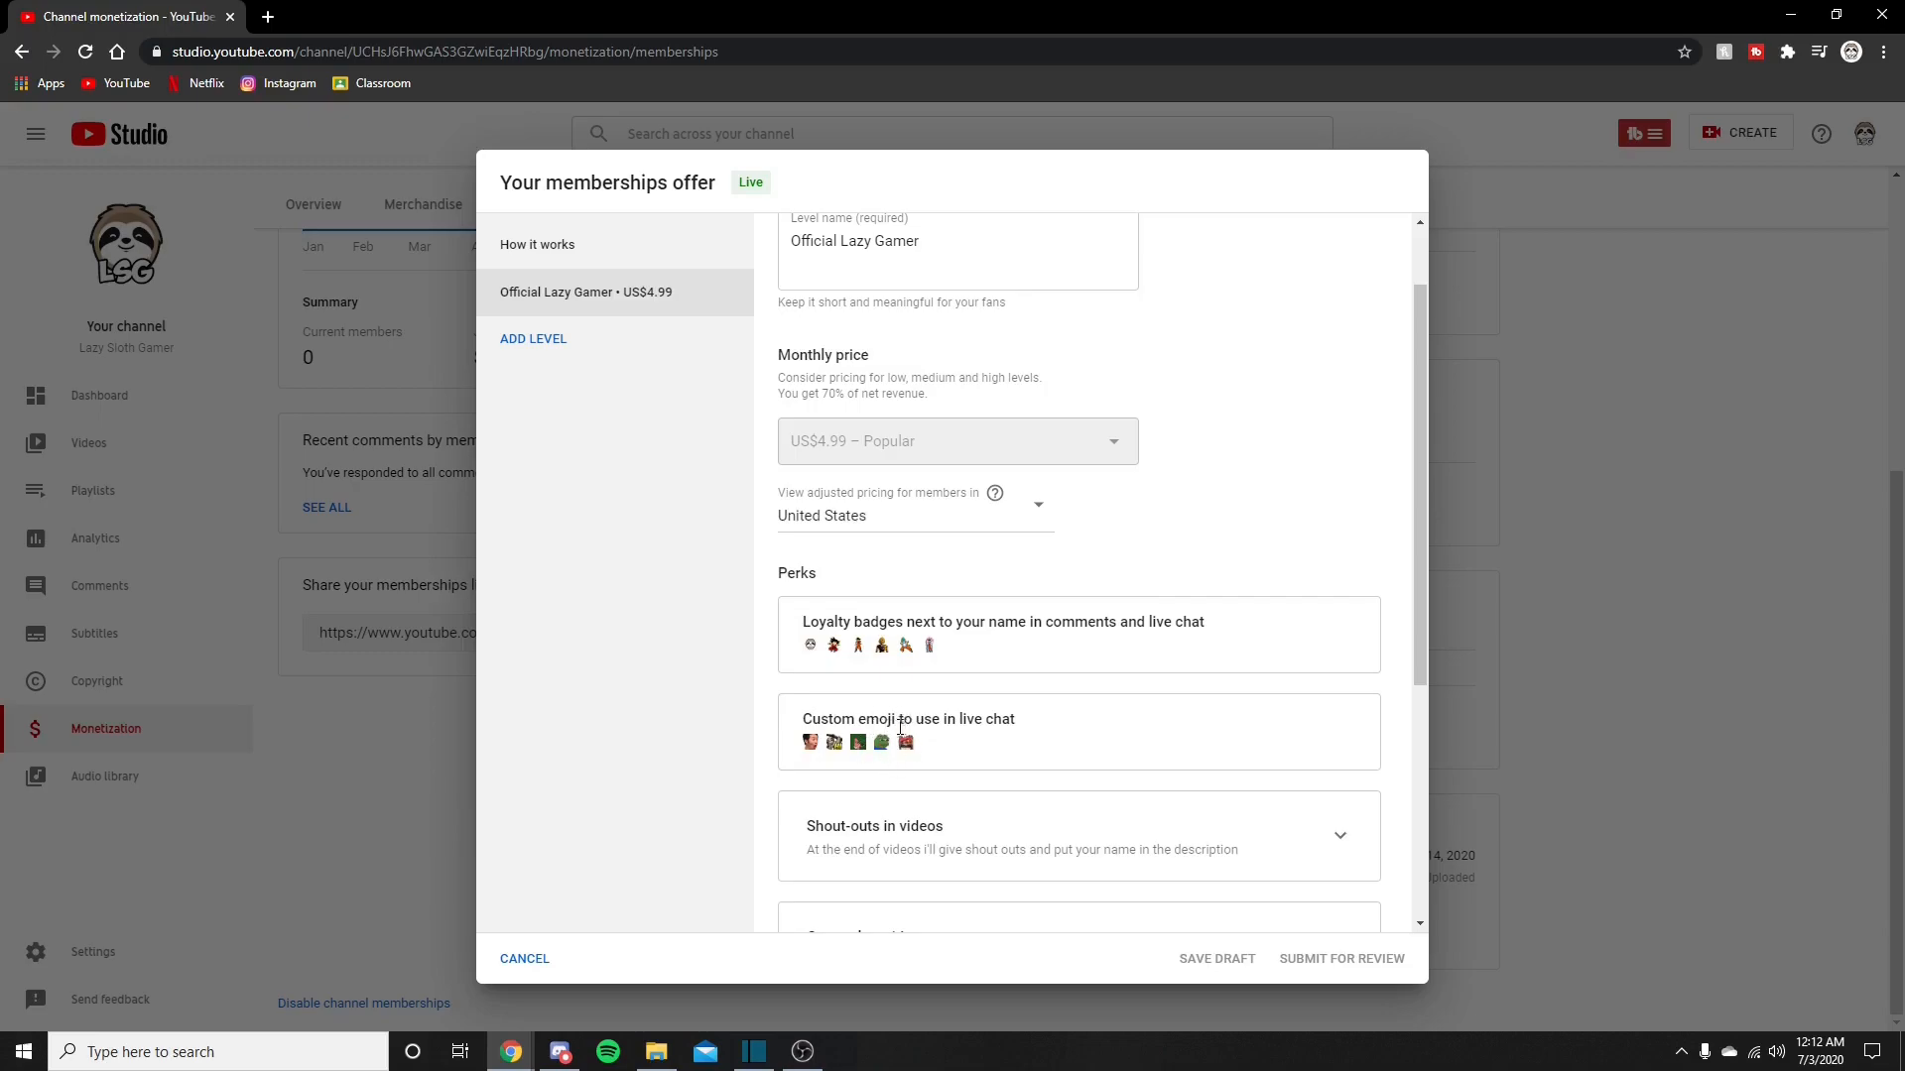
scroll("down", 3)
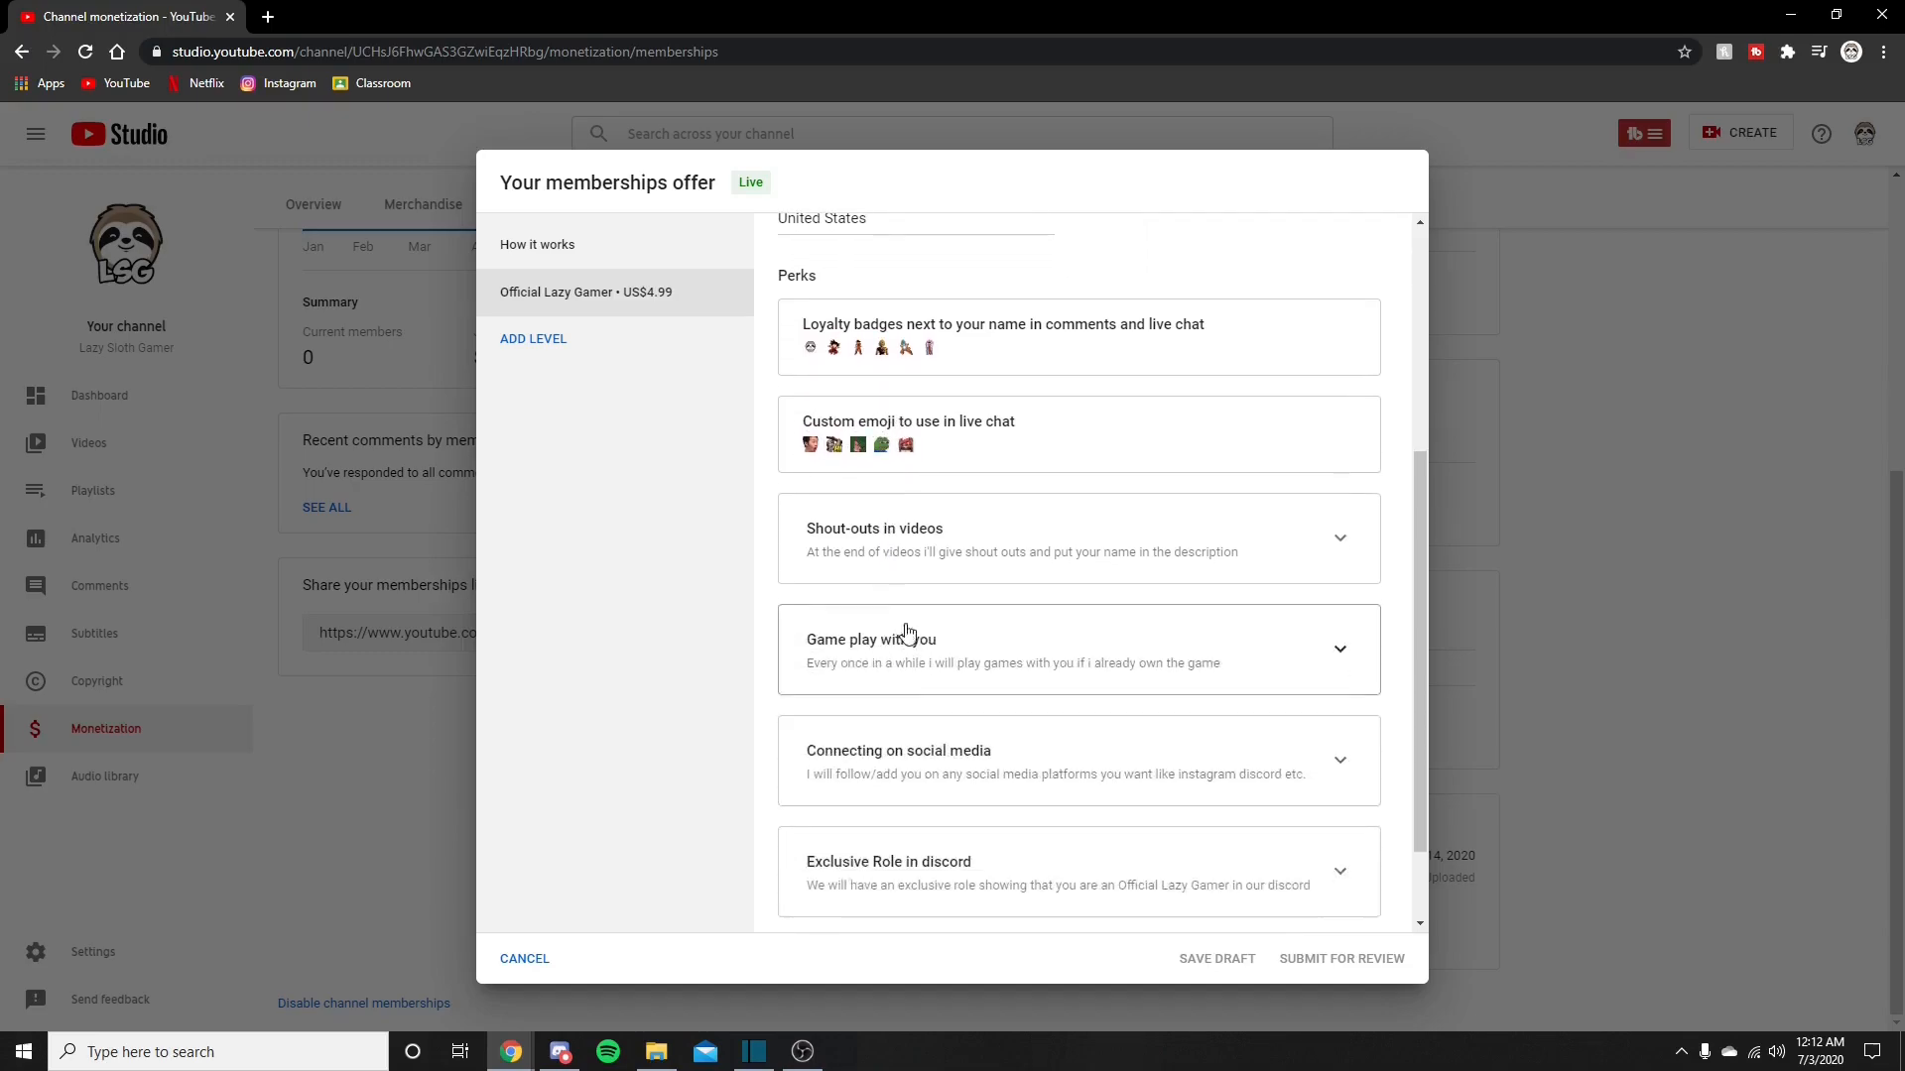
mouse_move(1235, 538)
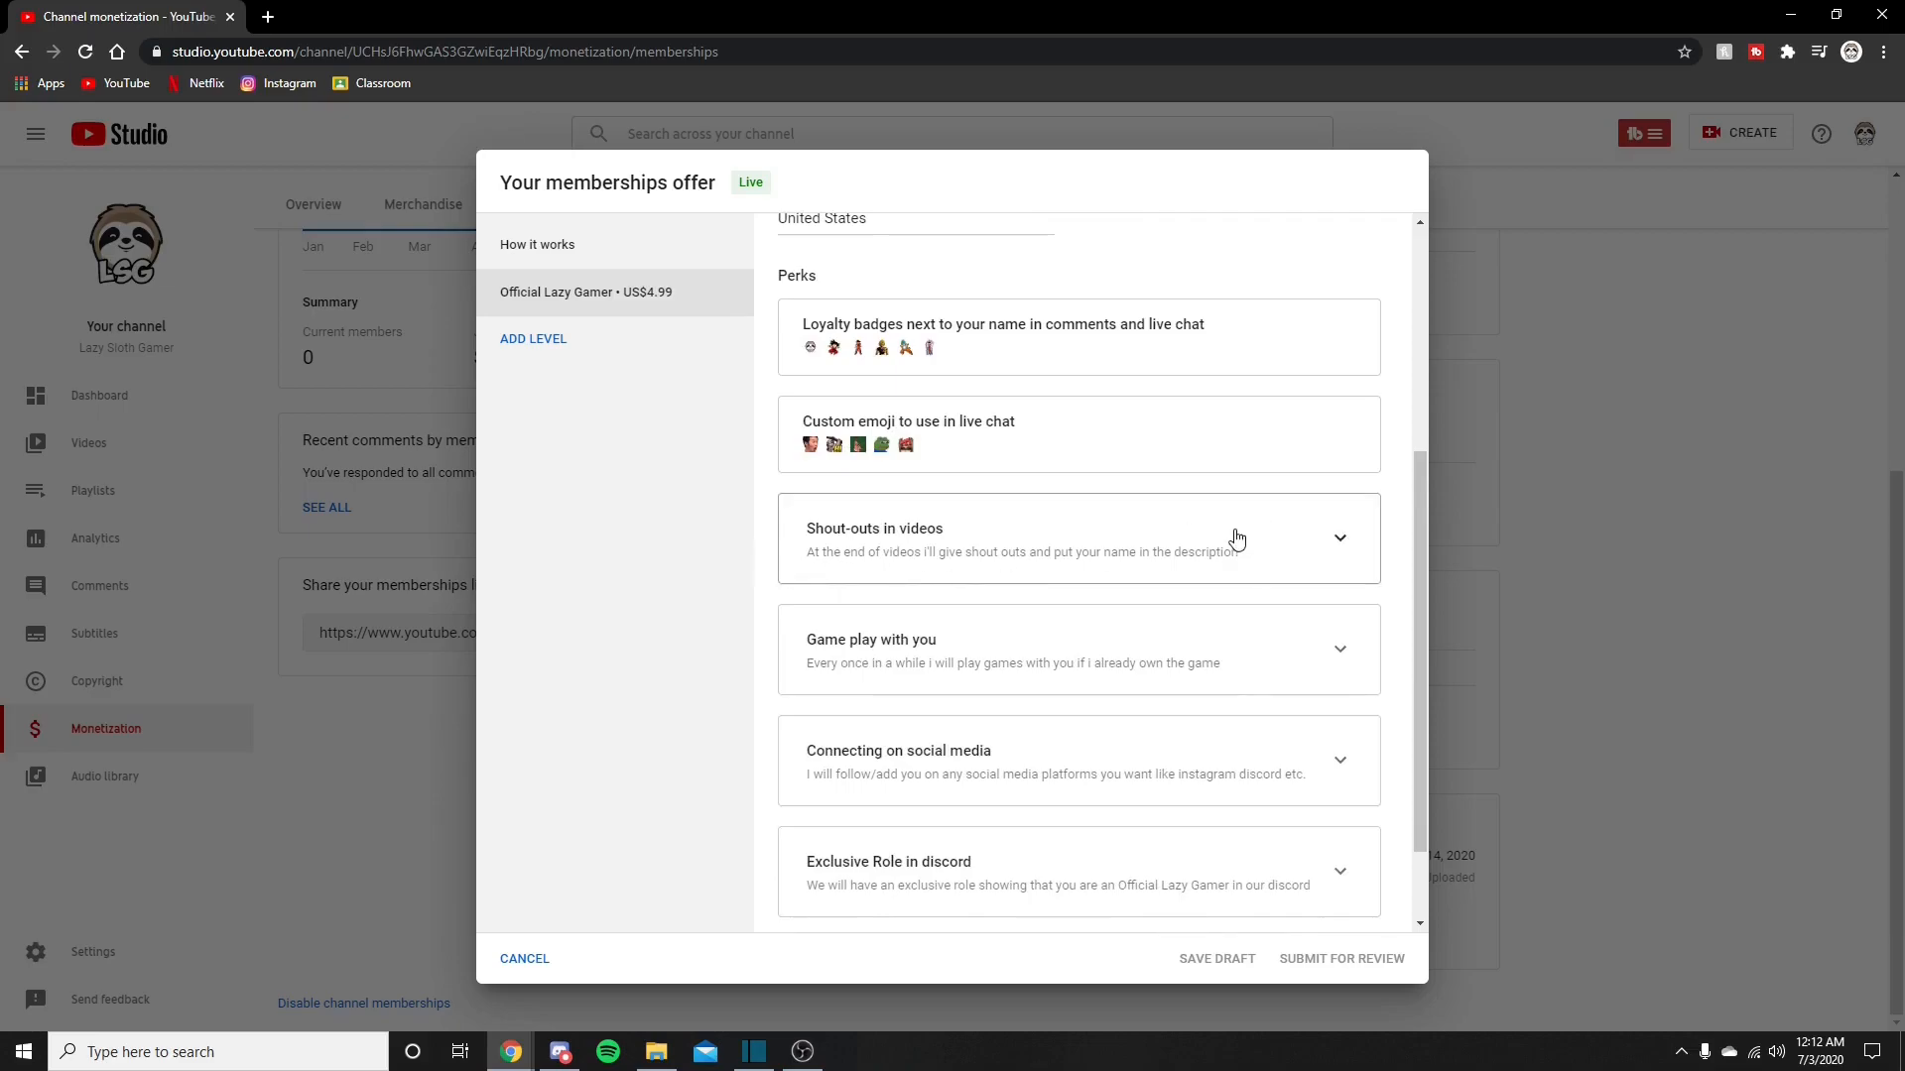
mouse_move(1070, 532)
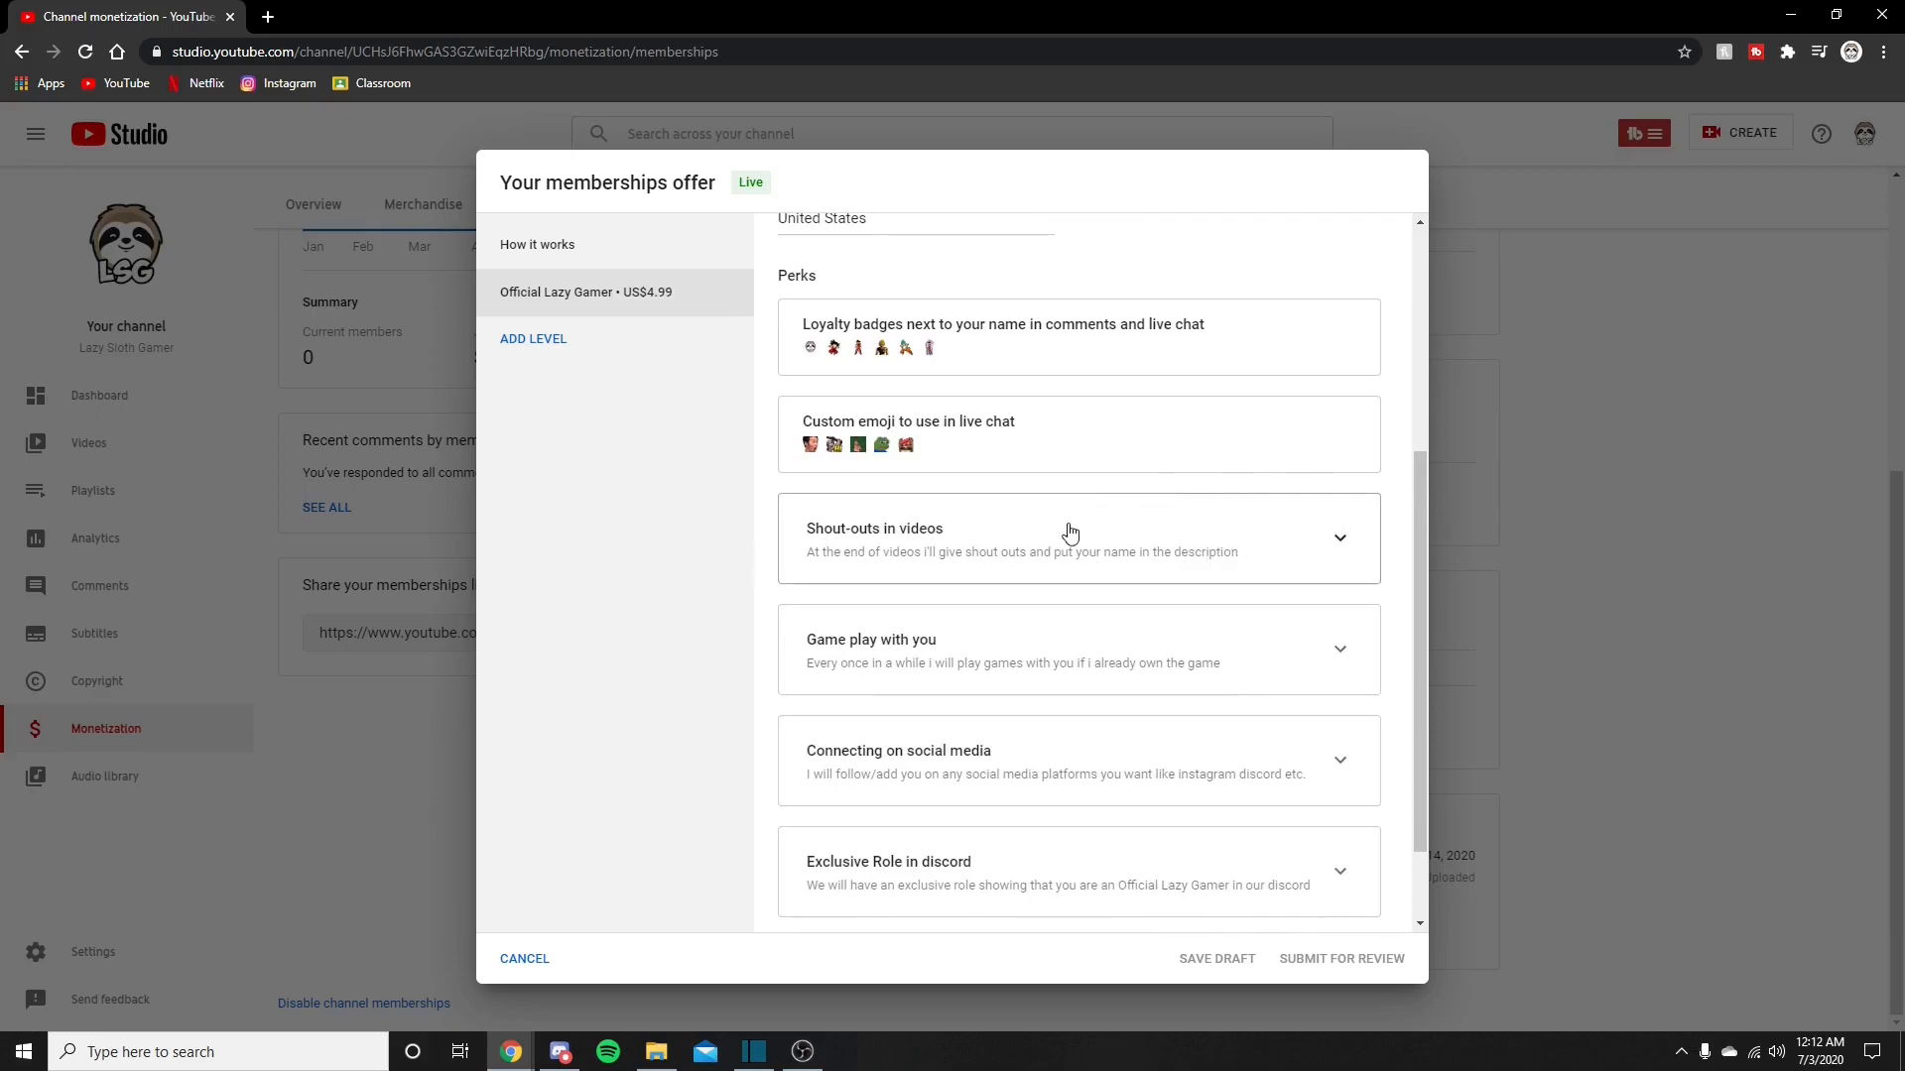
scroll("down", 3)
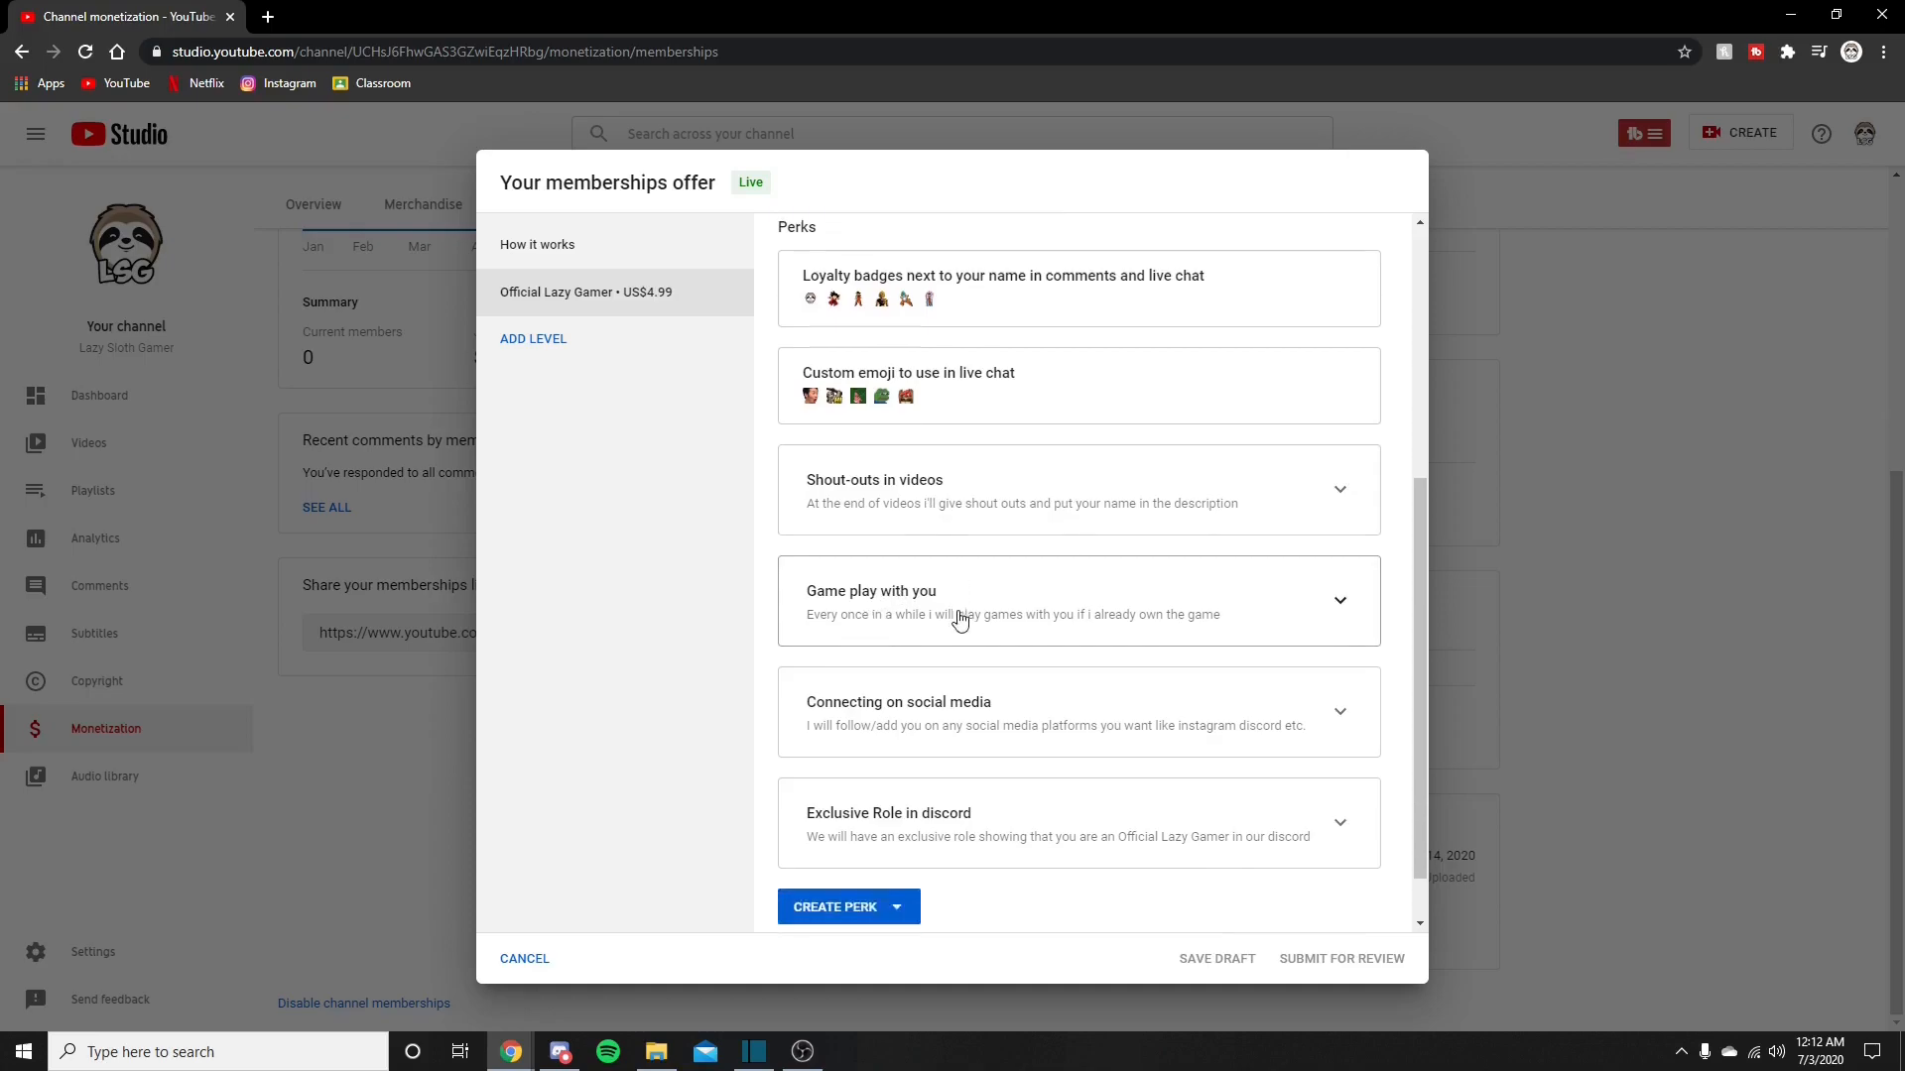
scroll("down", 3)
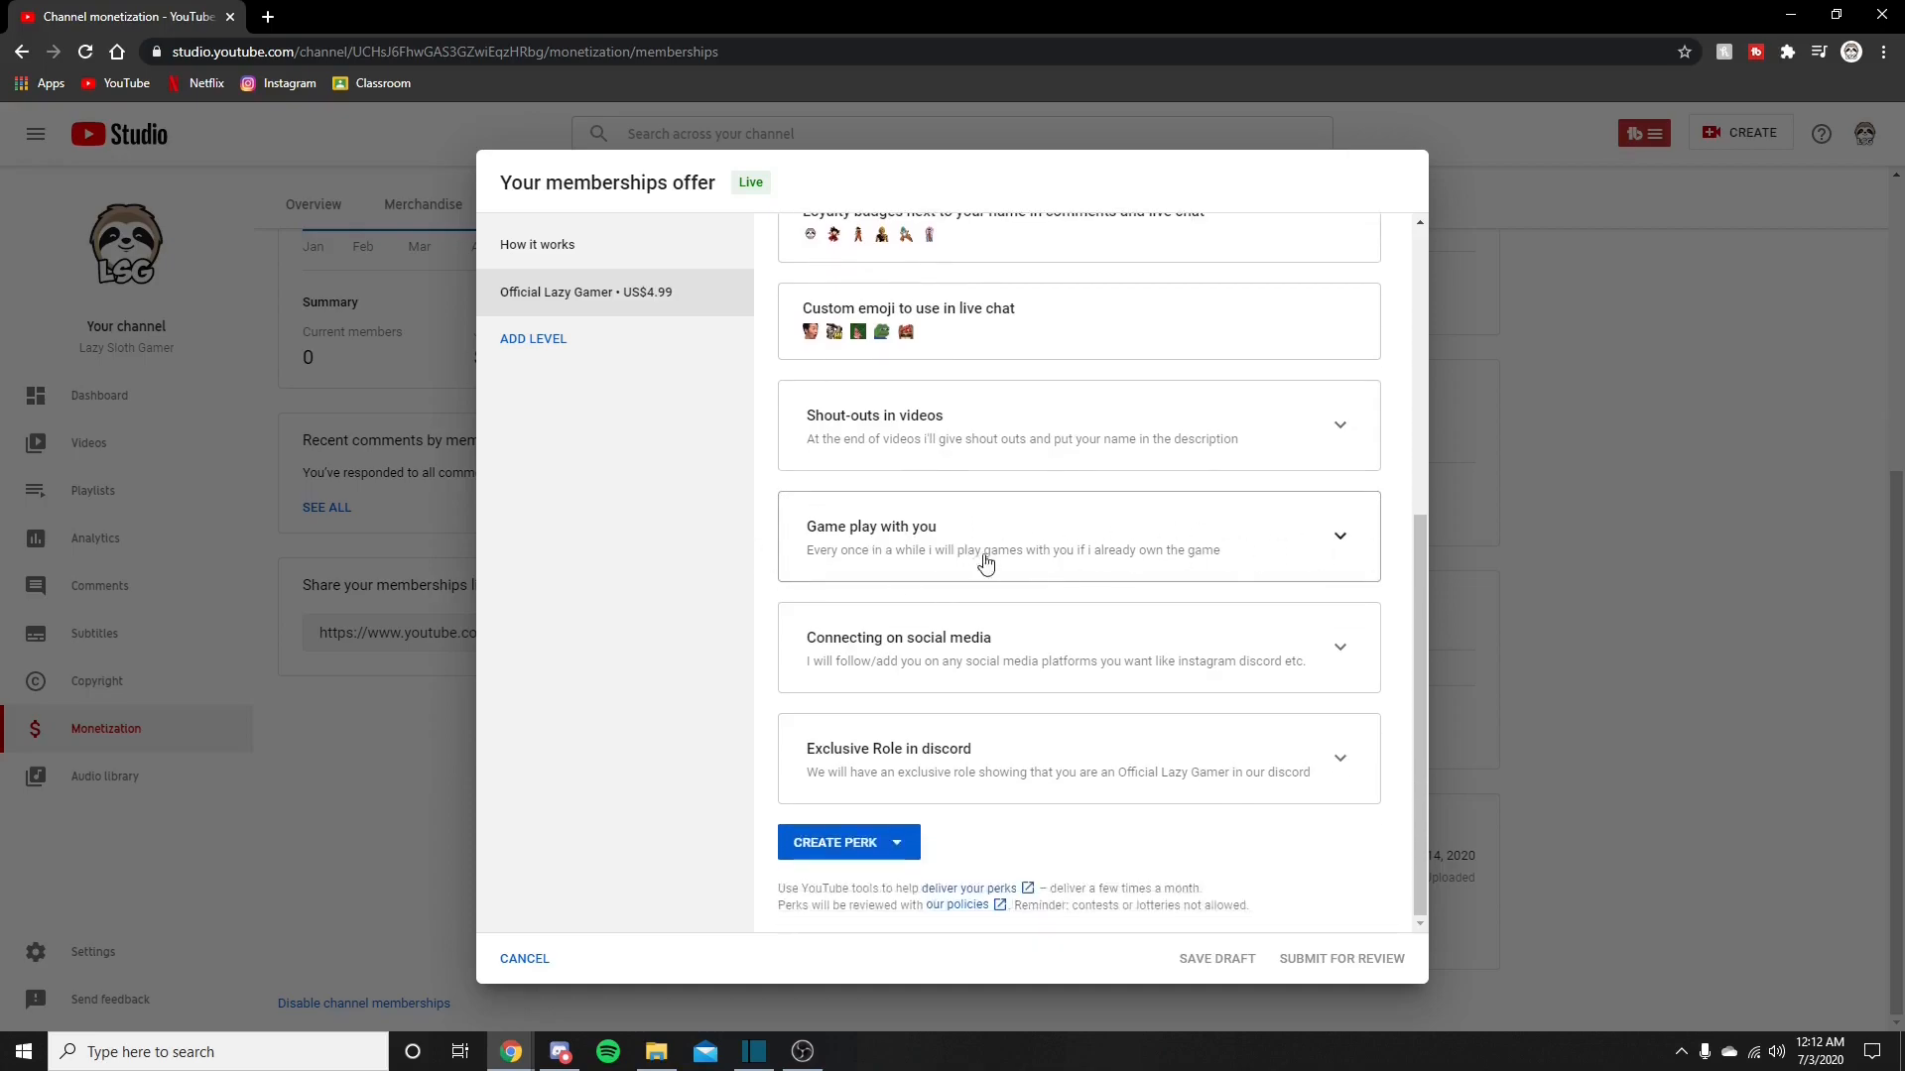
mouse_move(904, 654)
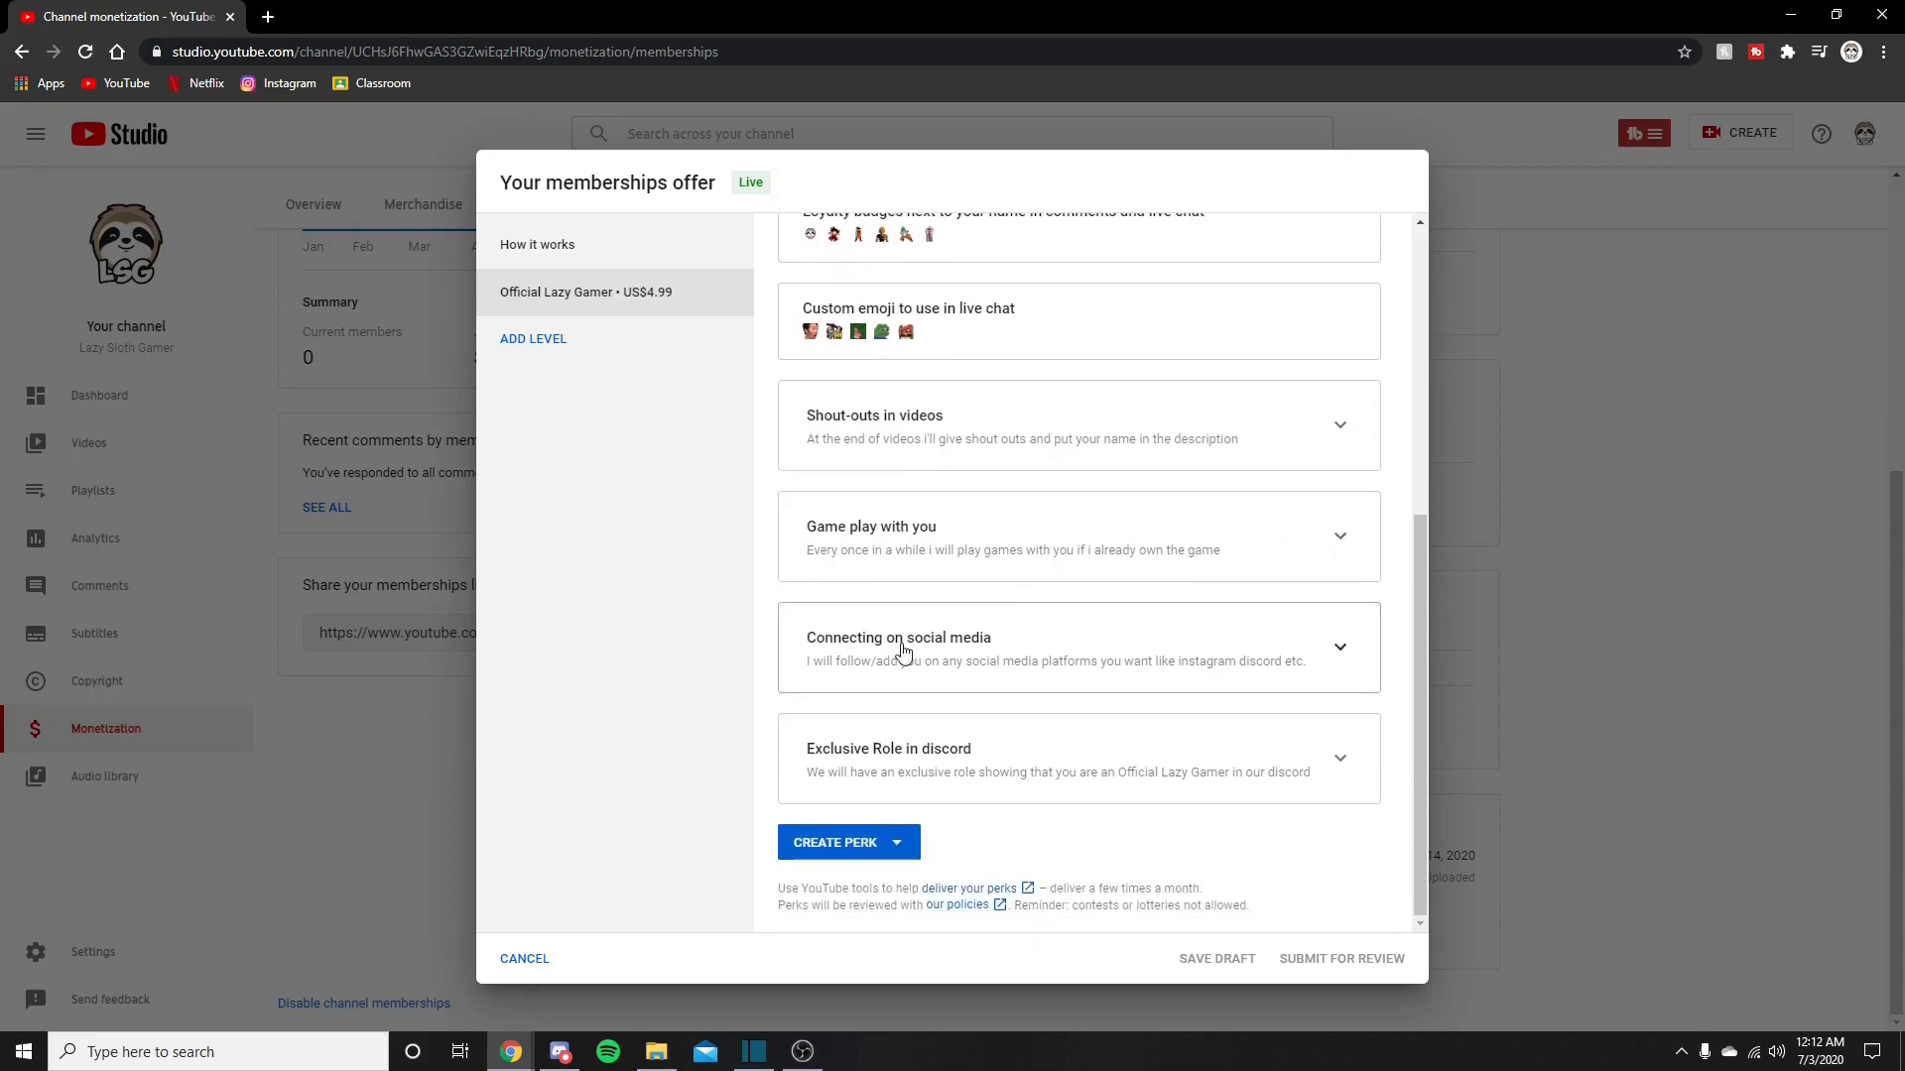
mouse_move(1011, 672)
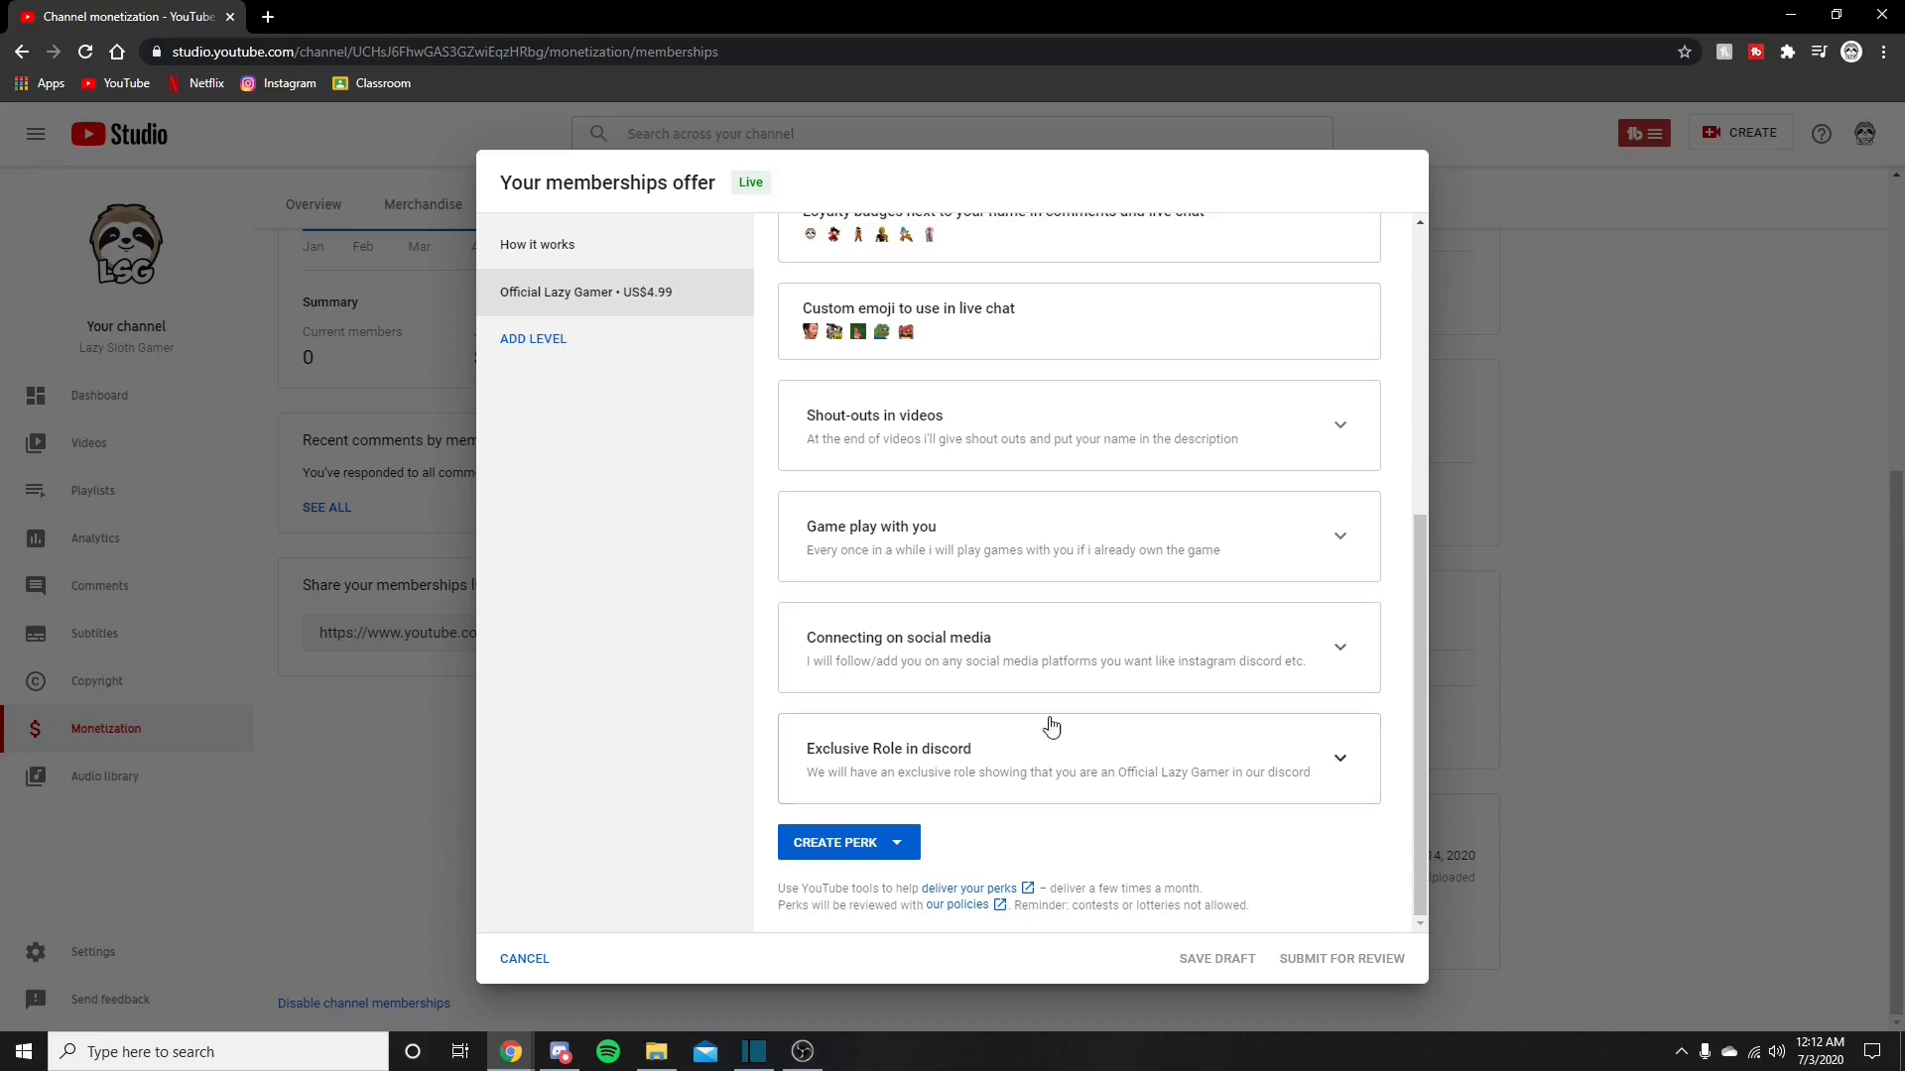
mouse_move(1198, 768)
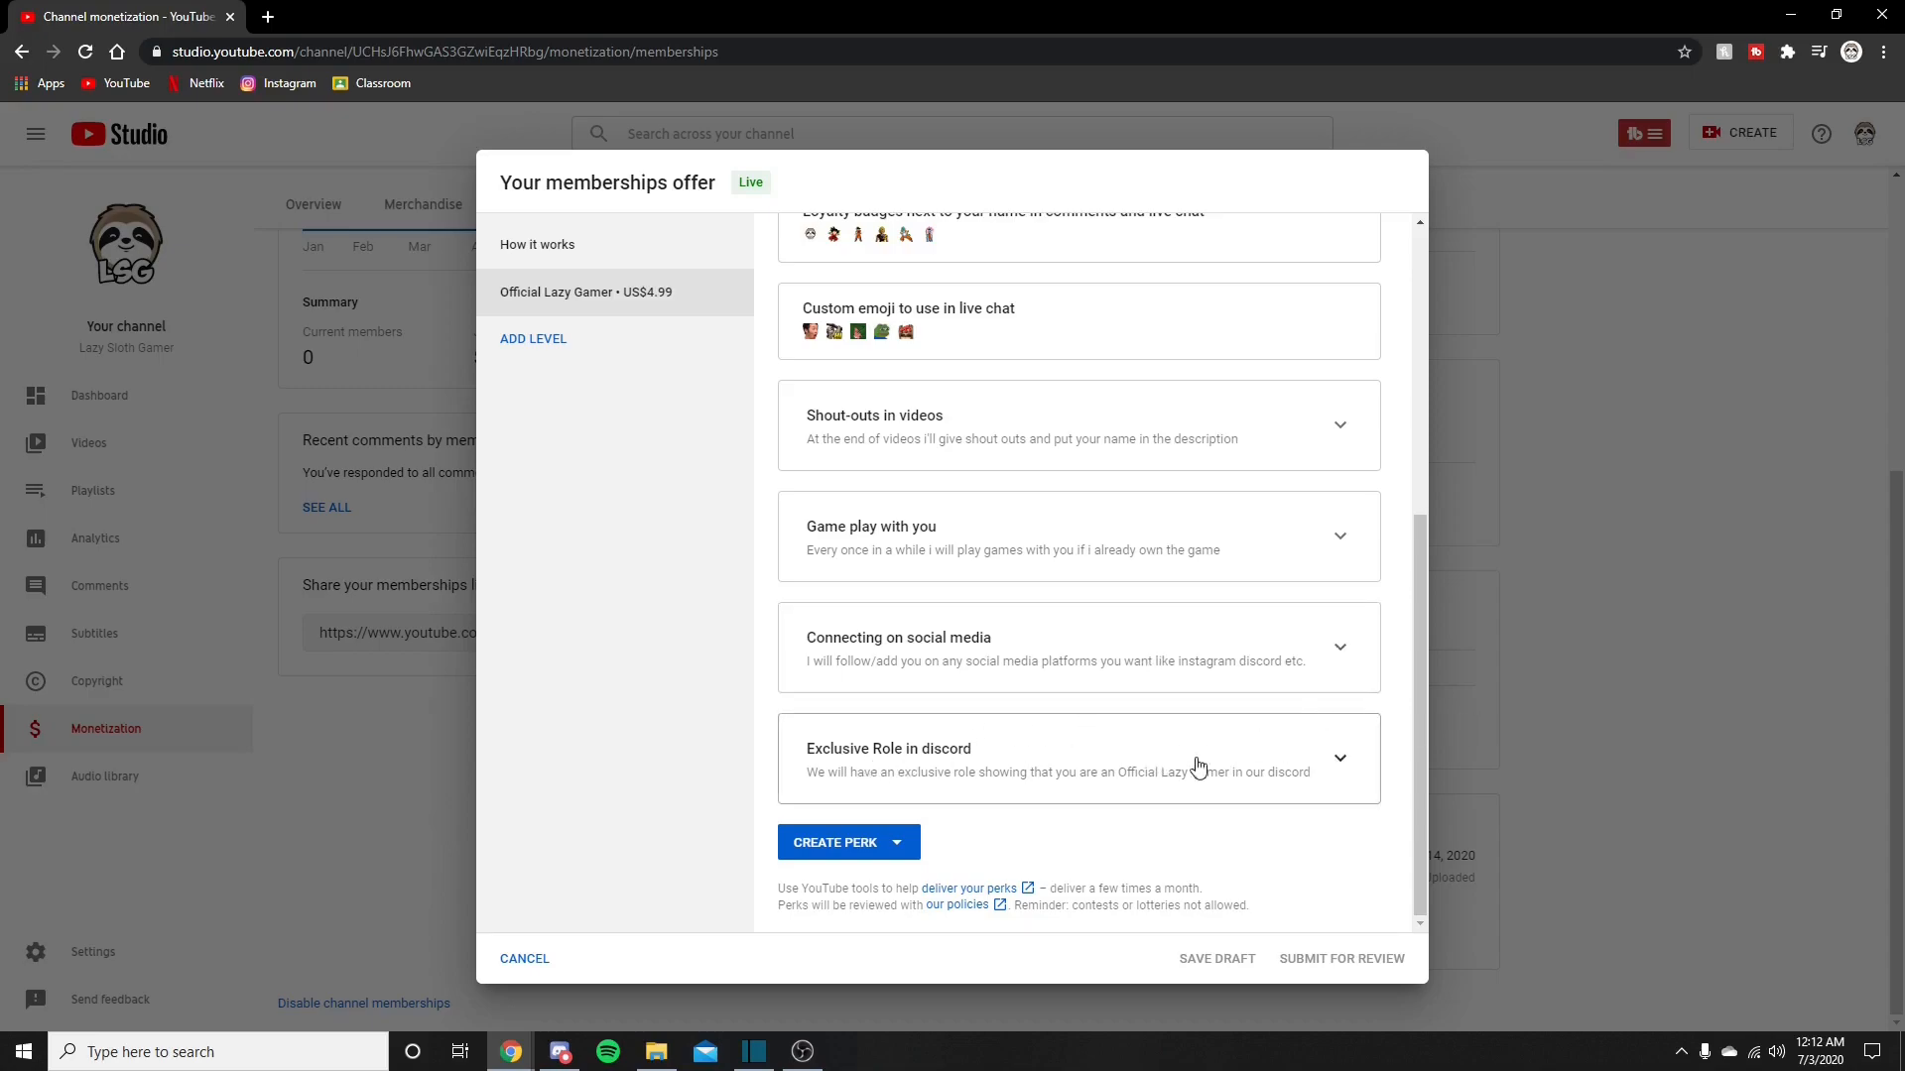
mouse_move(1100, 805)
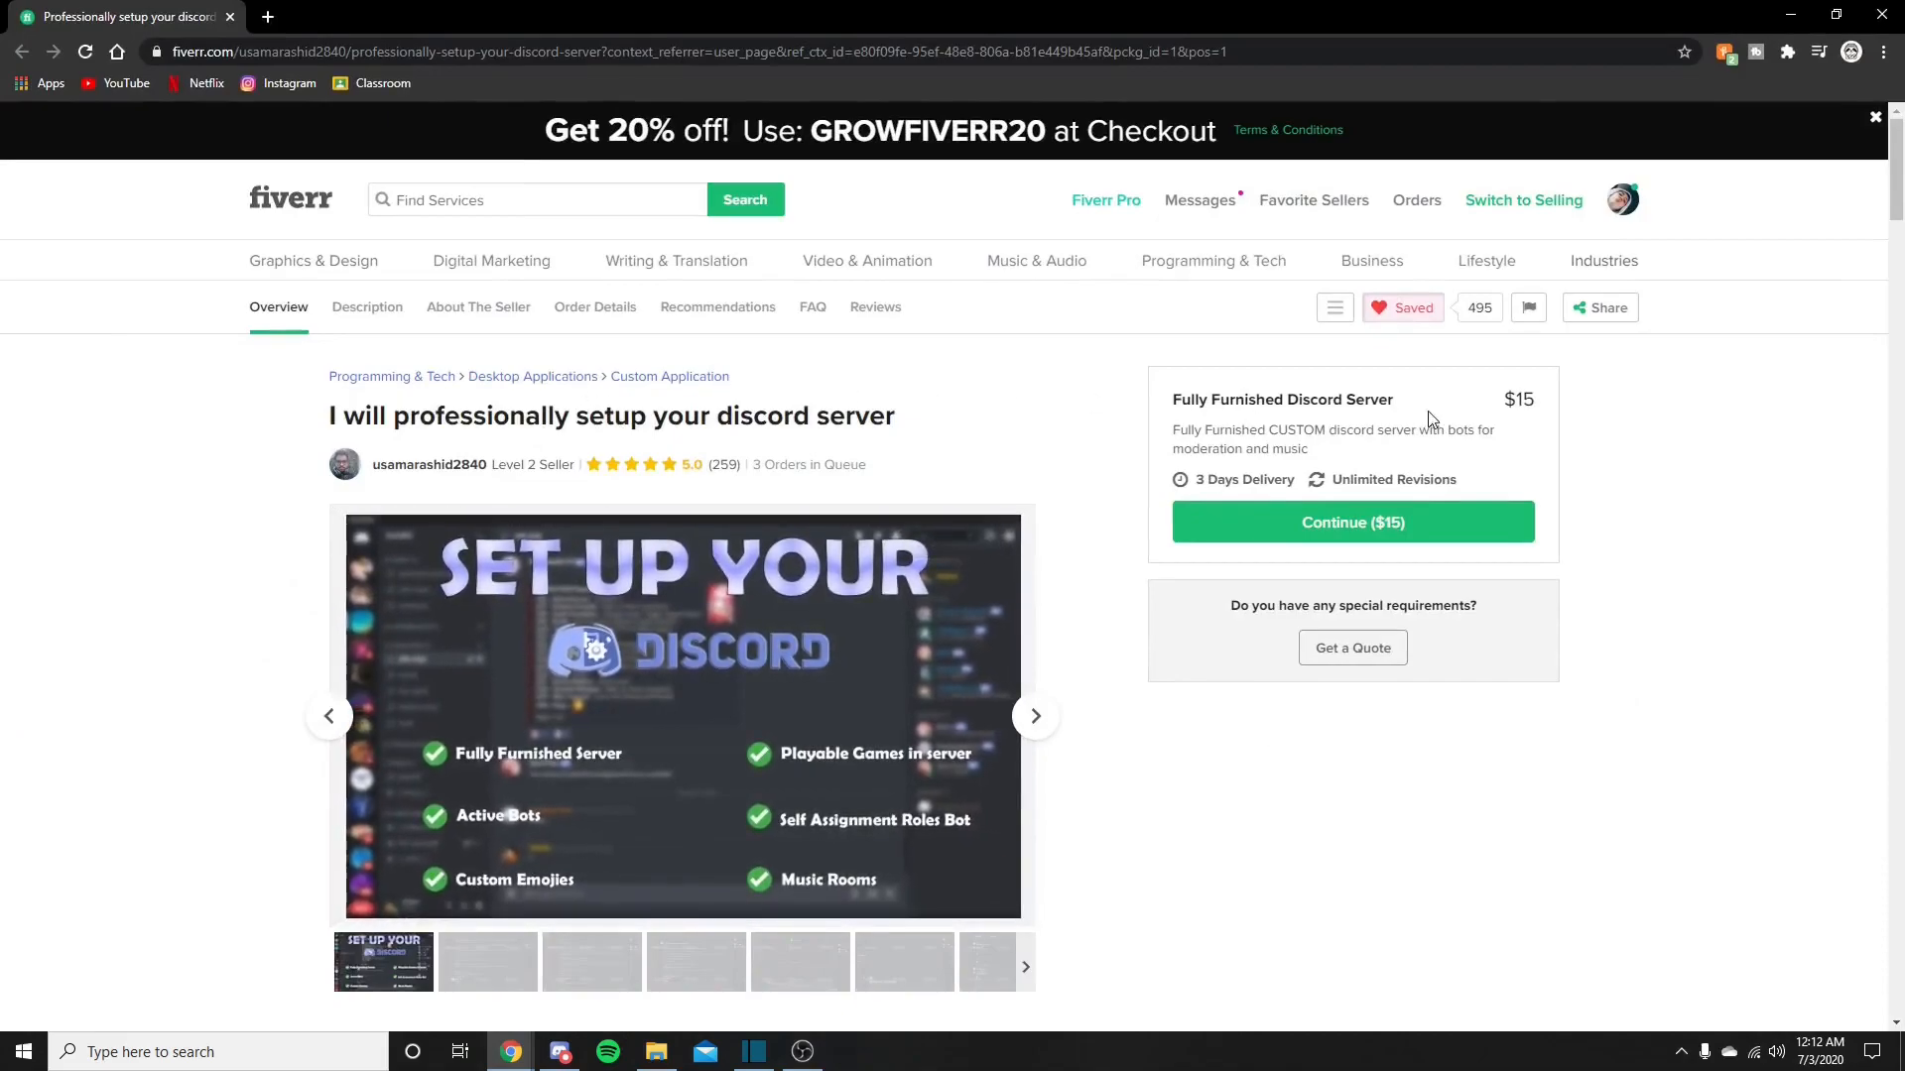
mouse_move(682, 476)
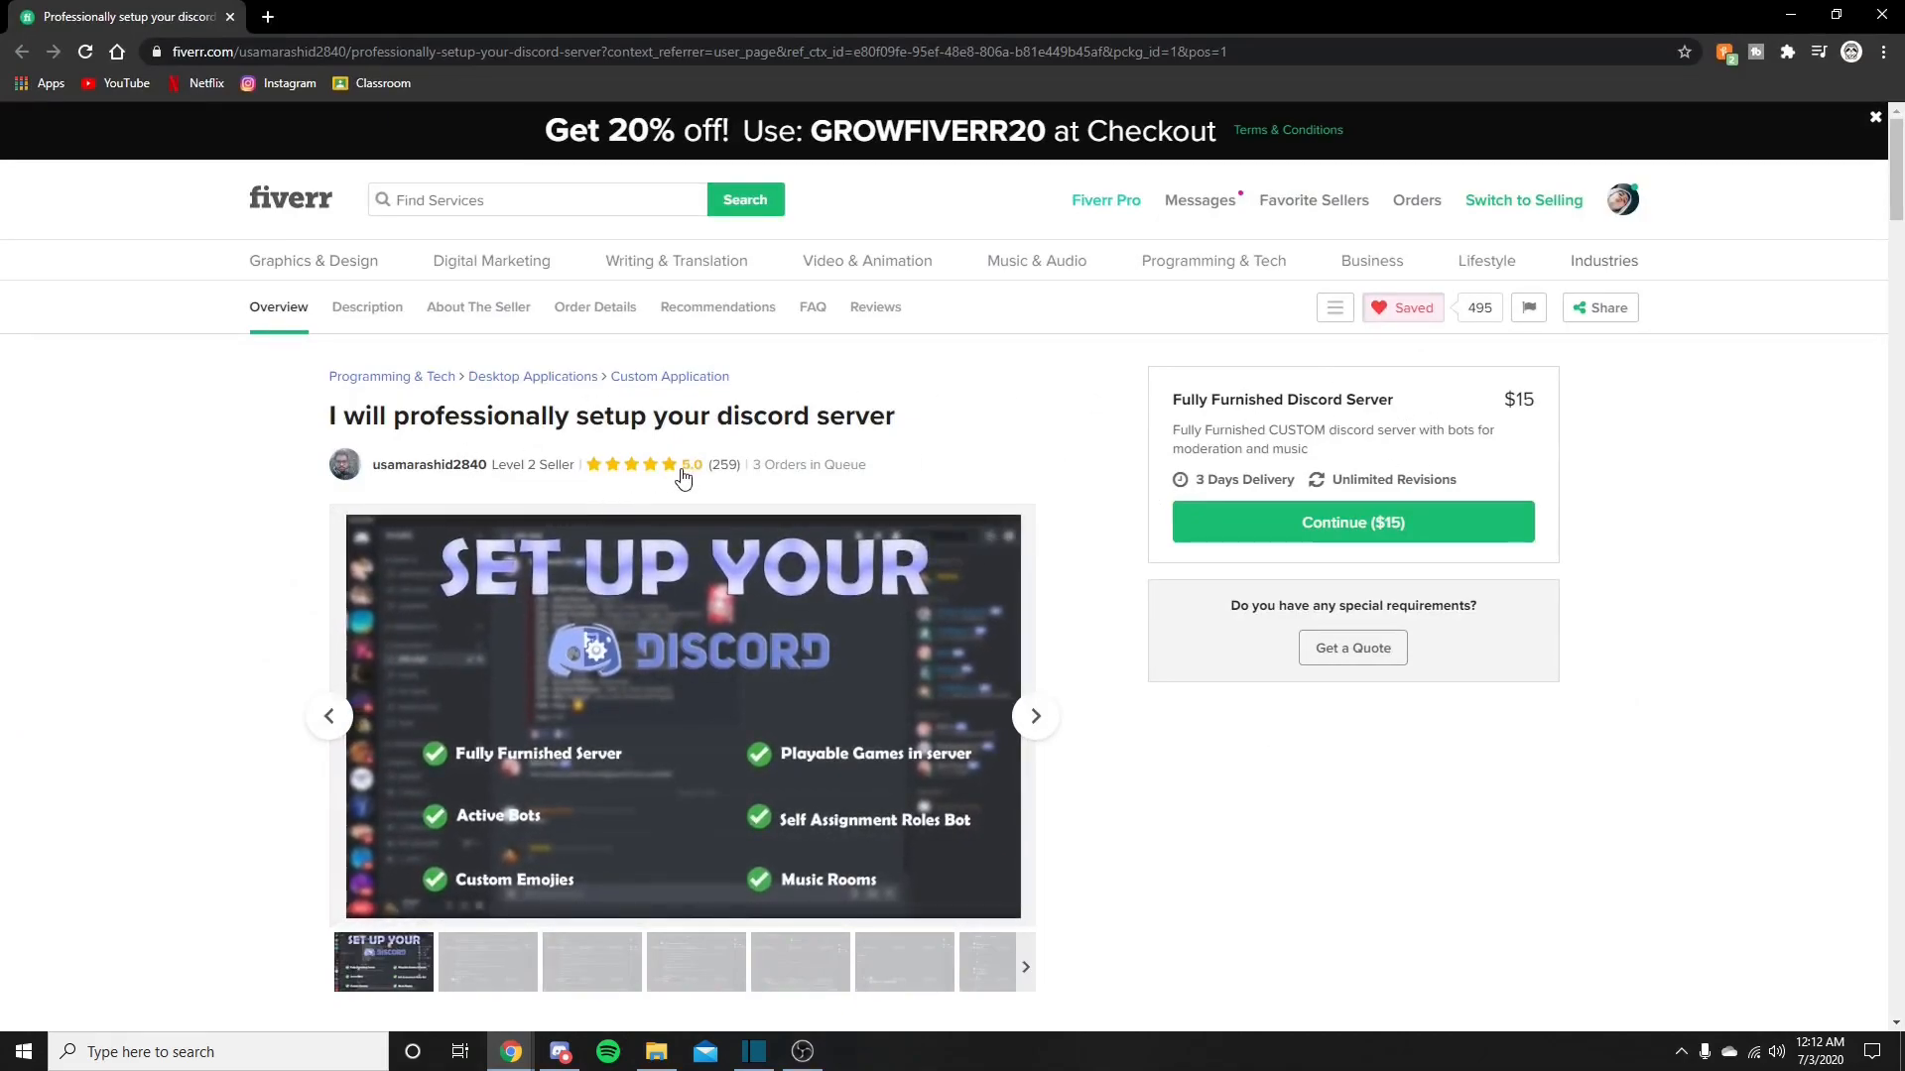
mouse_move(644, 492)
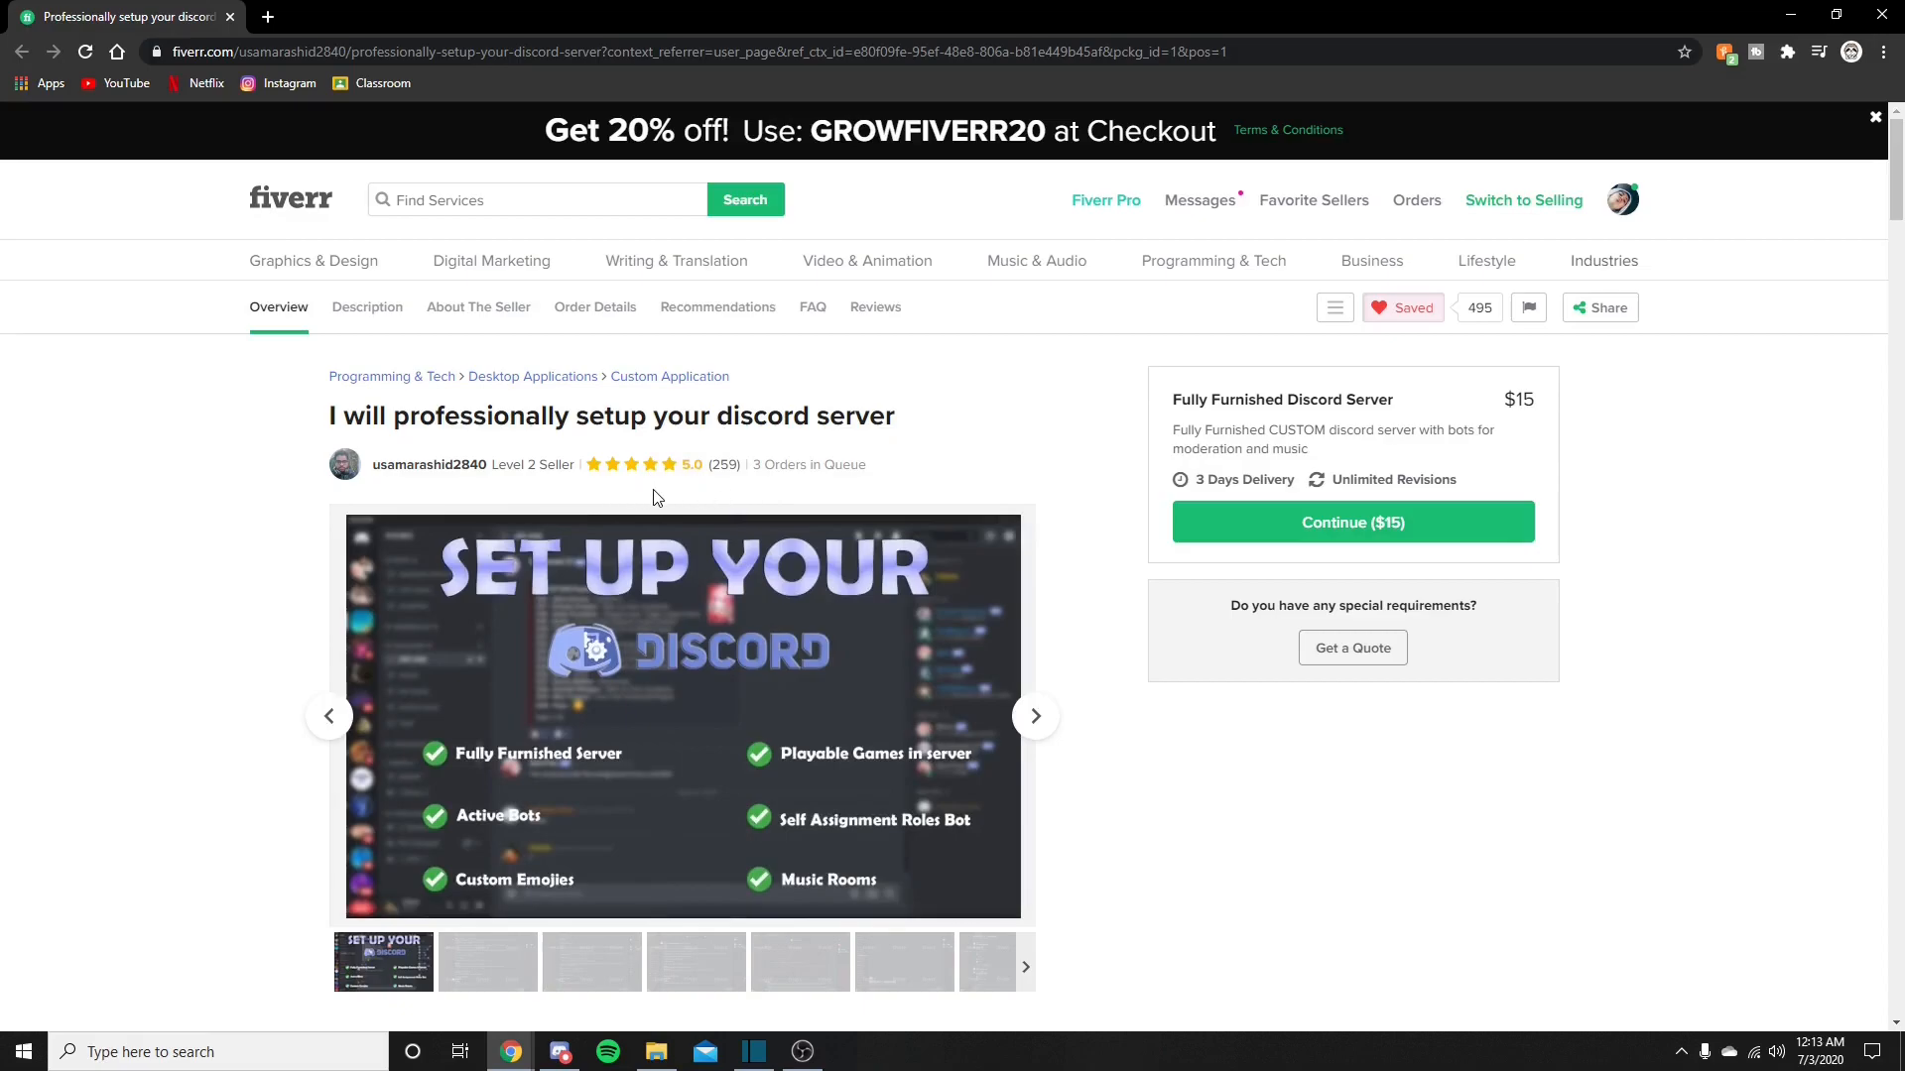
mouse_move(820, 489)
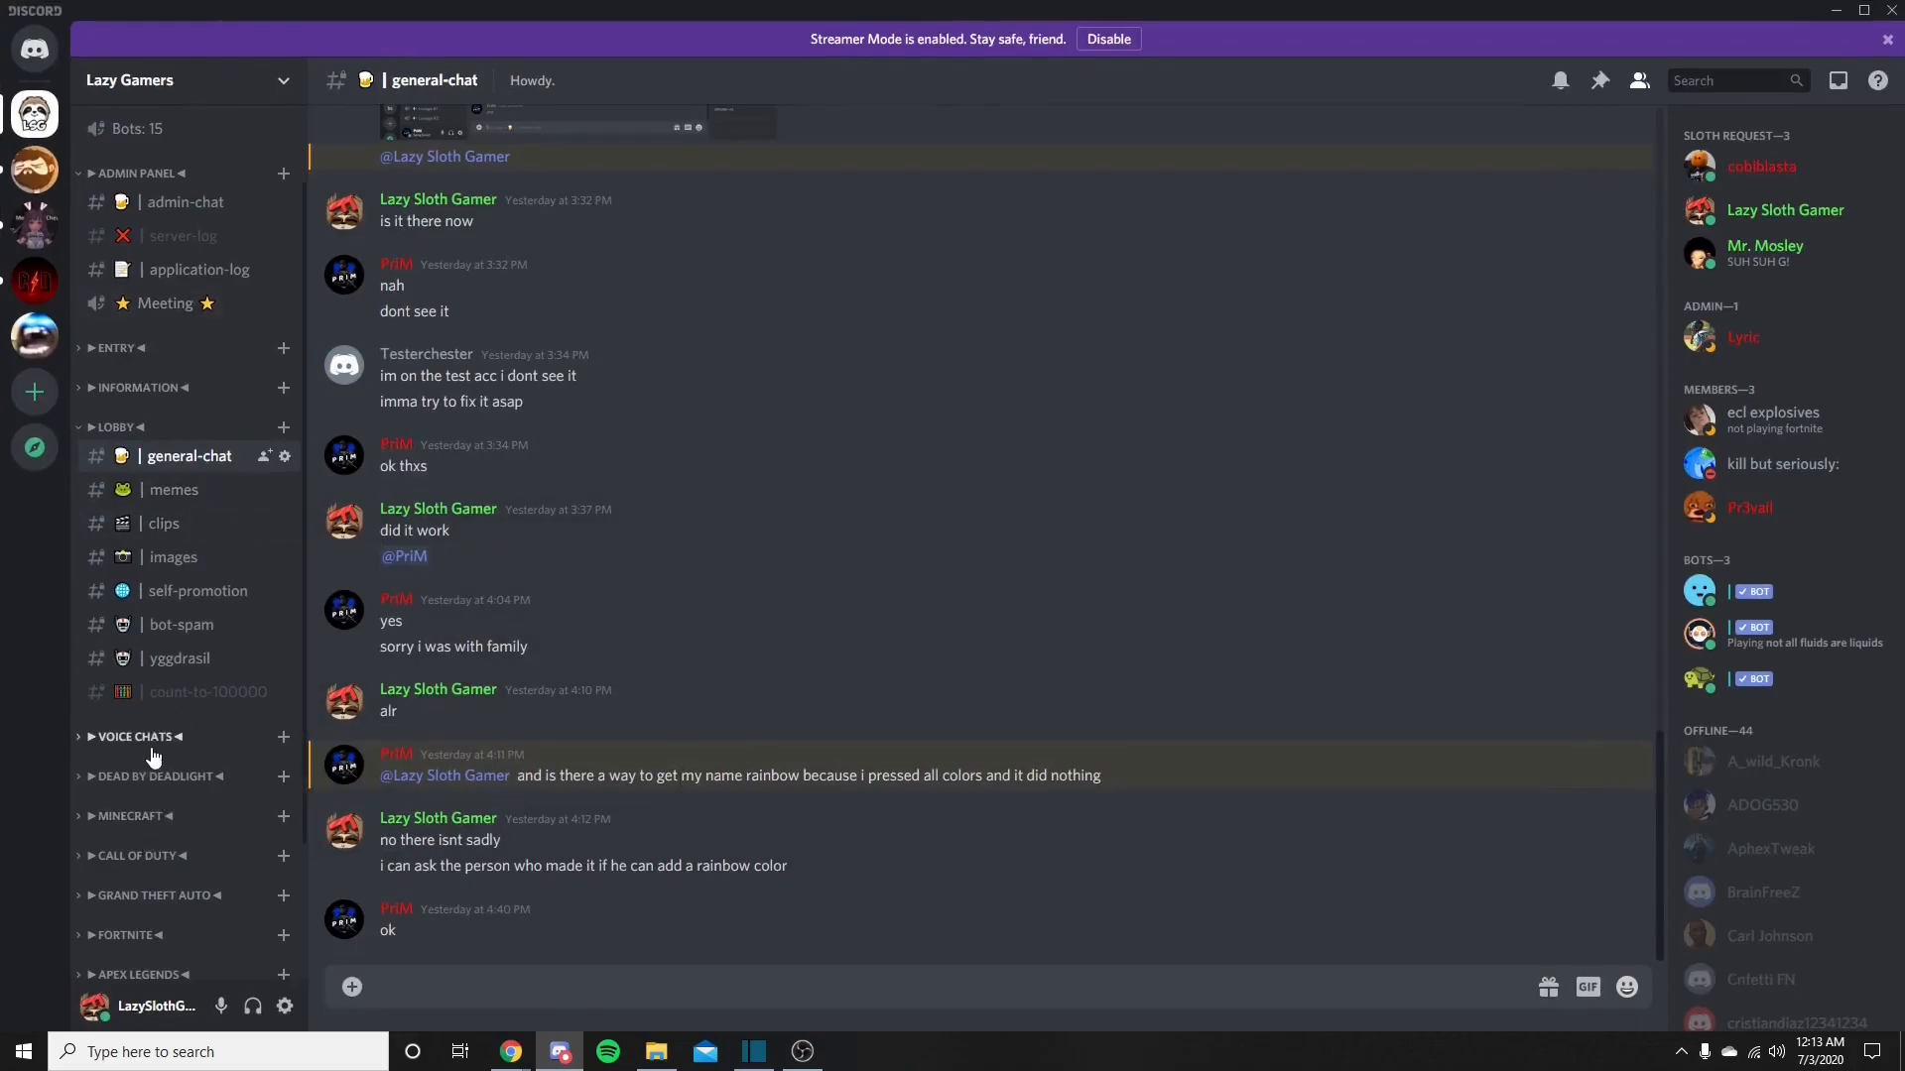
Open the older Lazy Gamers server on its general channel and scroll the channel list
left_click(140, 131)
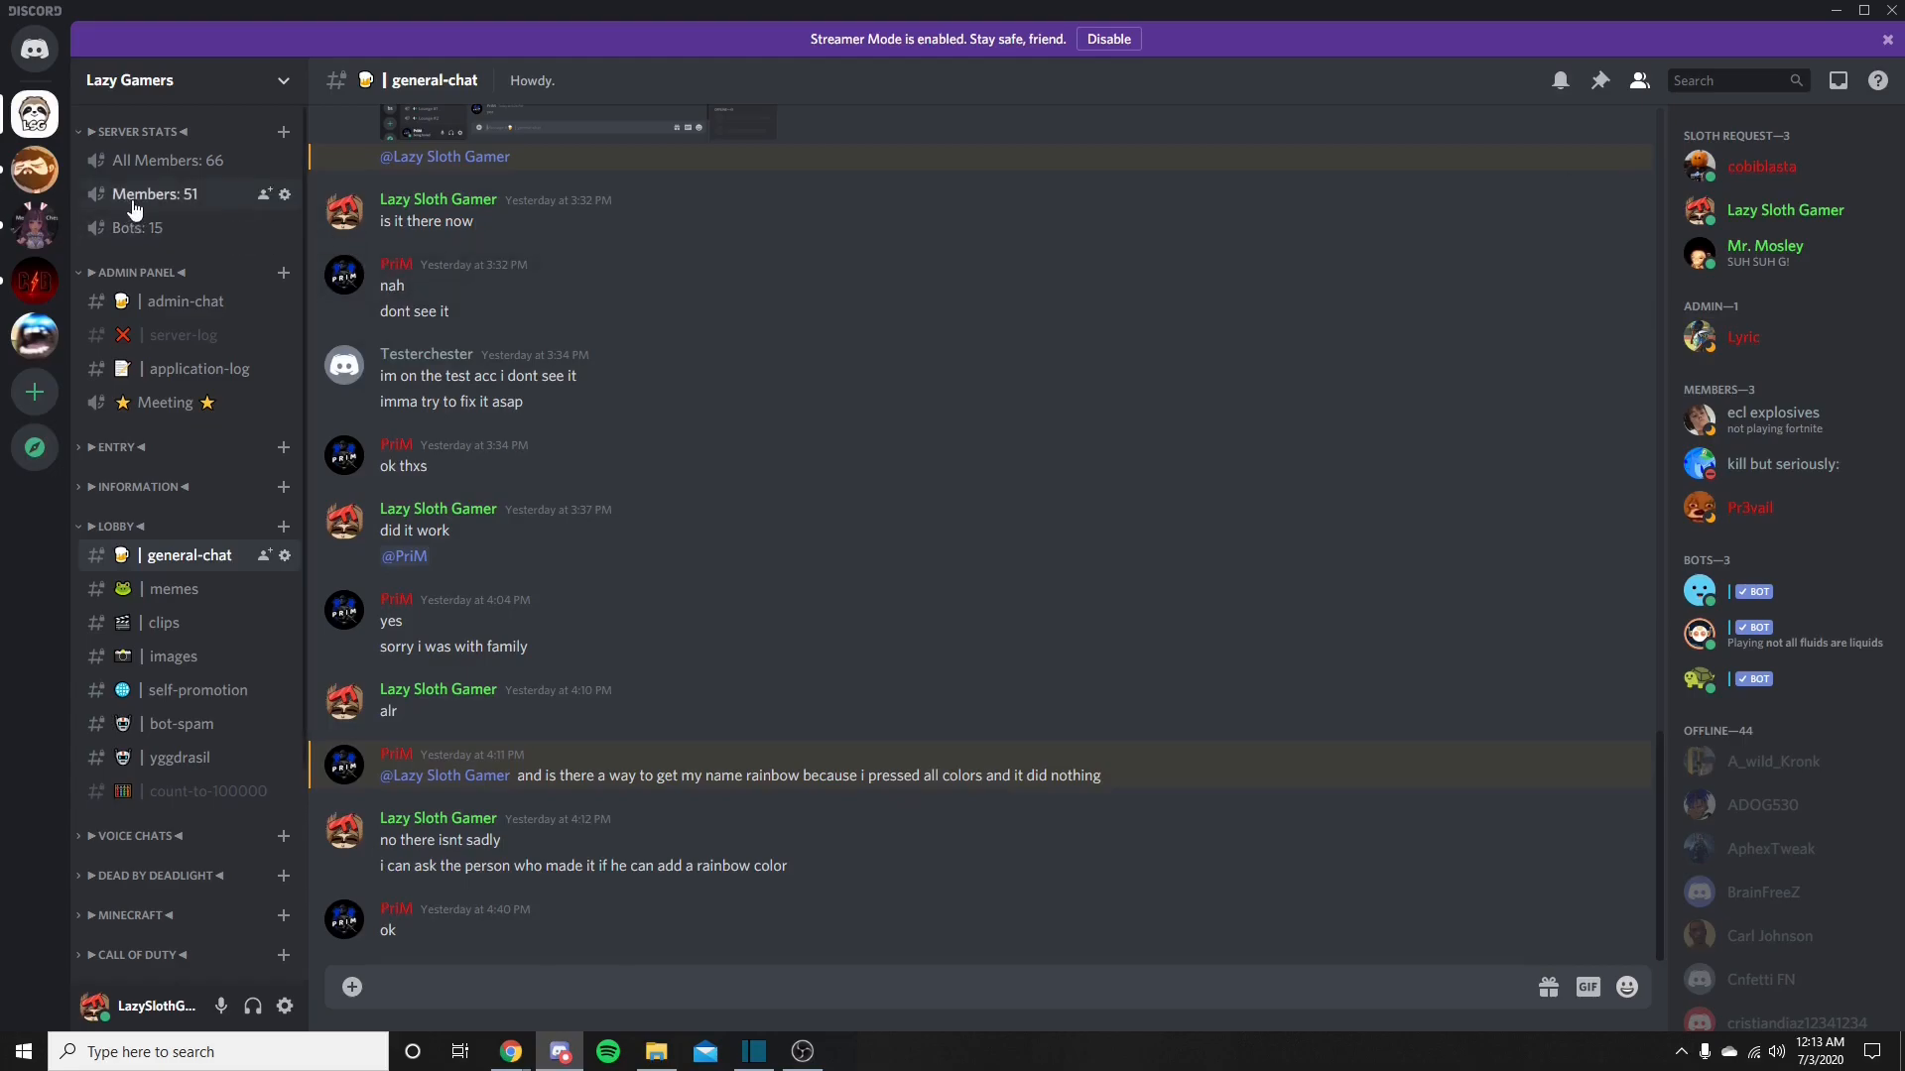
mouse_move(1727, 248)
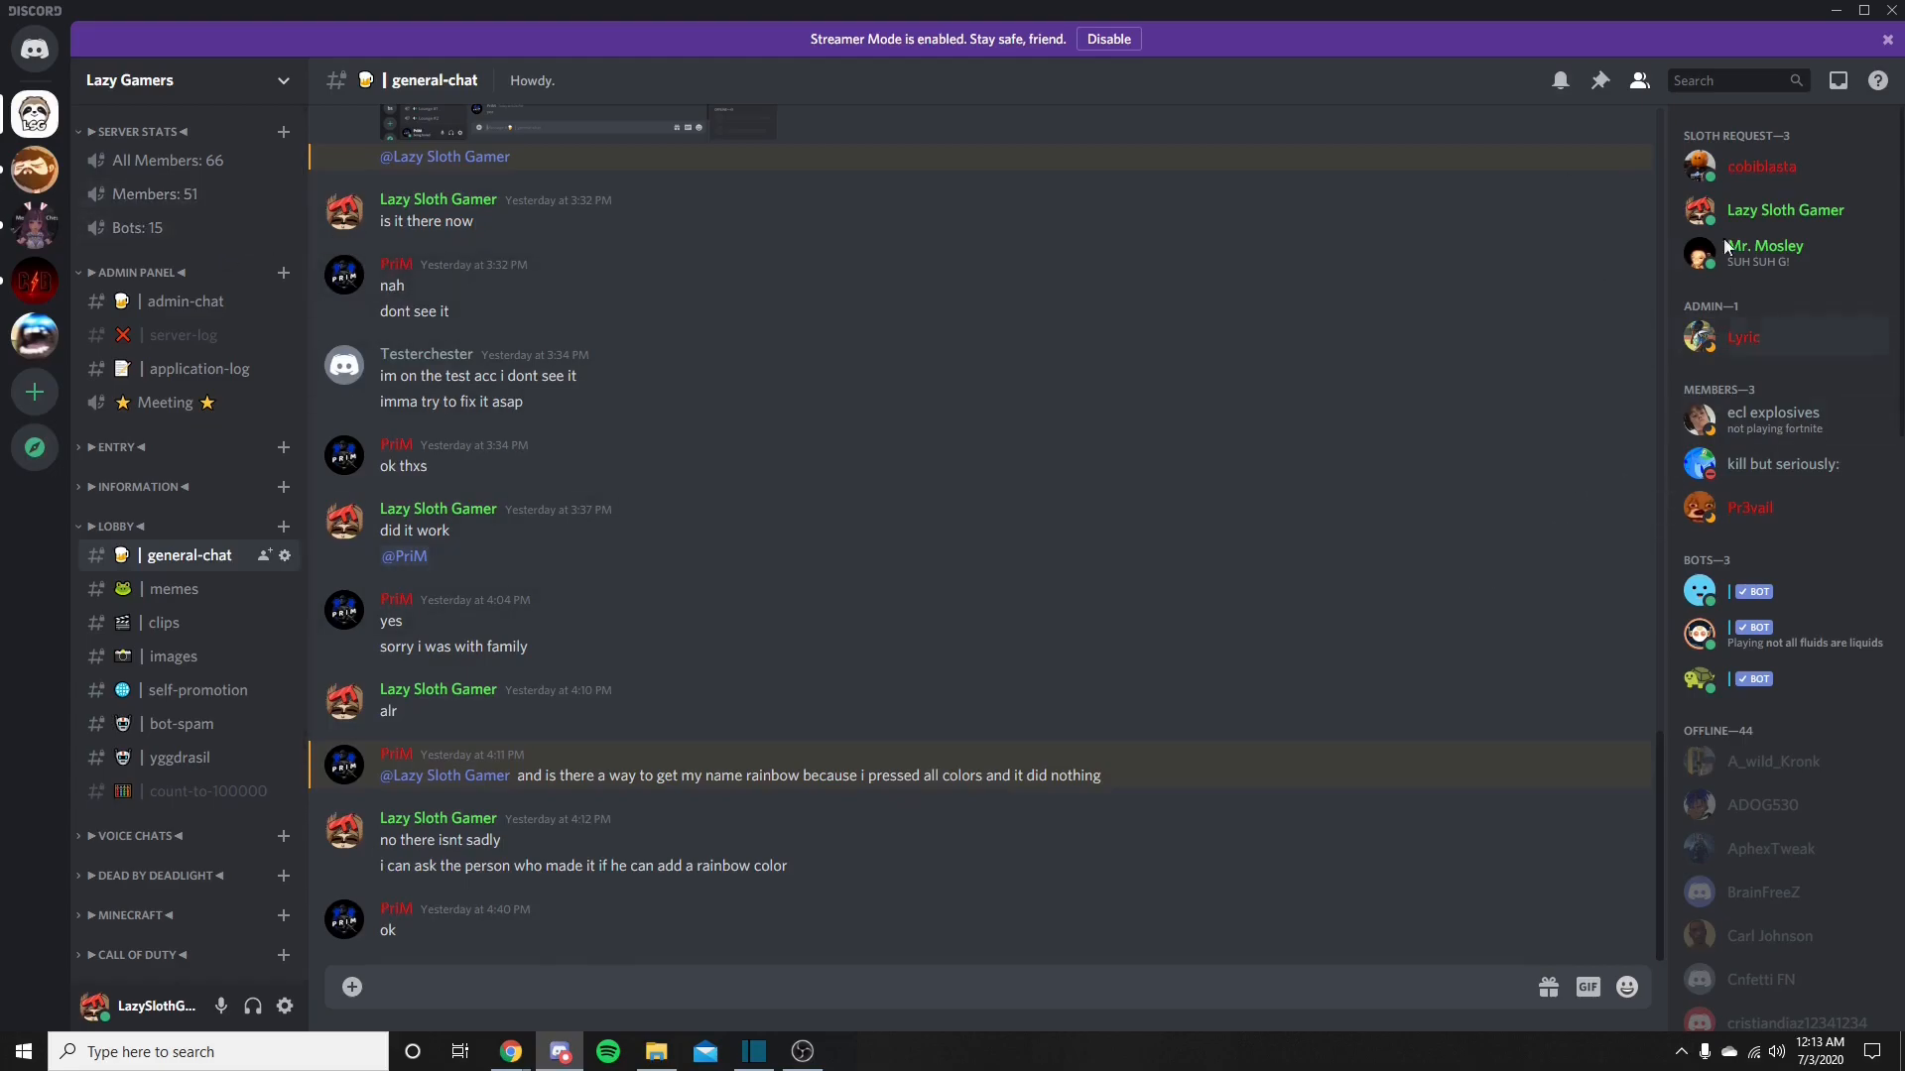
scroll("down", 3)
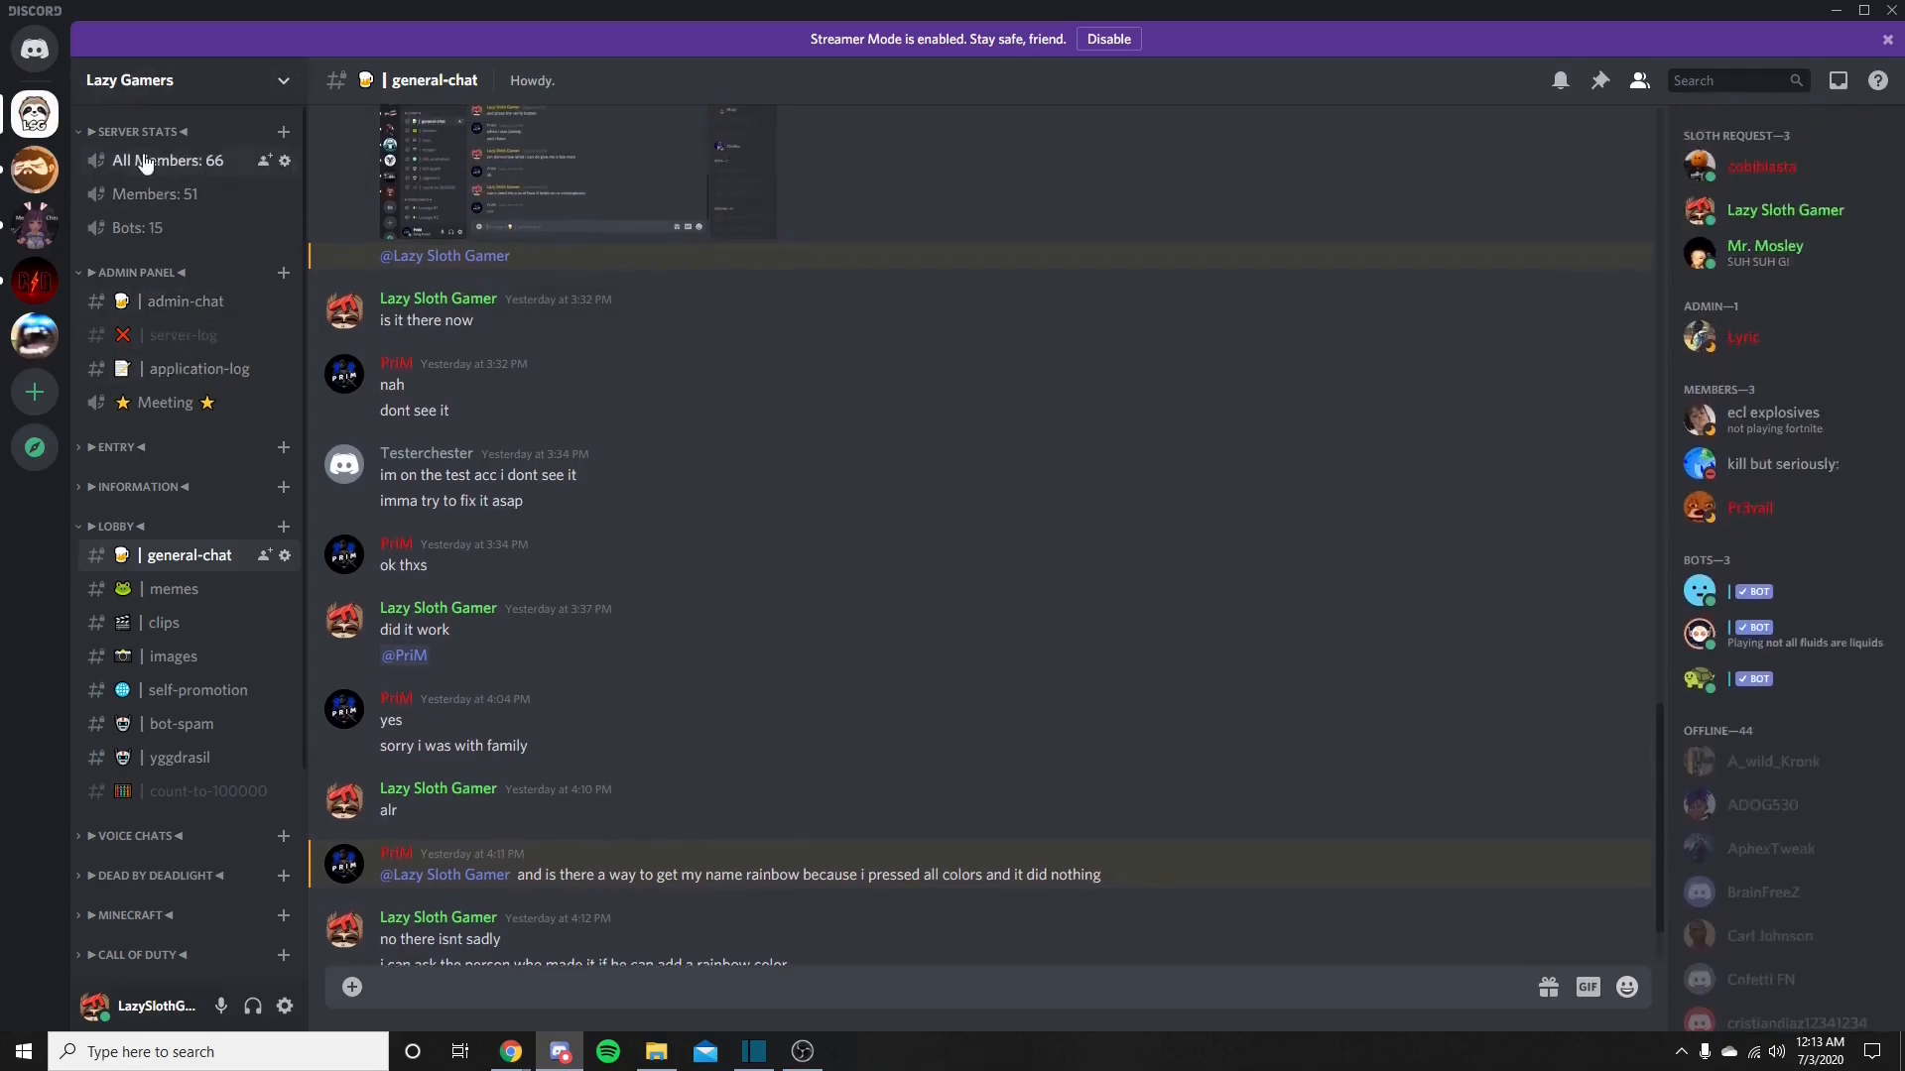
mouse_move(176, 193)
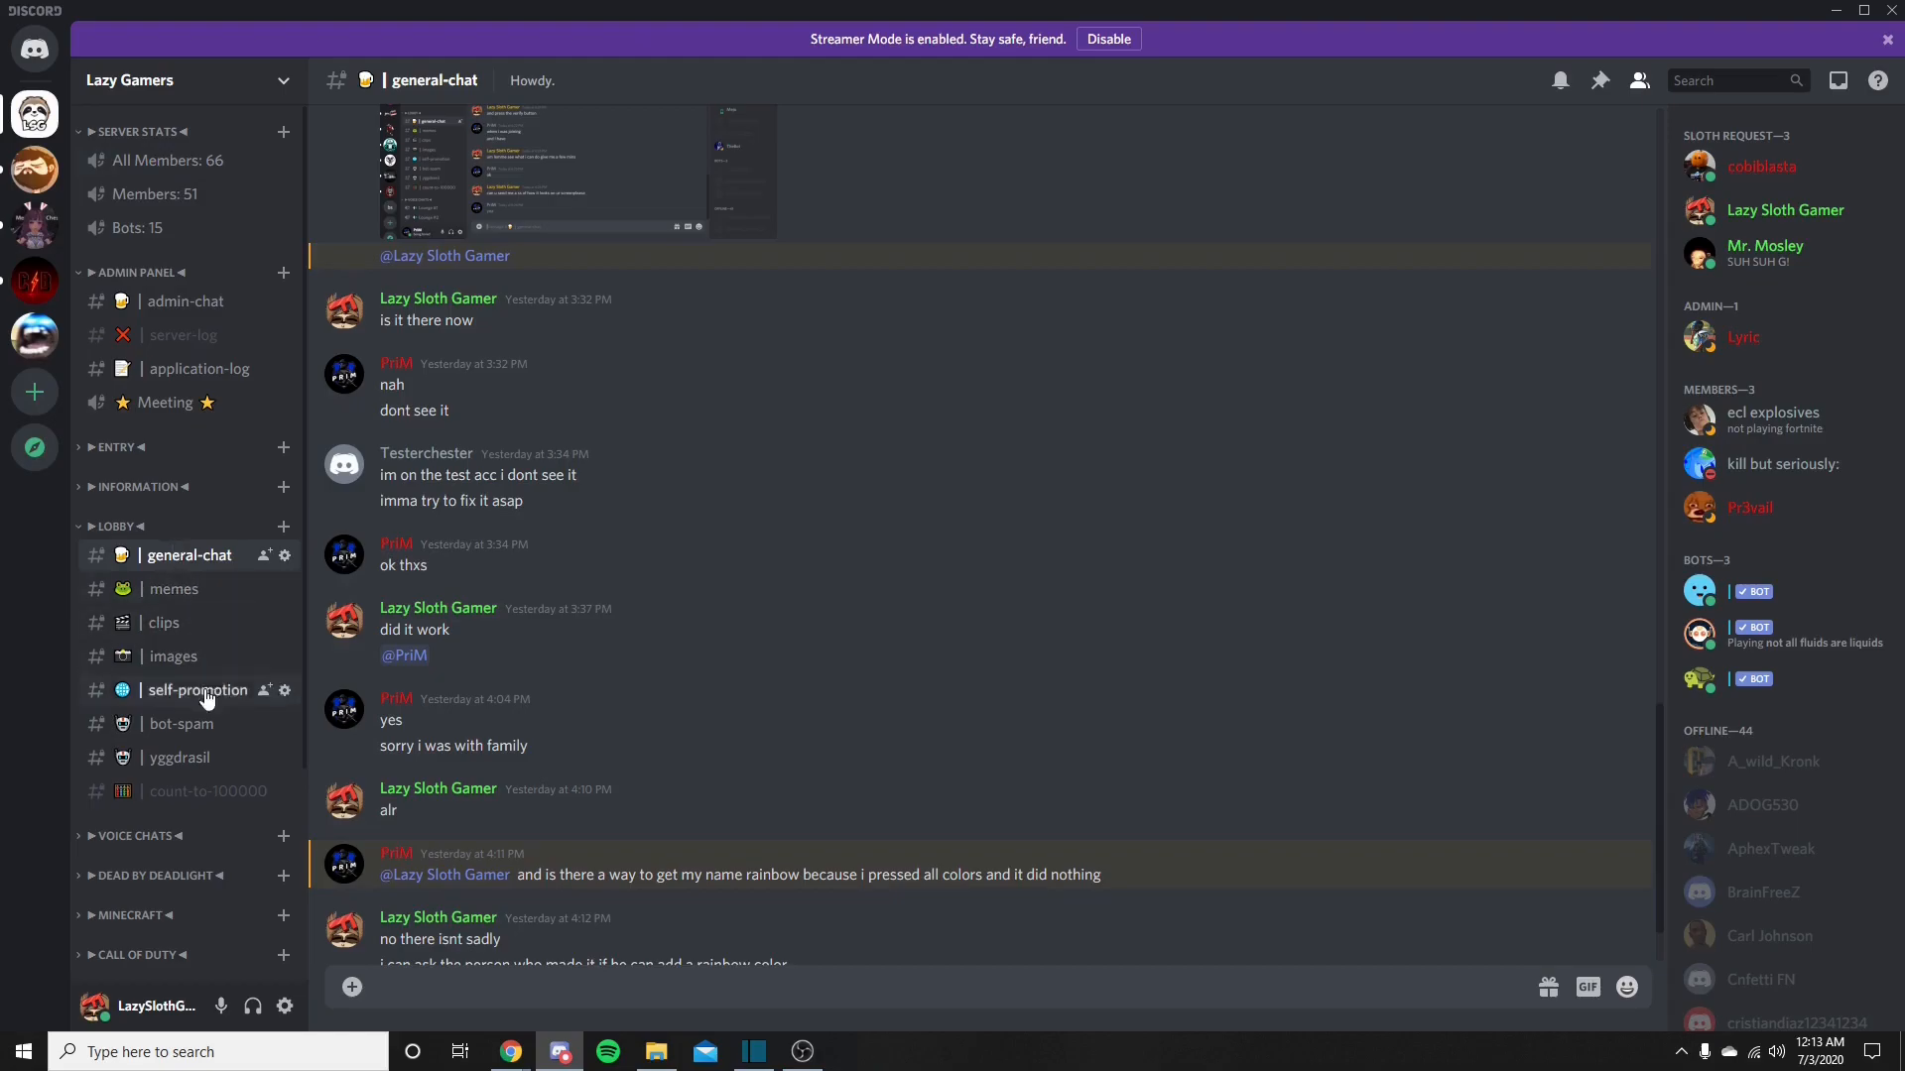
scroll("down", 3)
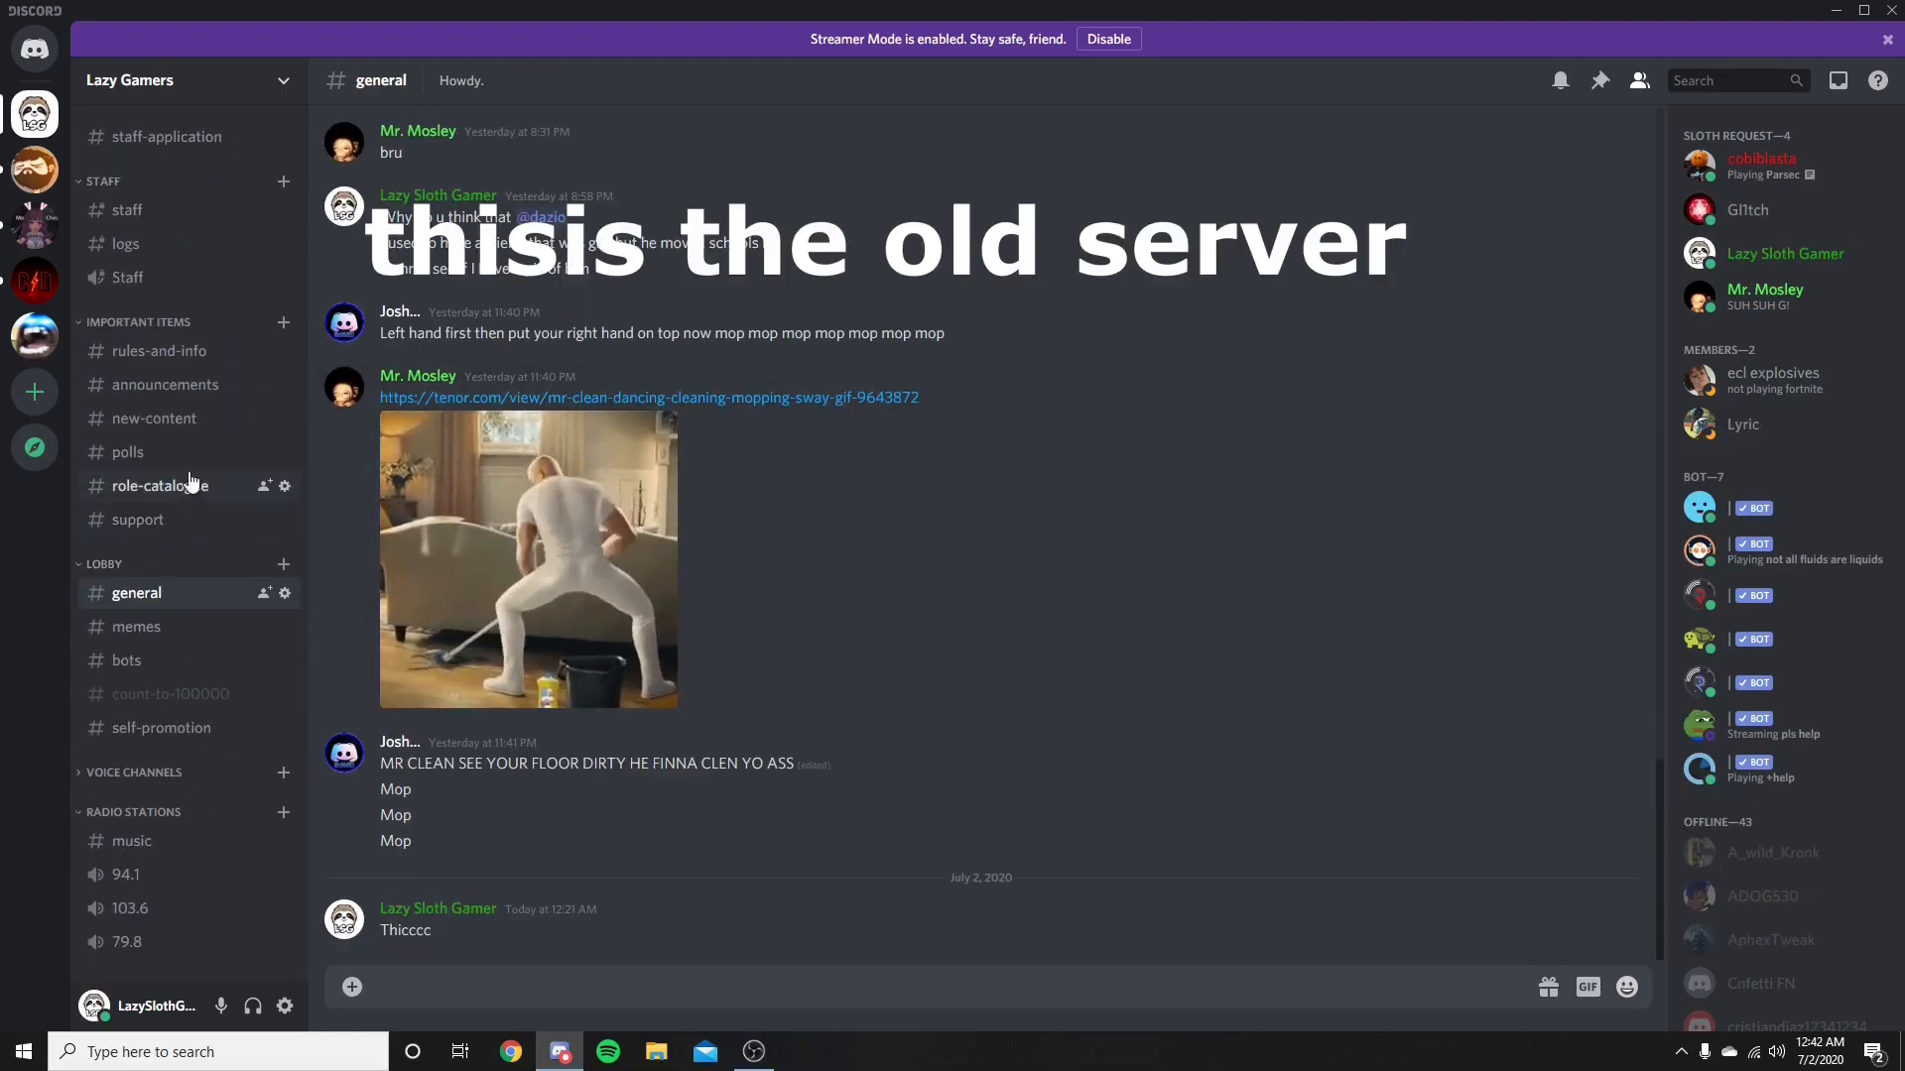
mouse_move(321, 542)
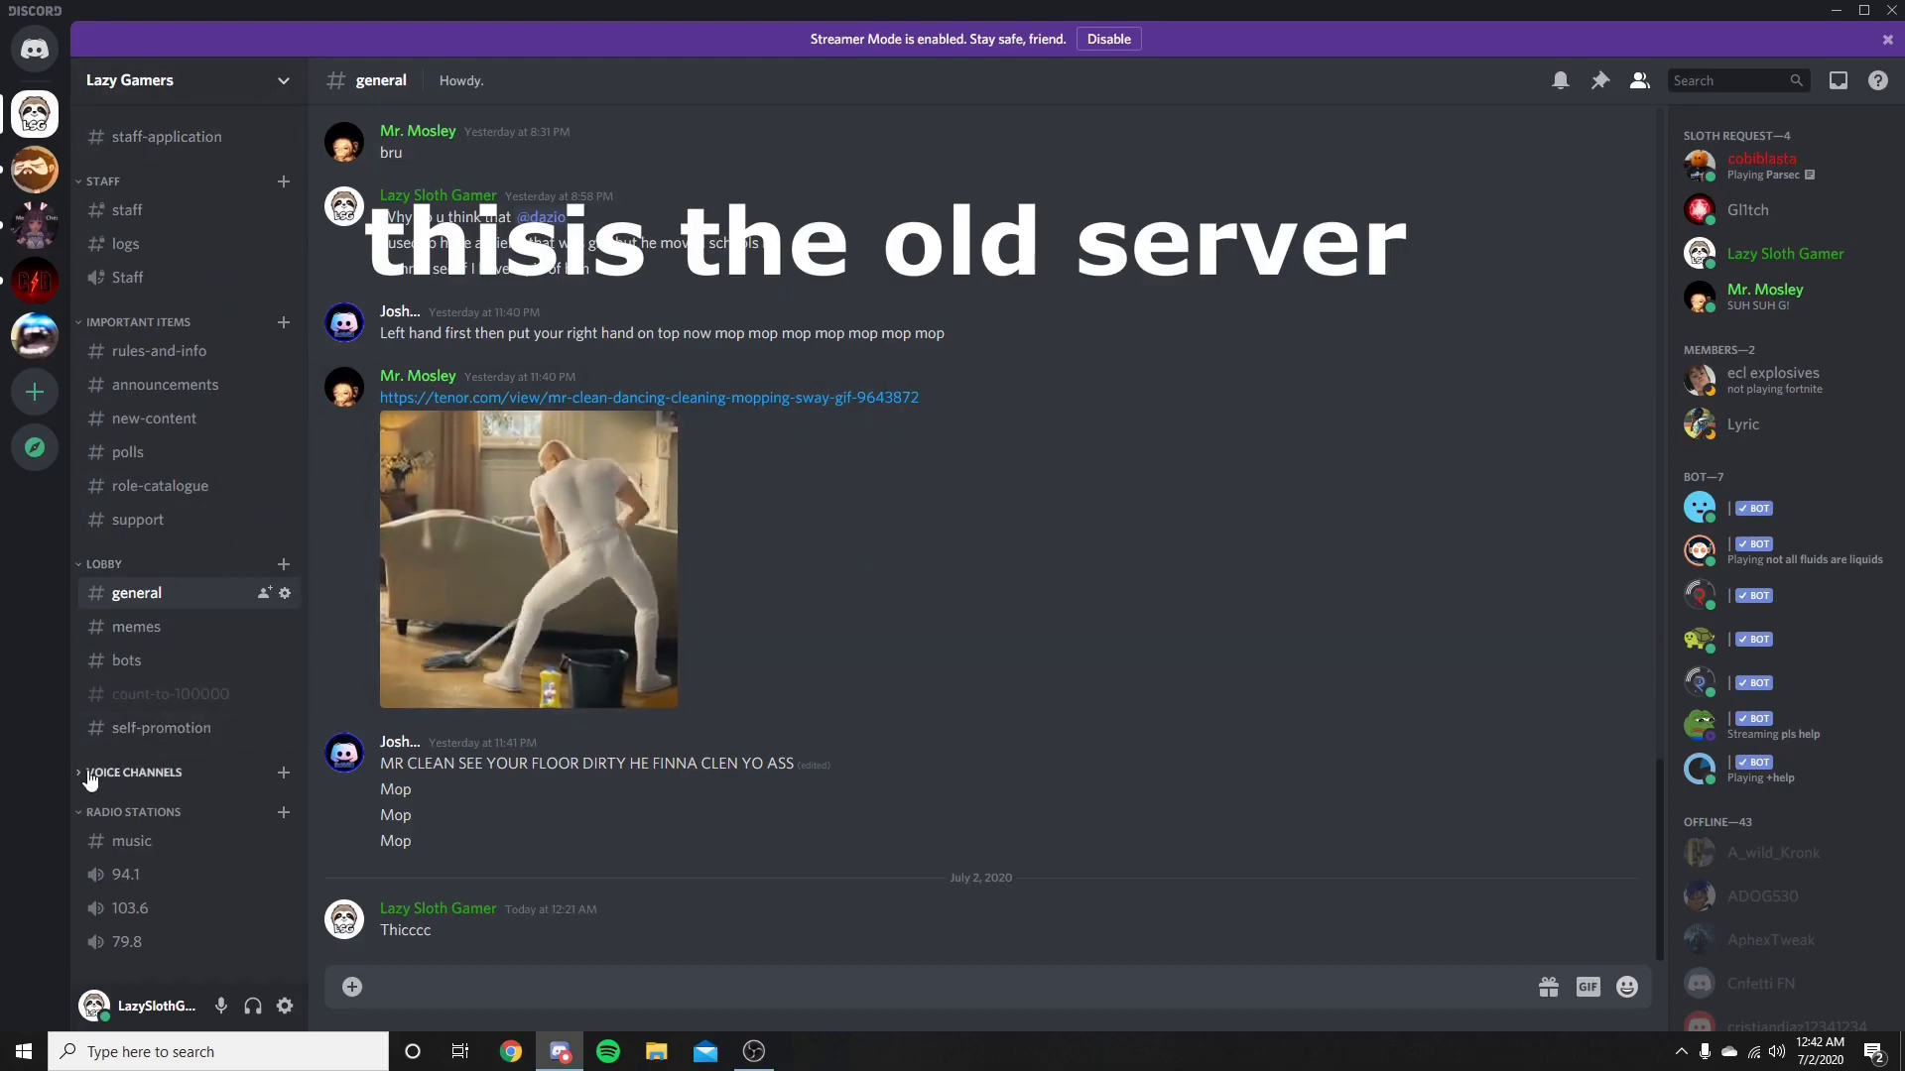
Expand the old server's voice channels, then view #polls, #support and #general
left_click(134, 772)
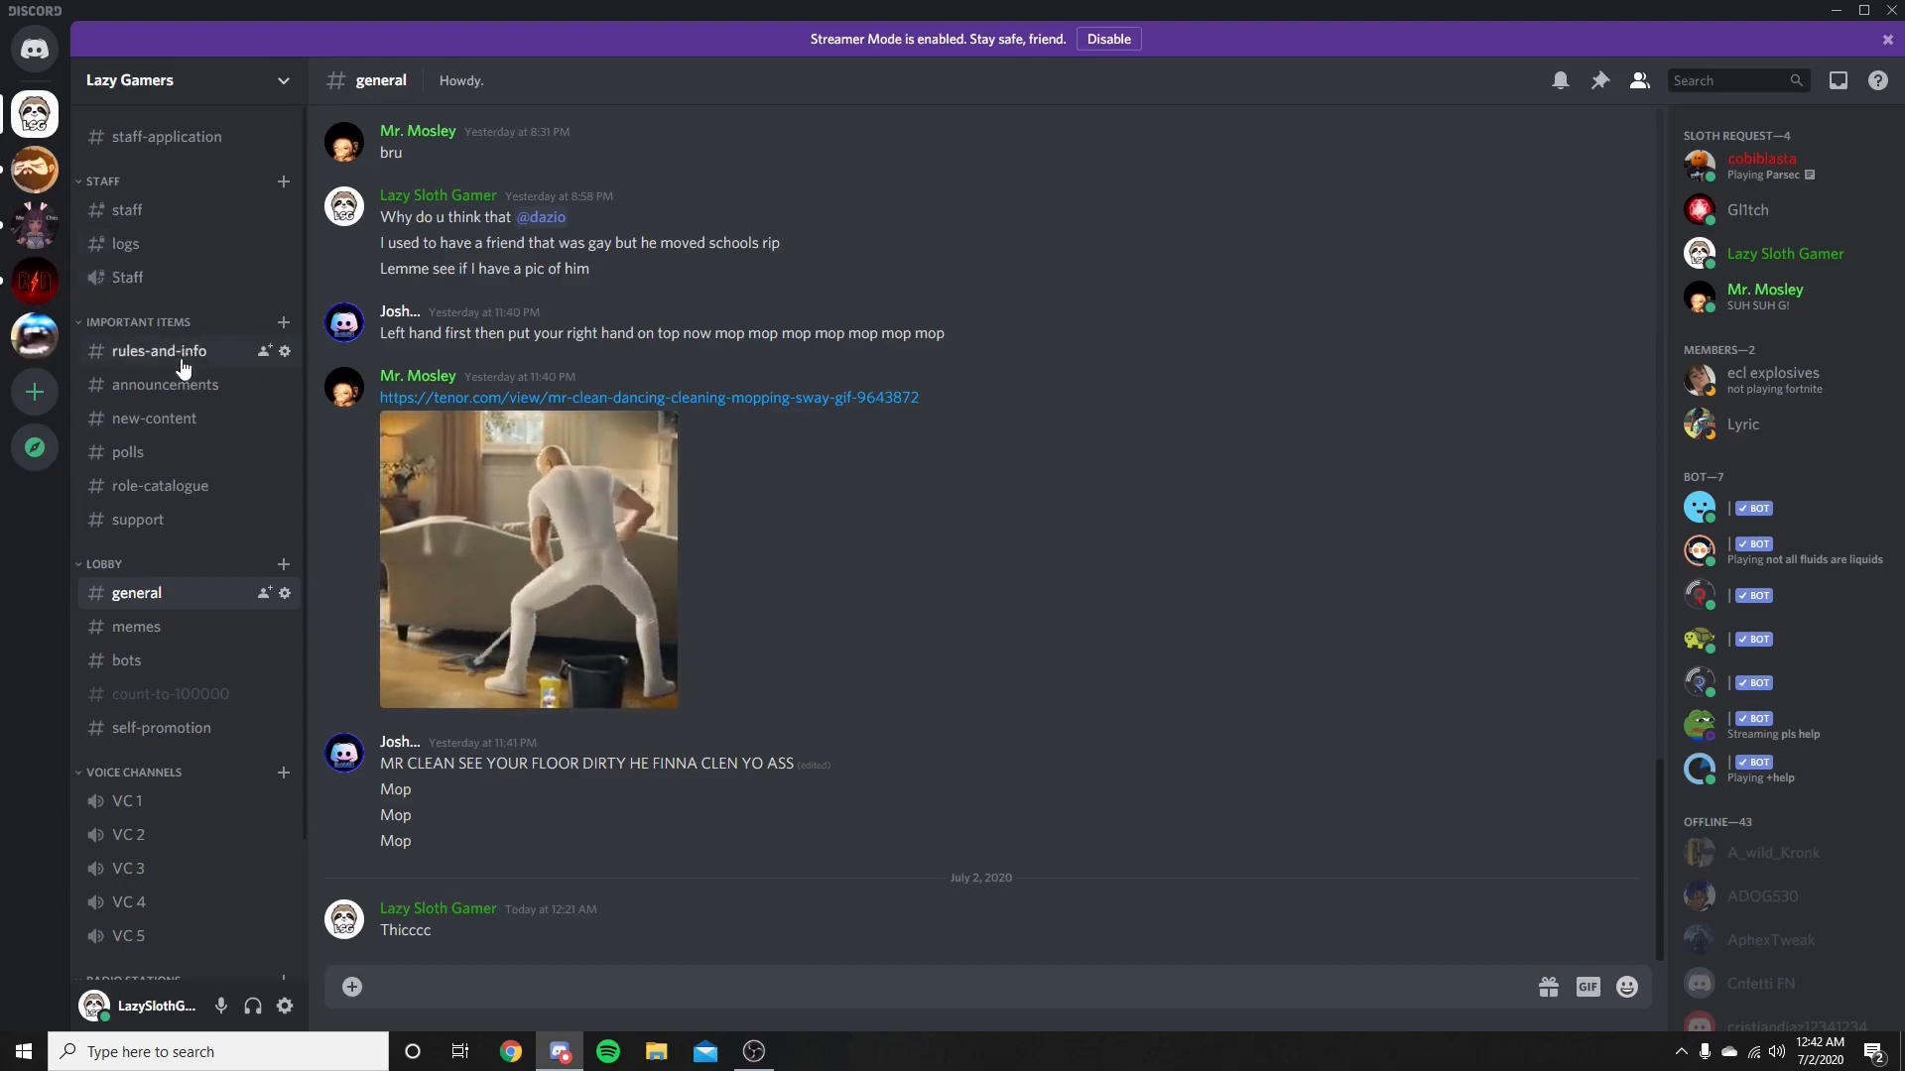
mouse_move(128, 452)
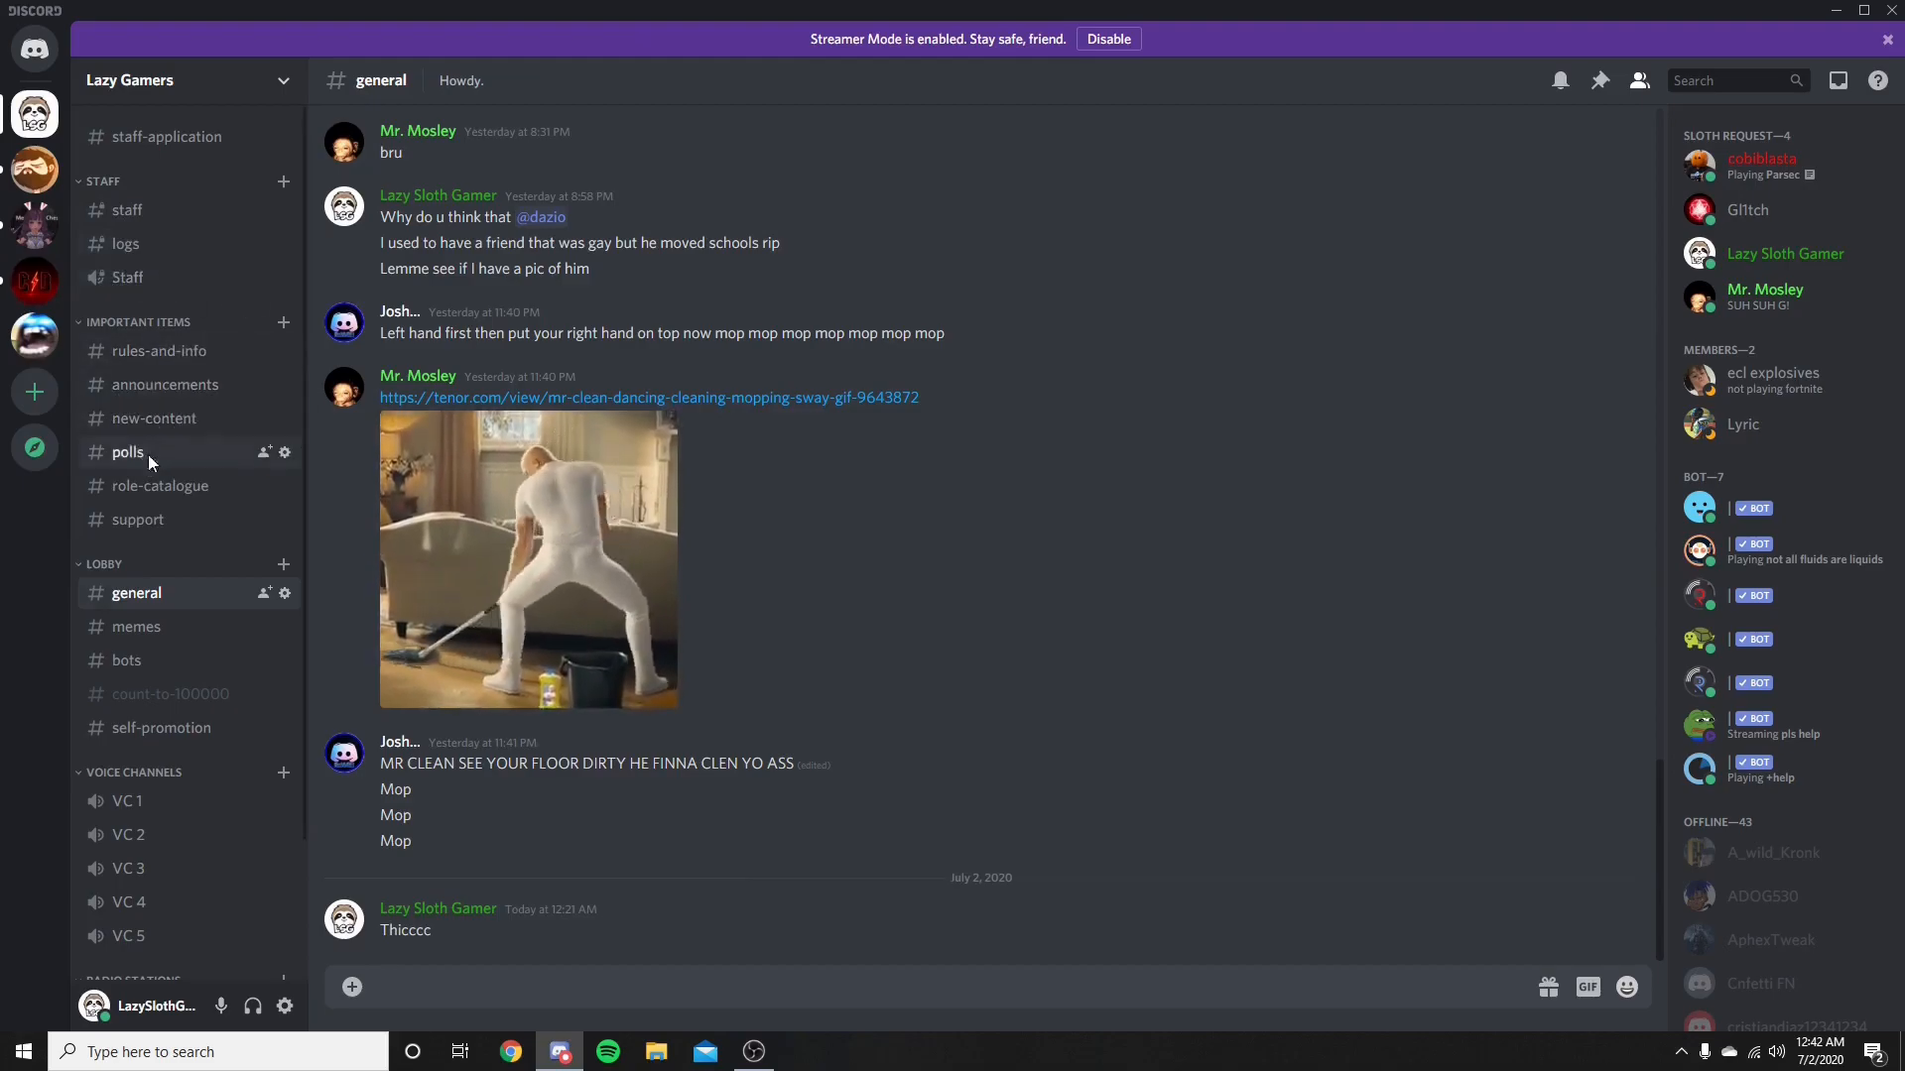
left_click(126, 453)
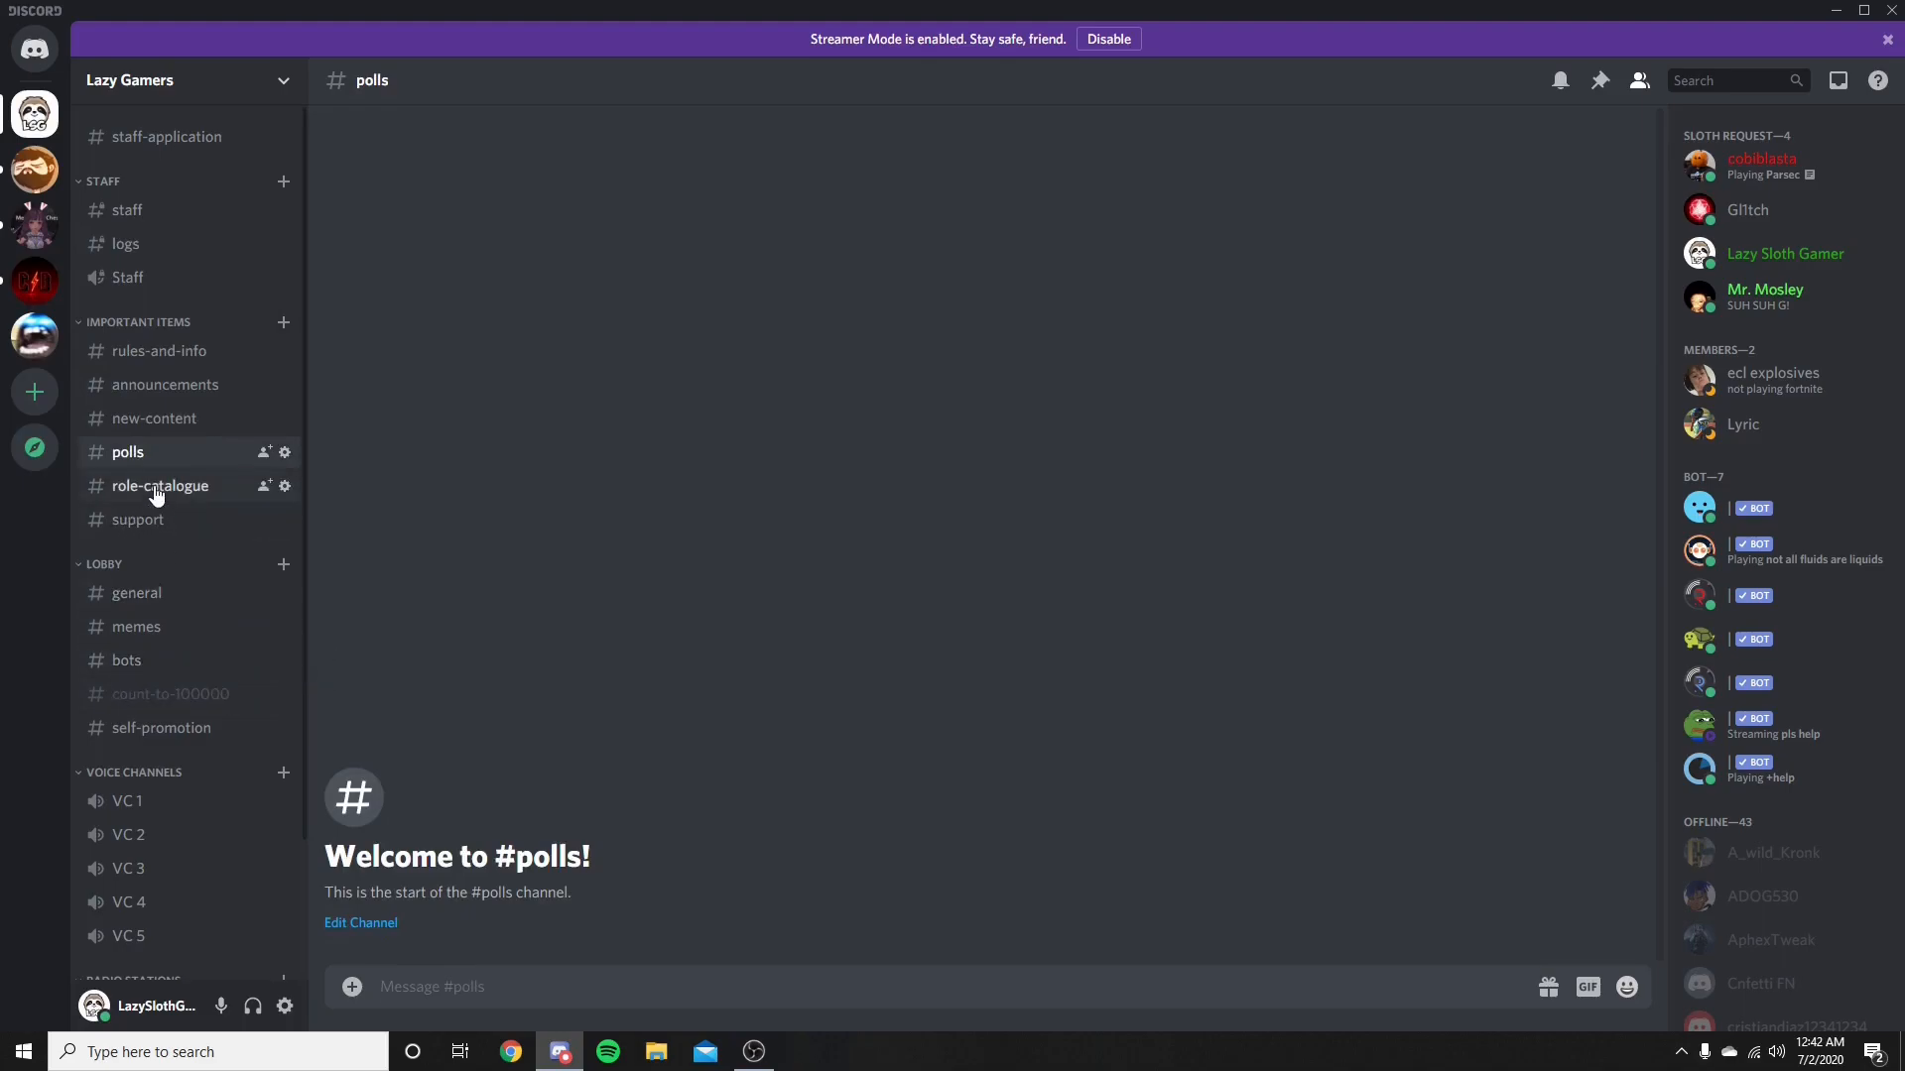
left_click(137, 518)
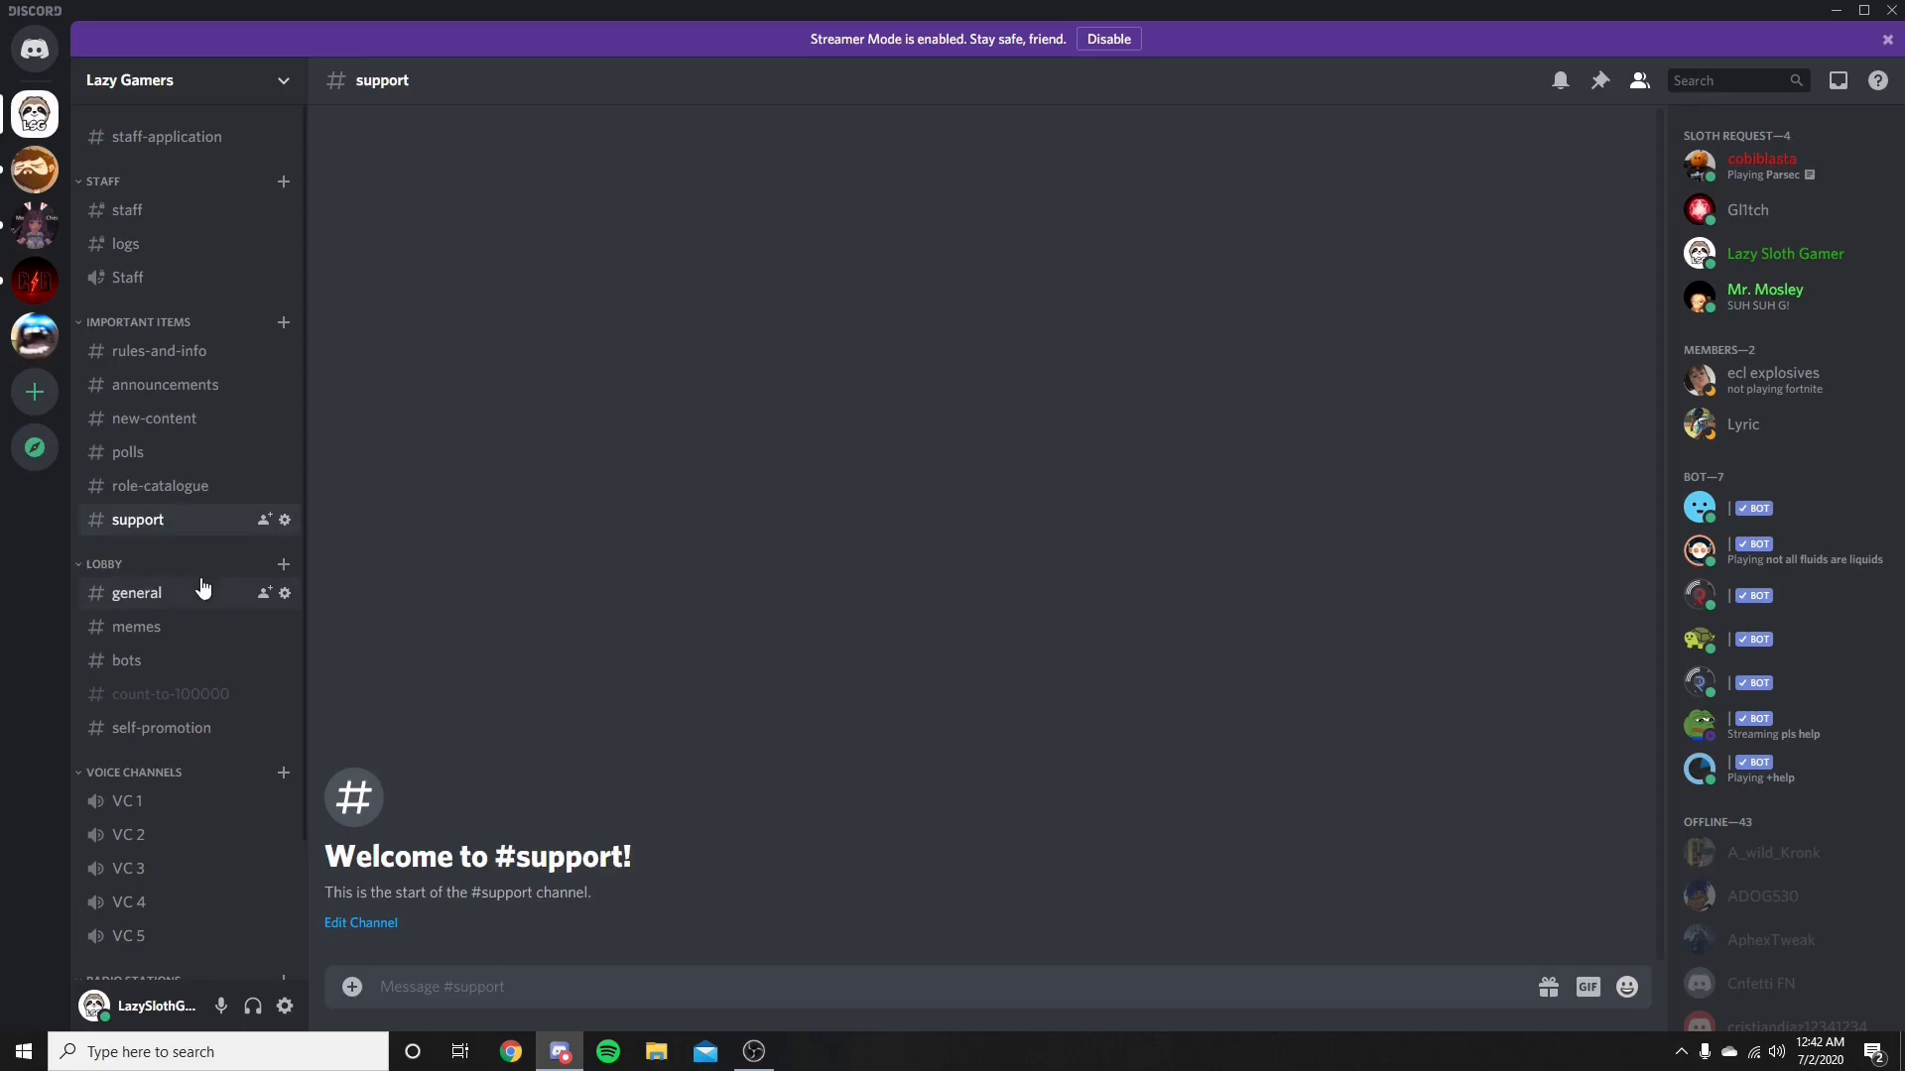
left_click(137, 594)
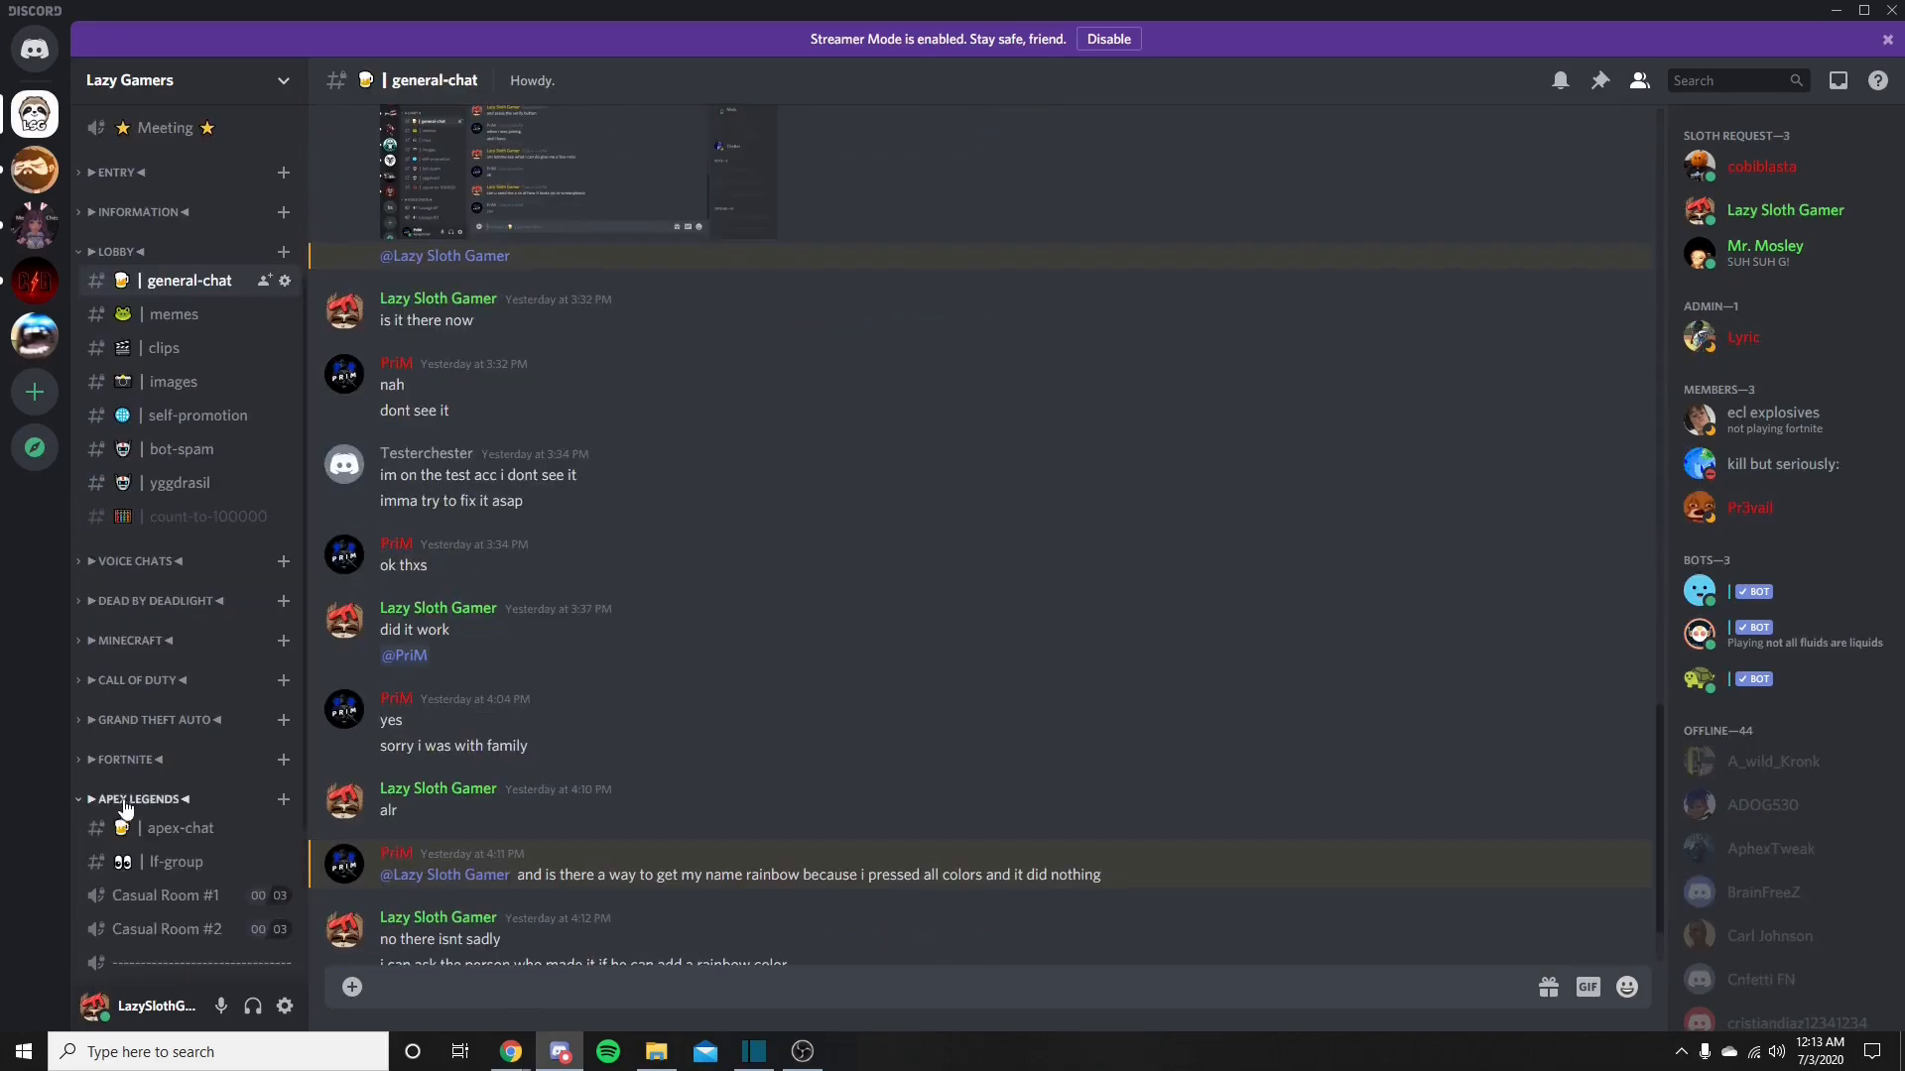
Expand the ENTRY category and open the count-to-100000 channel, counting past 2260
left_click(136, 799)
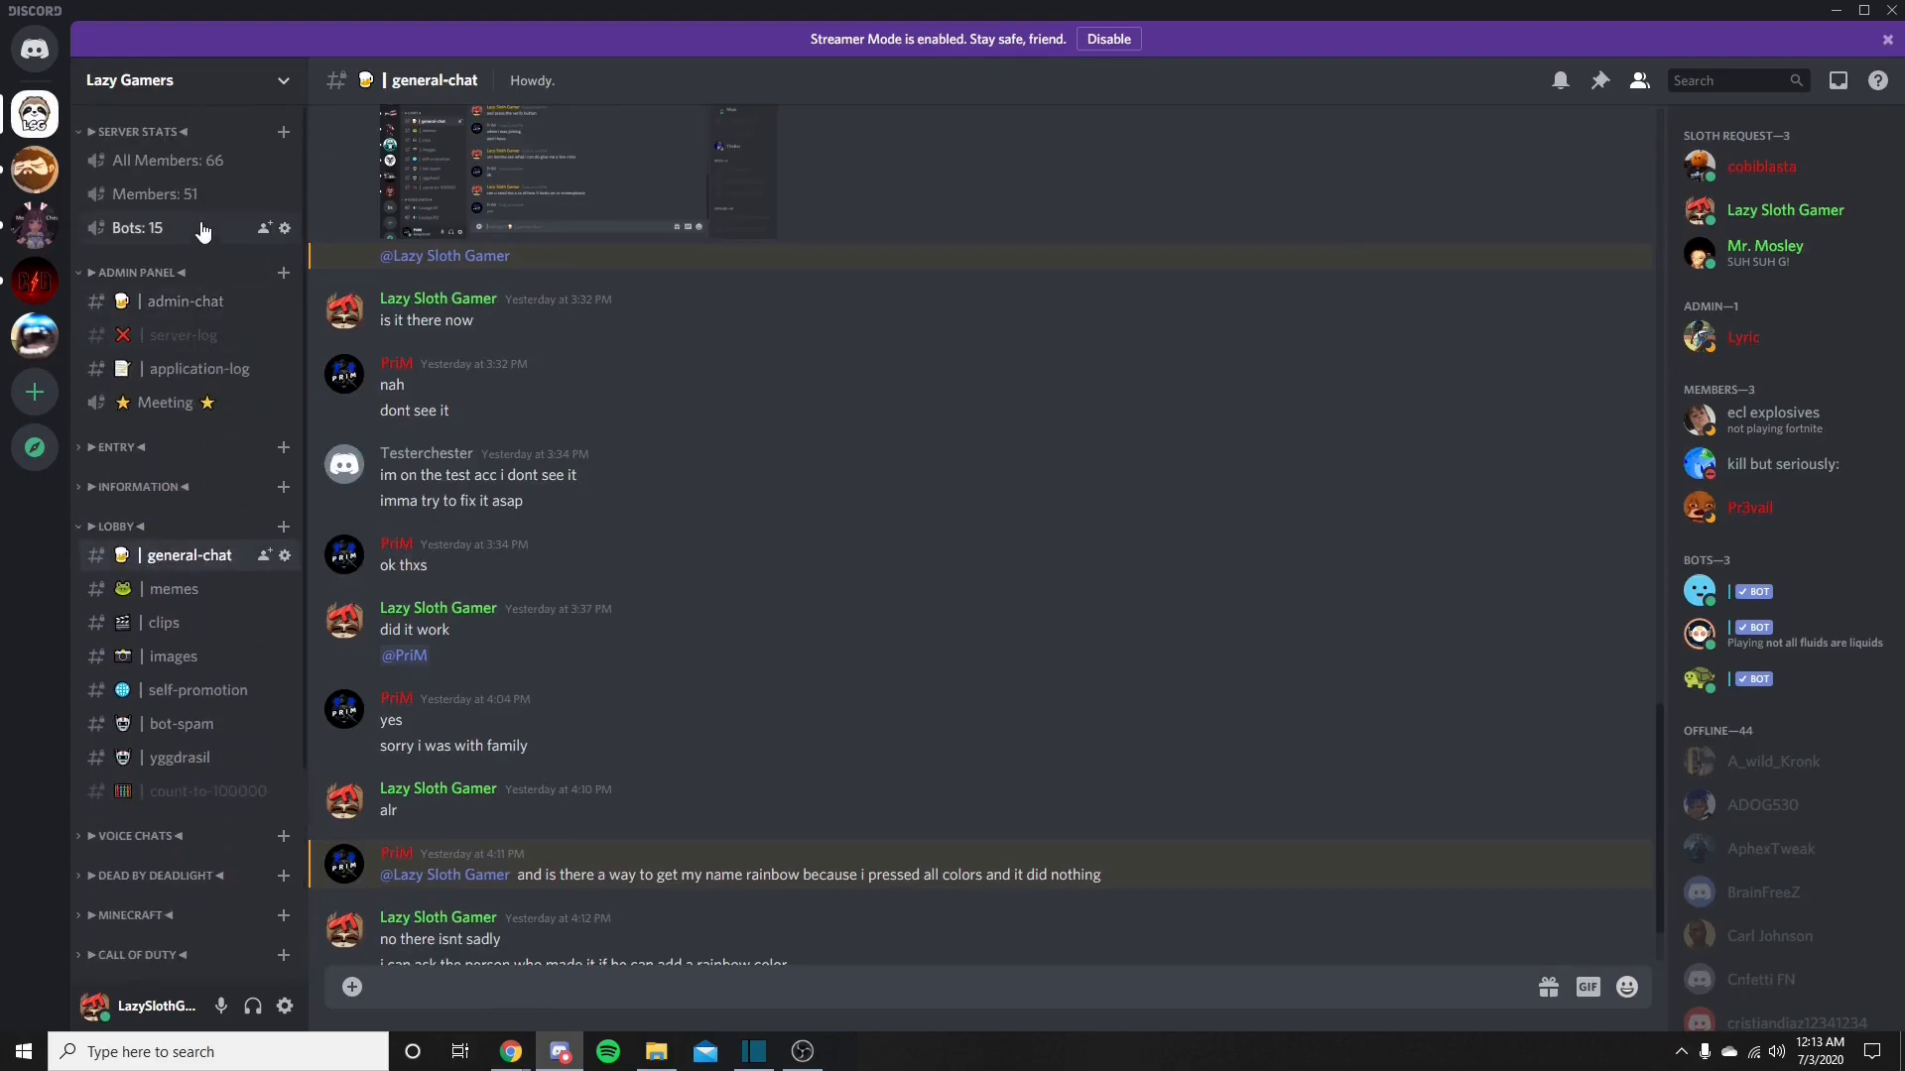
mouse_move(713, 470)
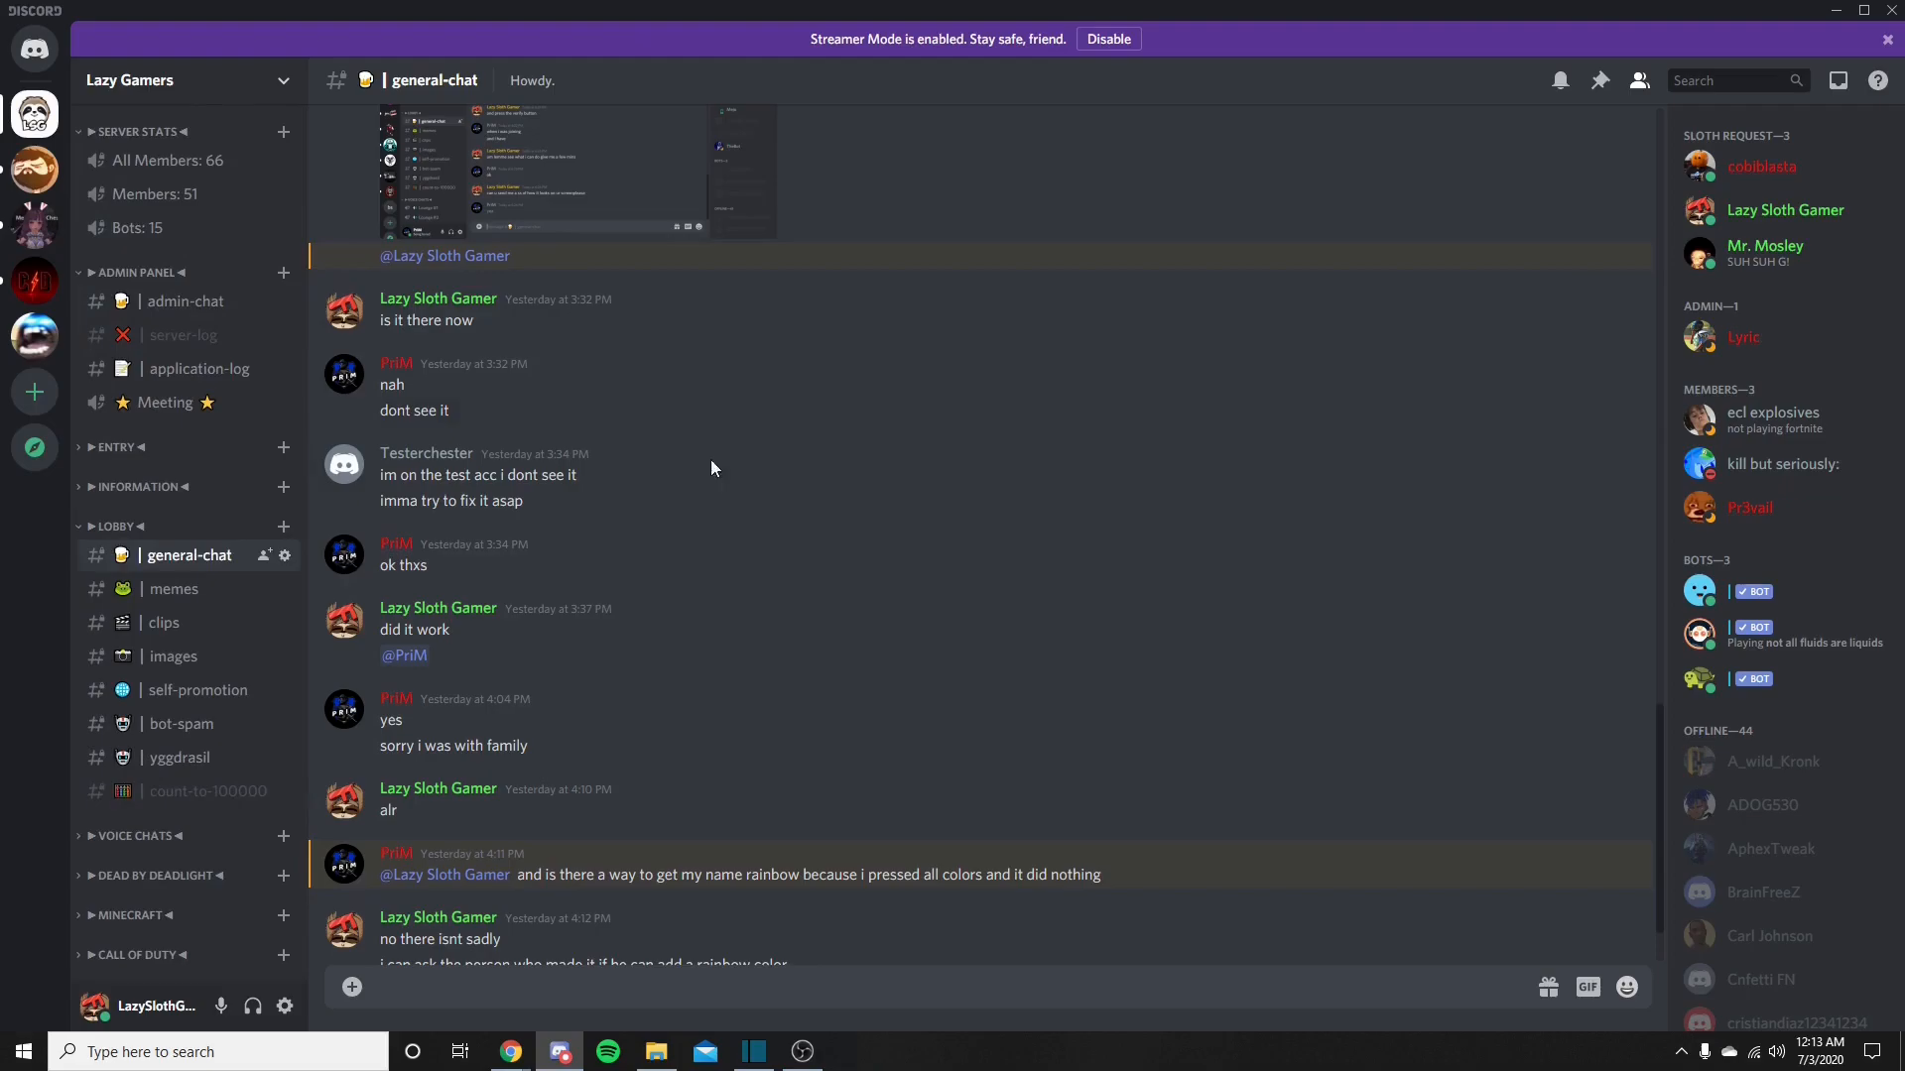
mouse_move(709, 469)
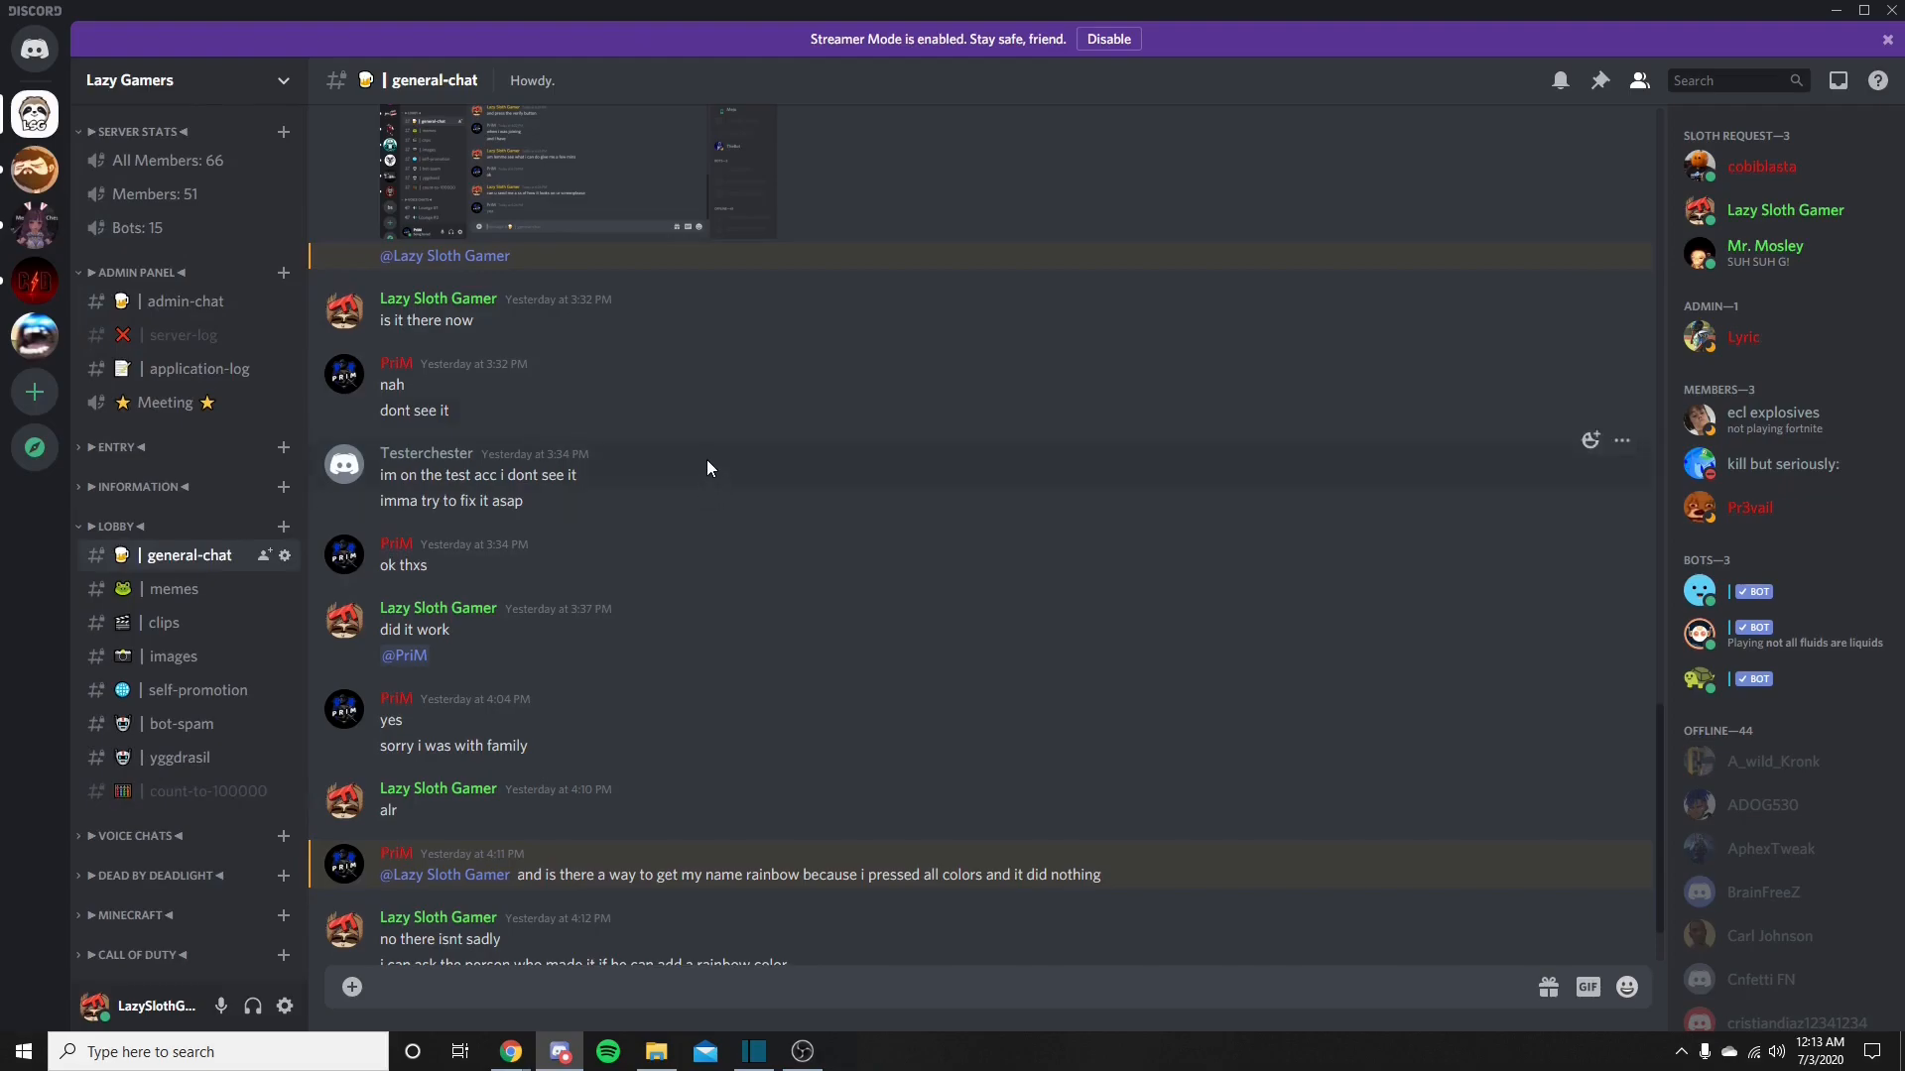
mouse_move(870, 441)
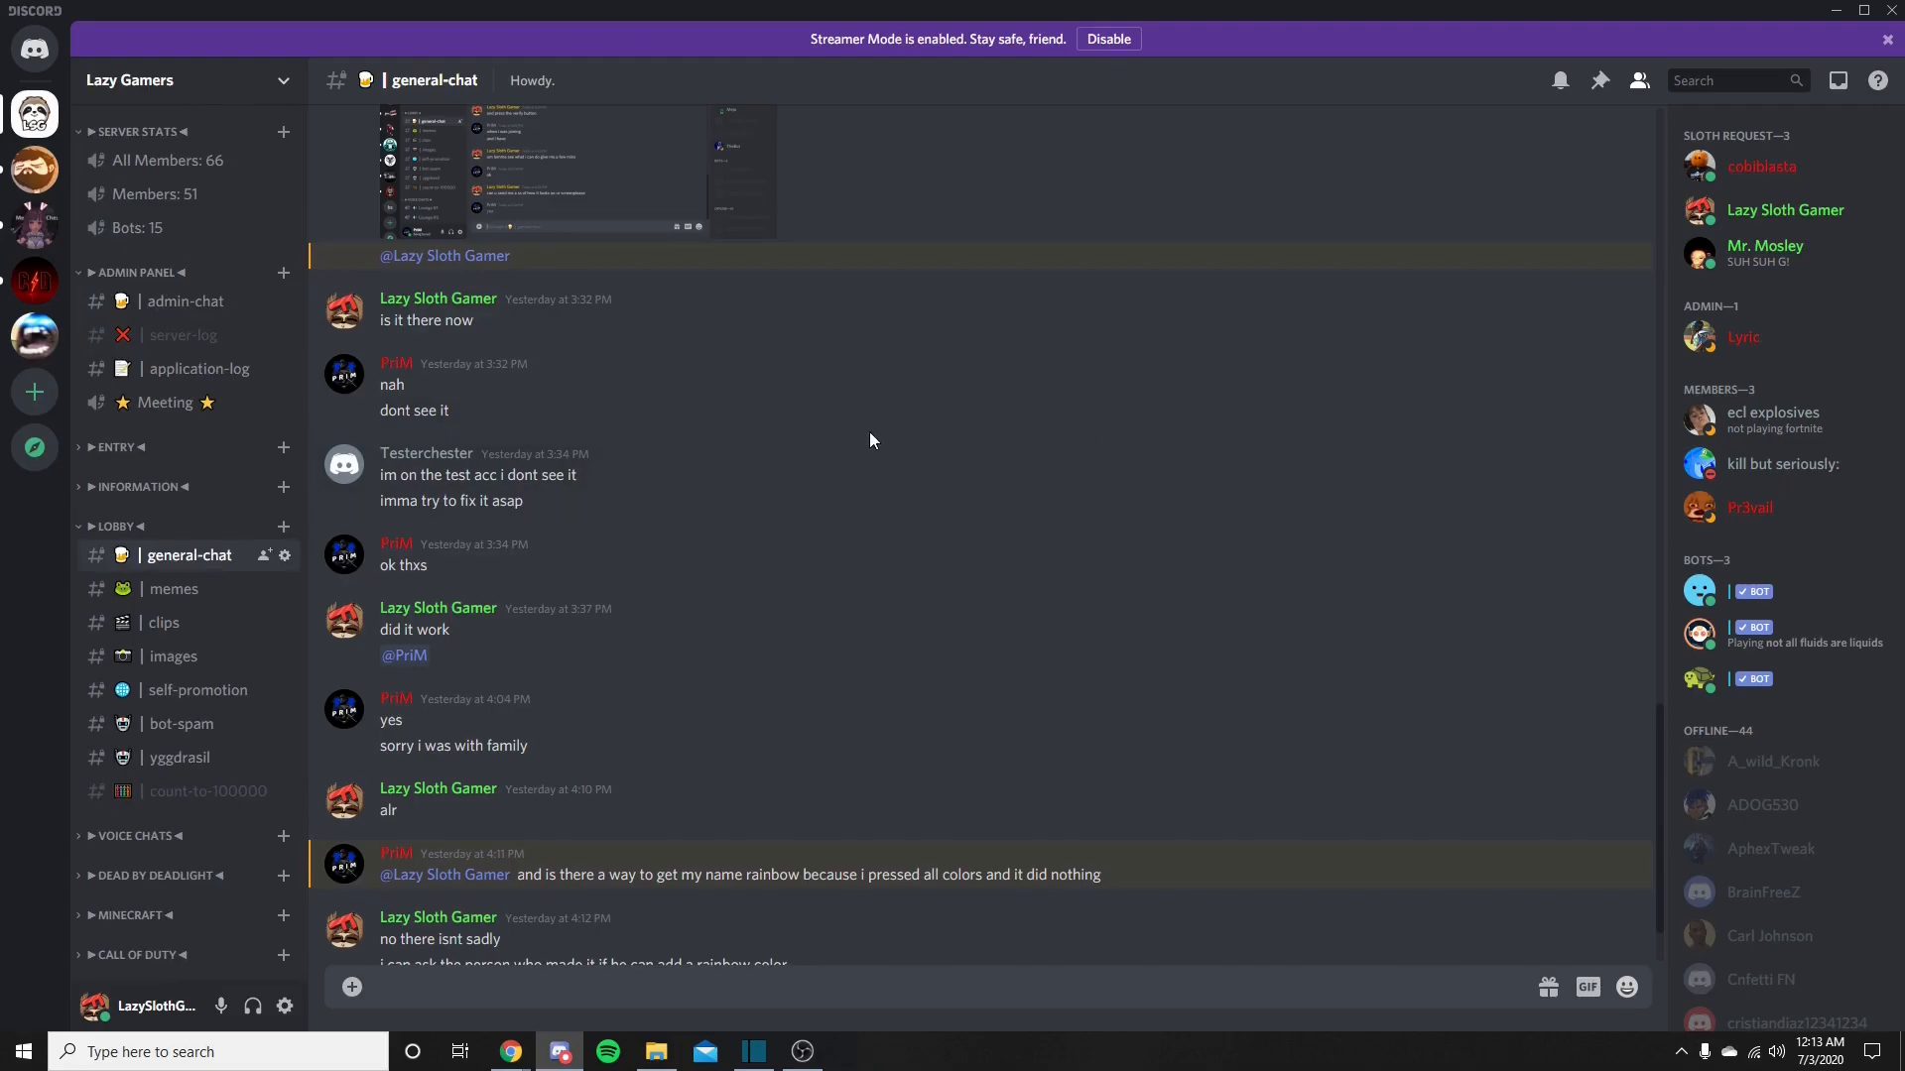
mouse_move(778, 410)
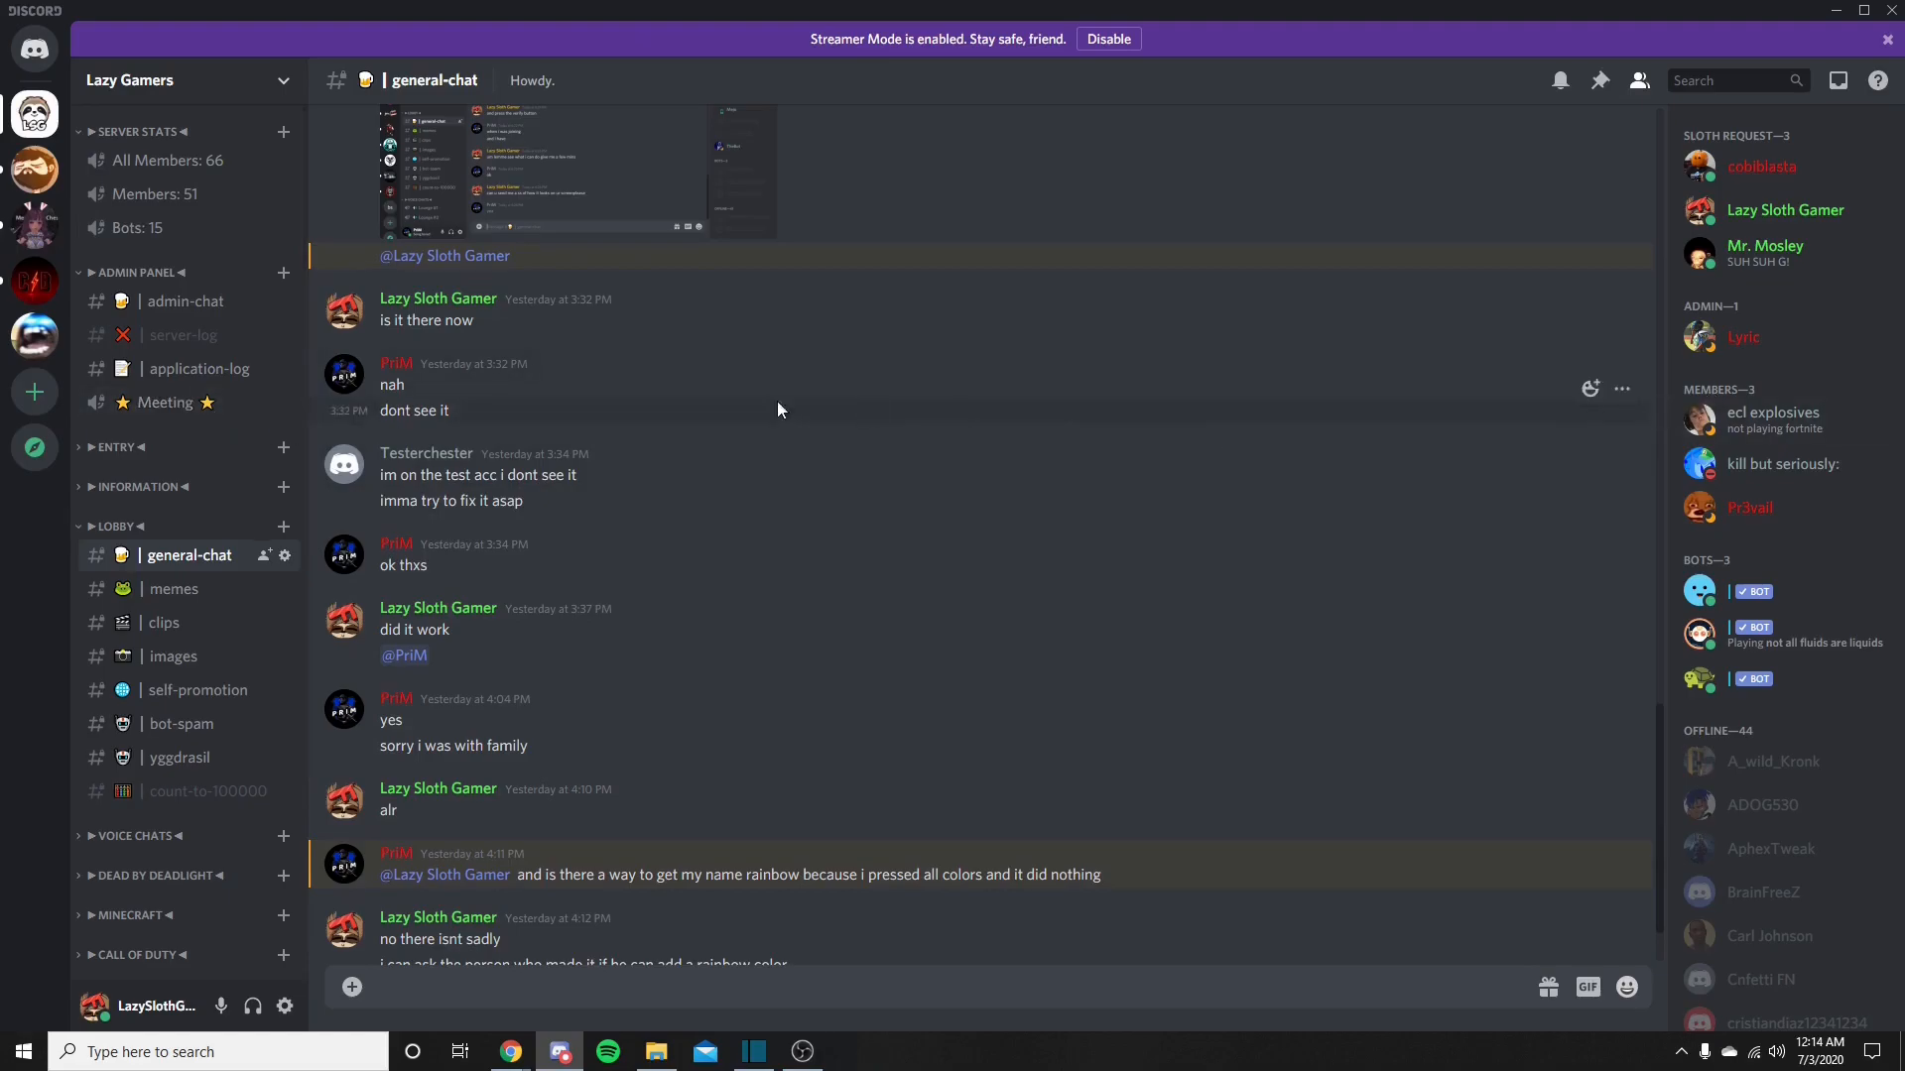
mouse_move(188, 556)
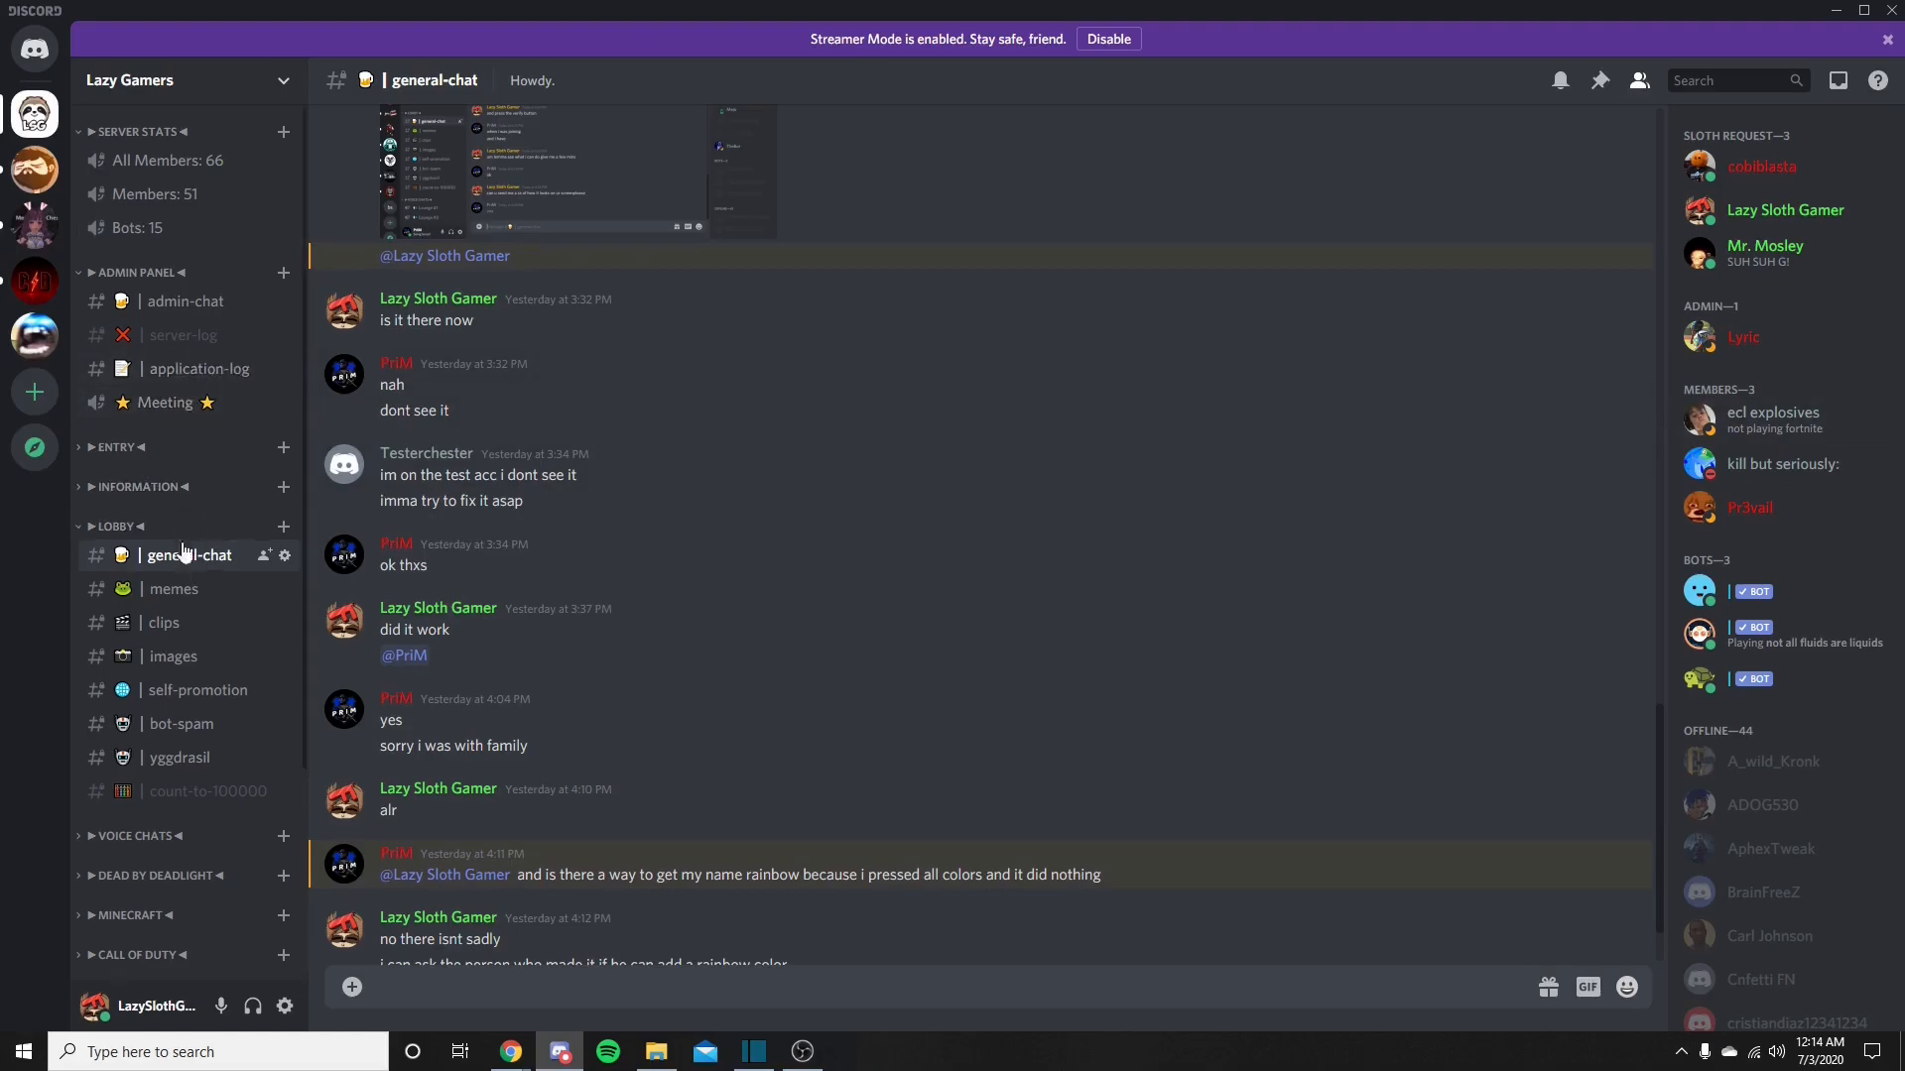
mouse_move(169, 622)
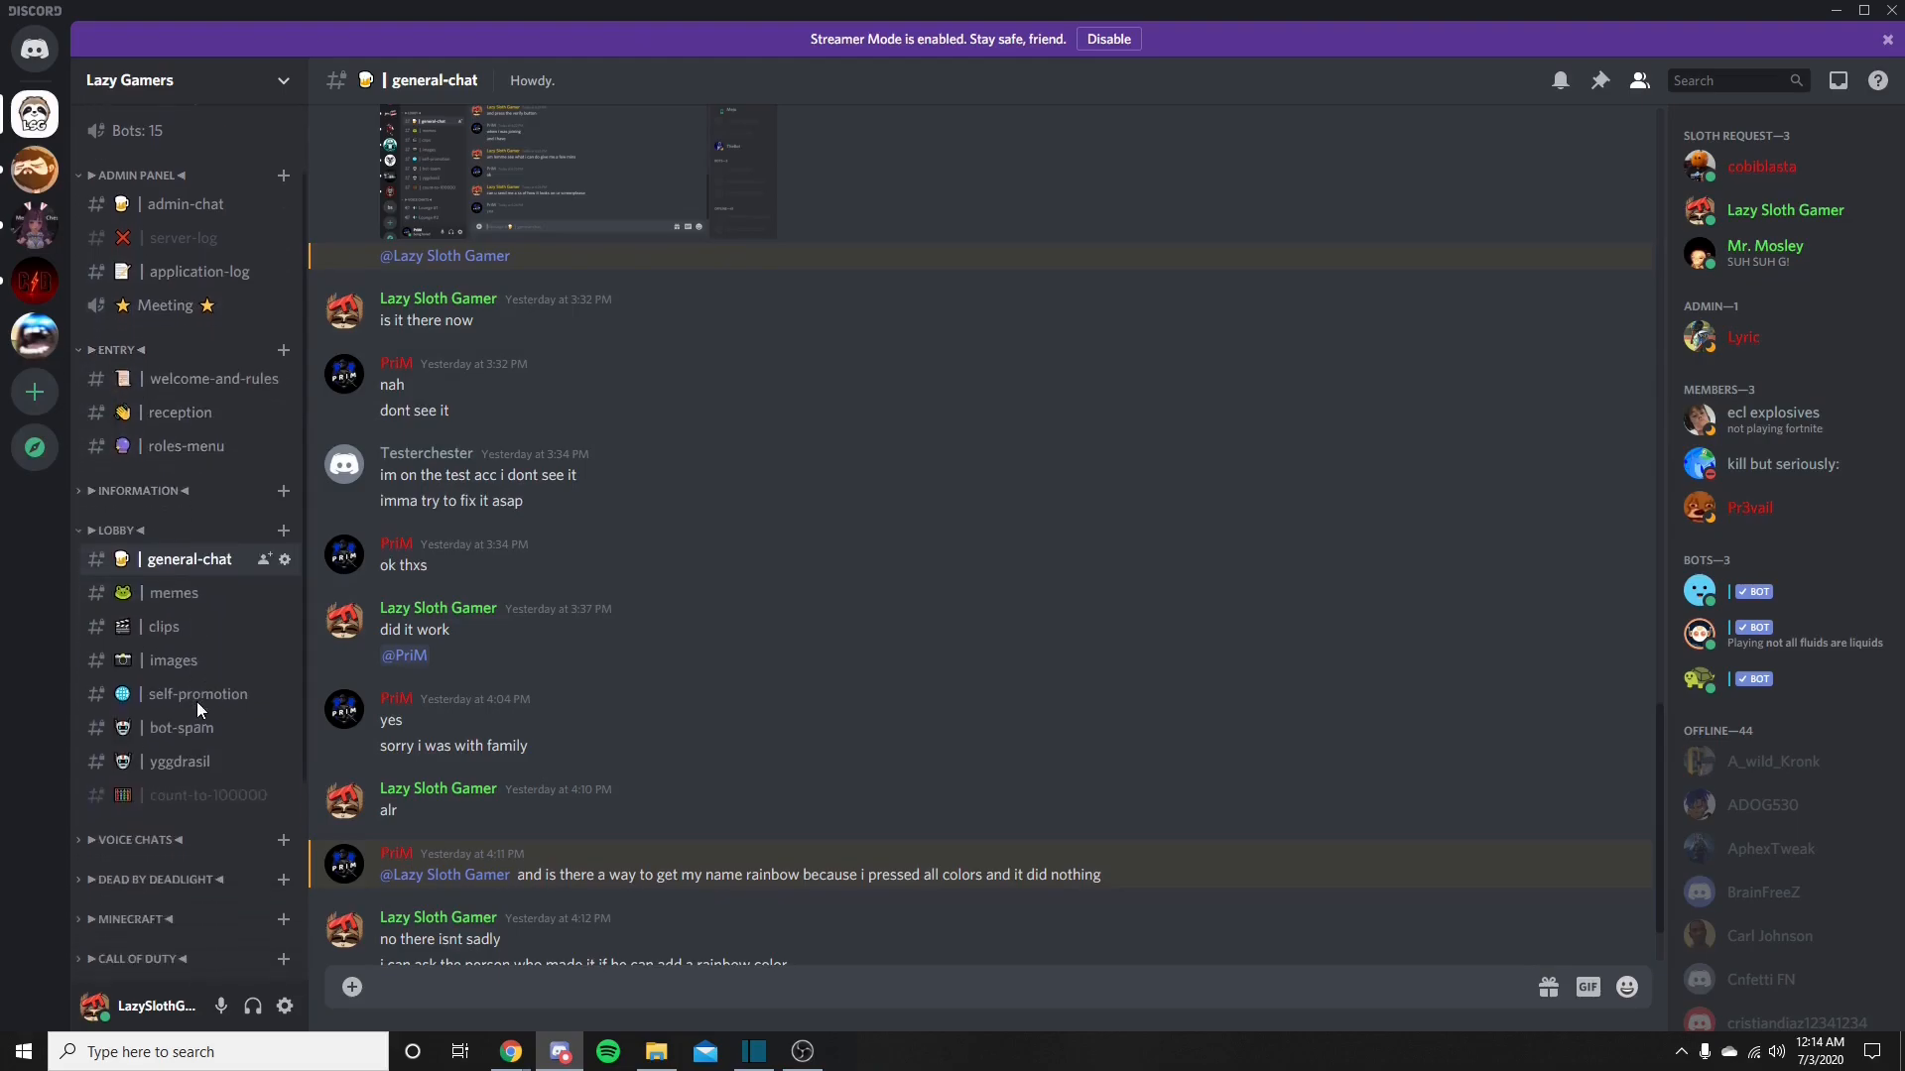
scroll("down", 3)
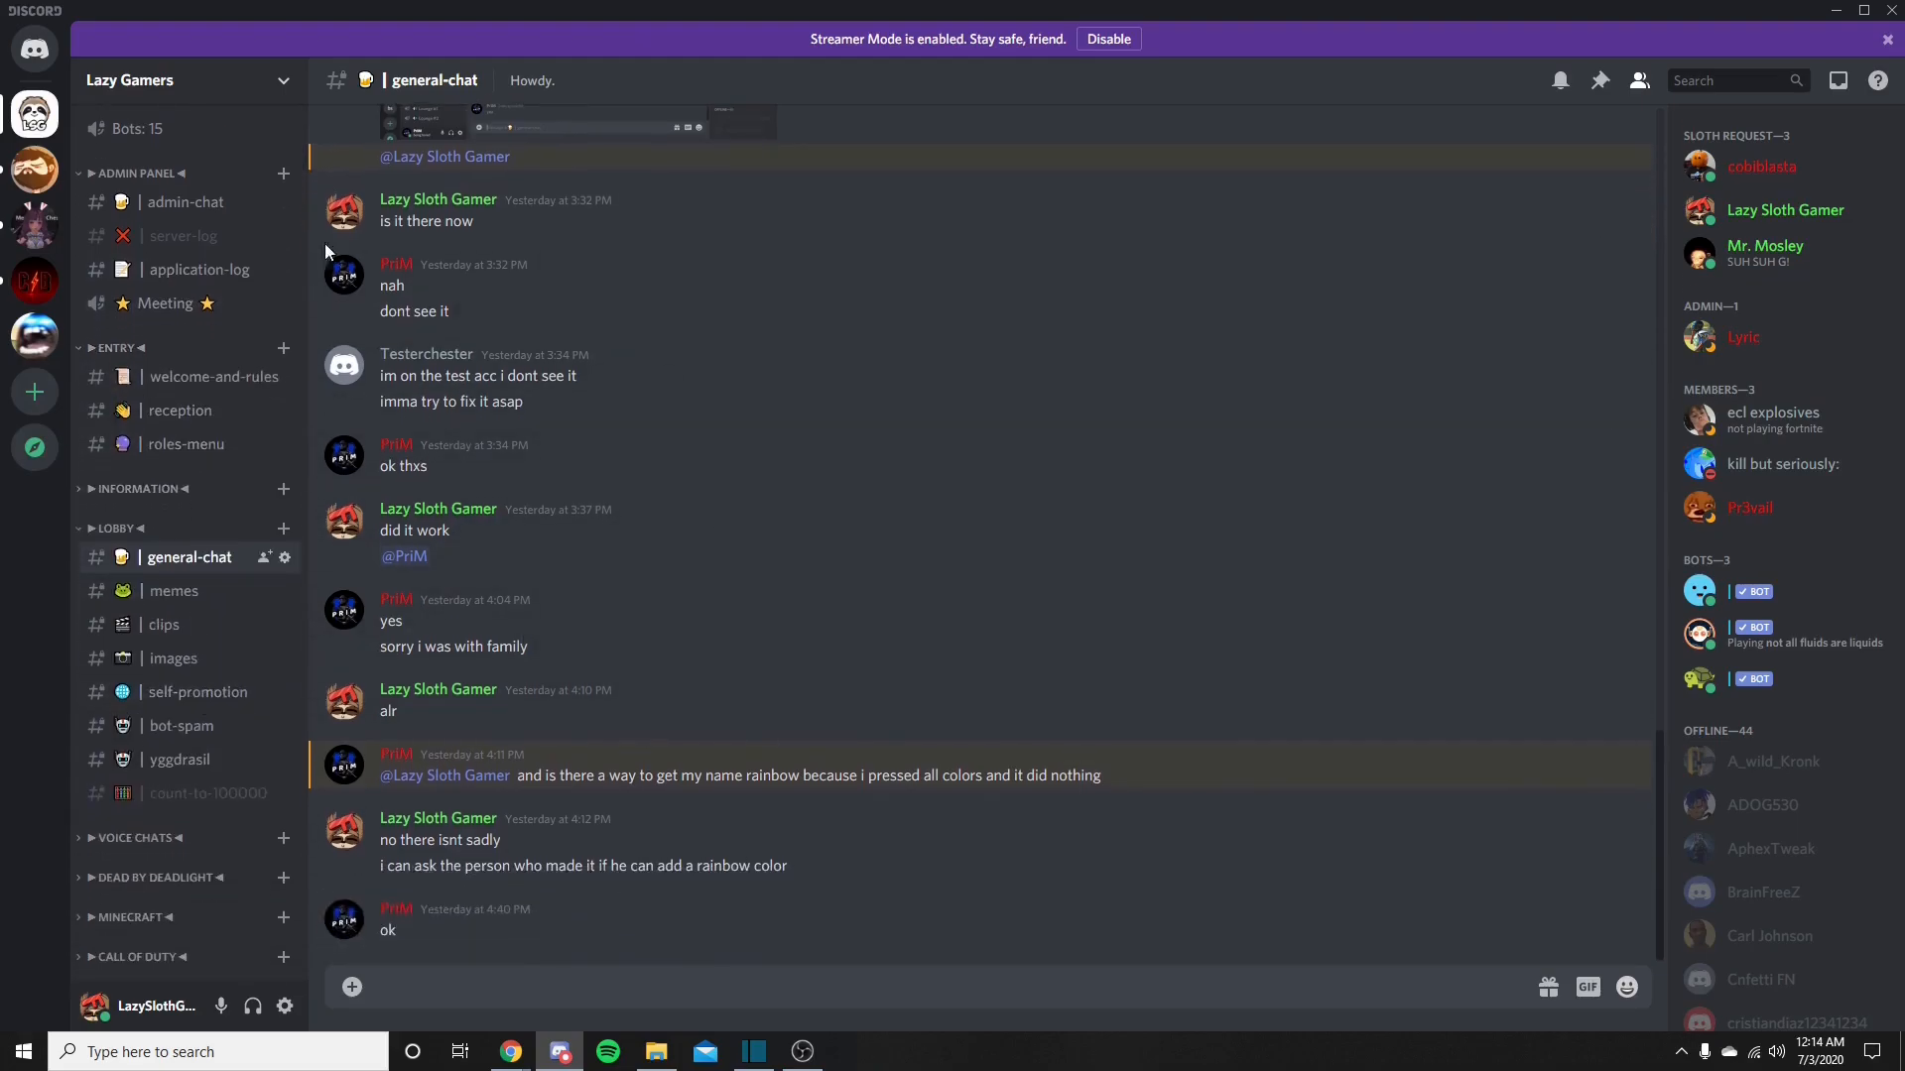
mouse_move(607, 621)
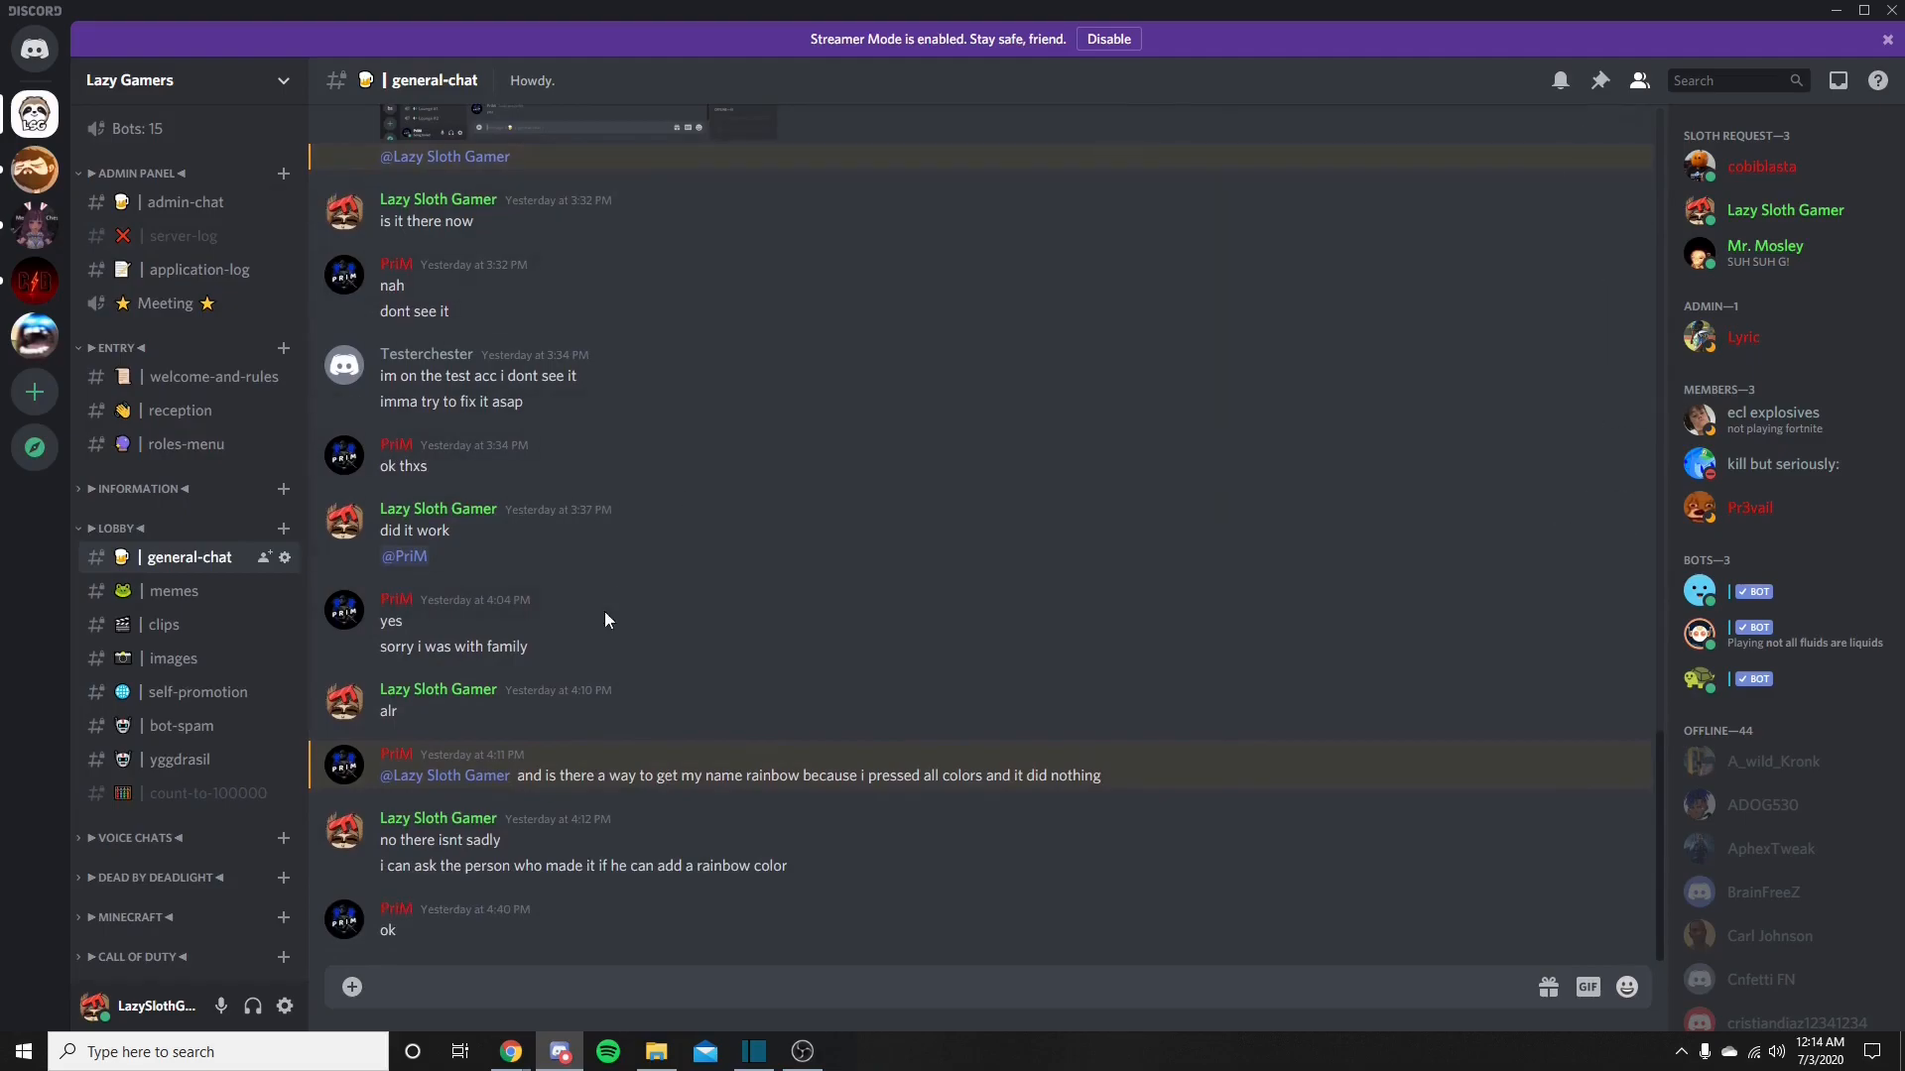
left_click(201, 794)
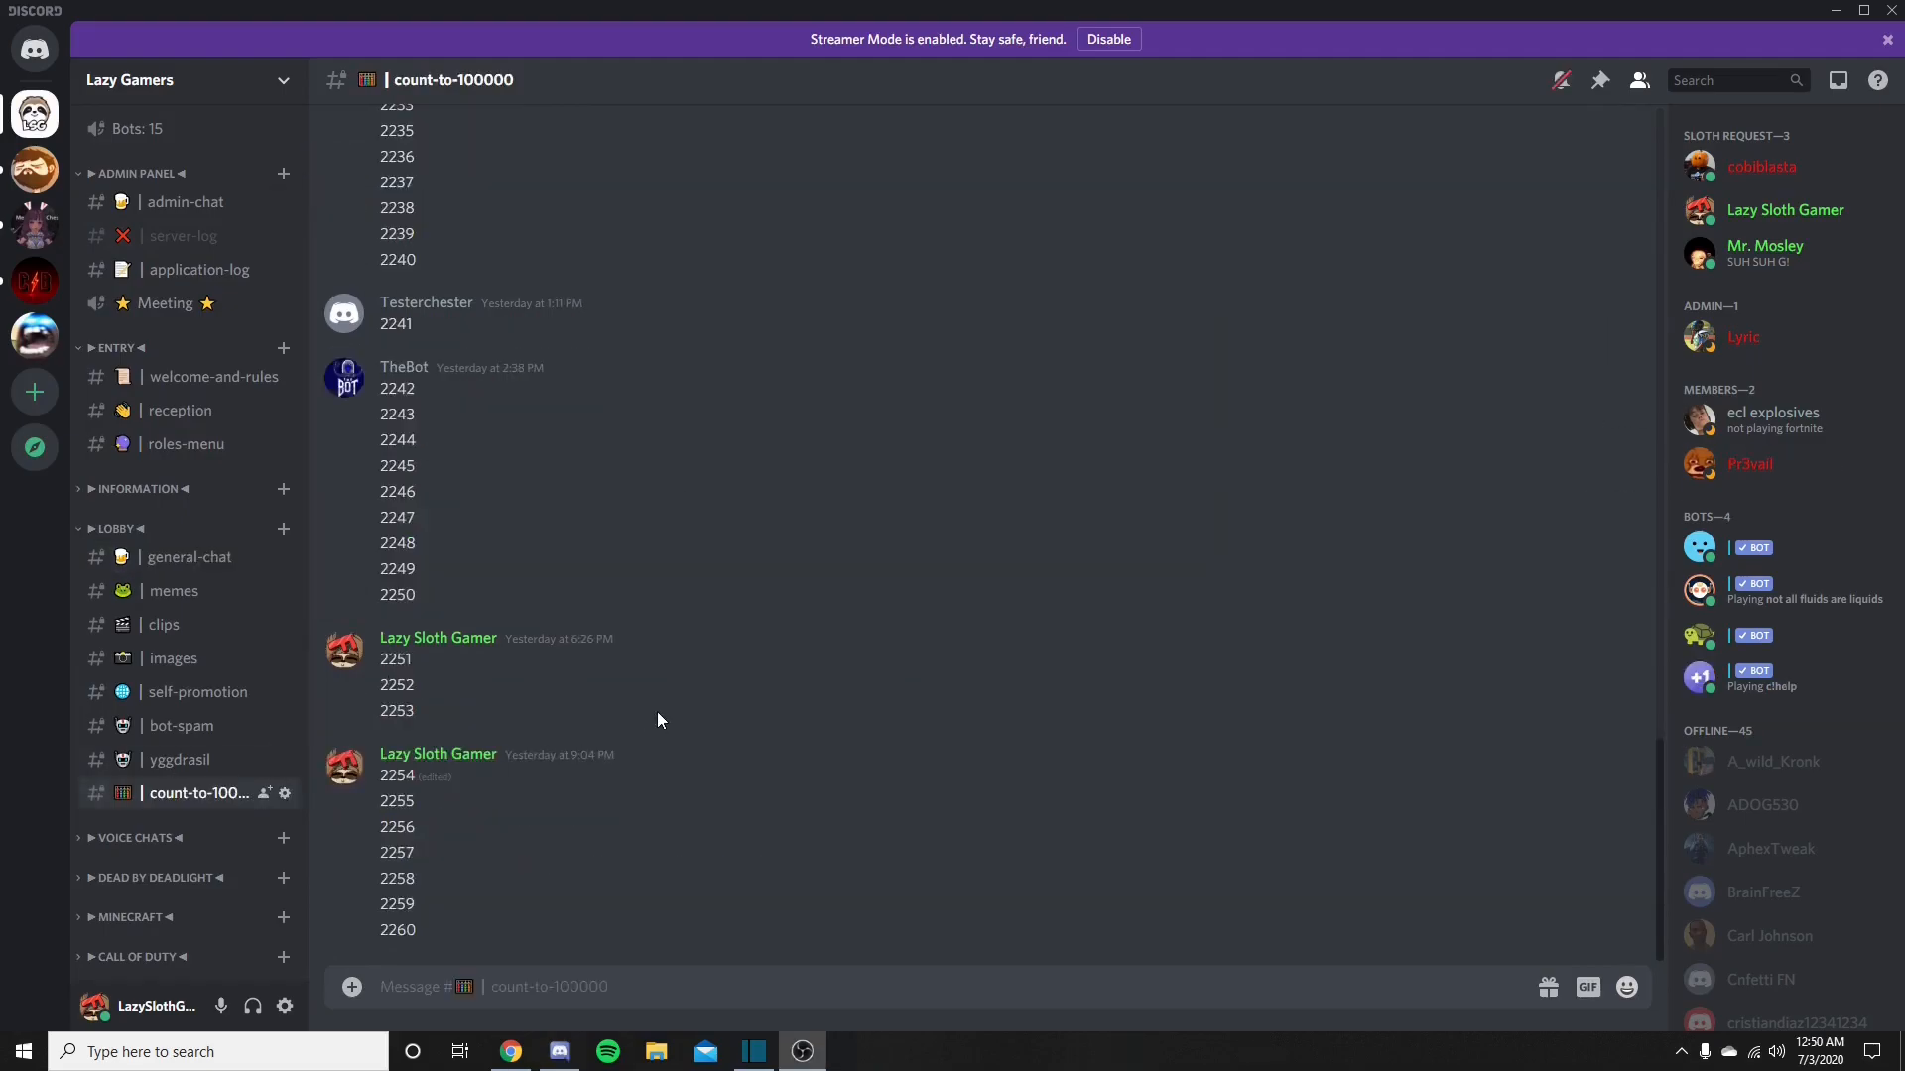
mouse_move(1858, 352)
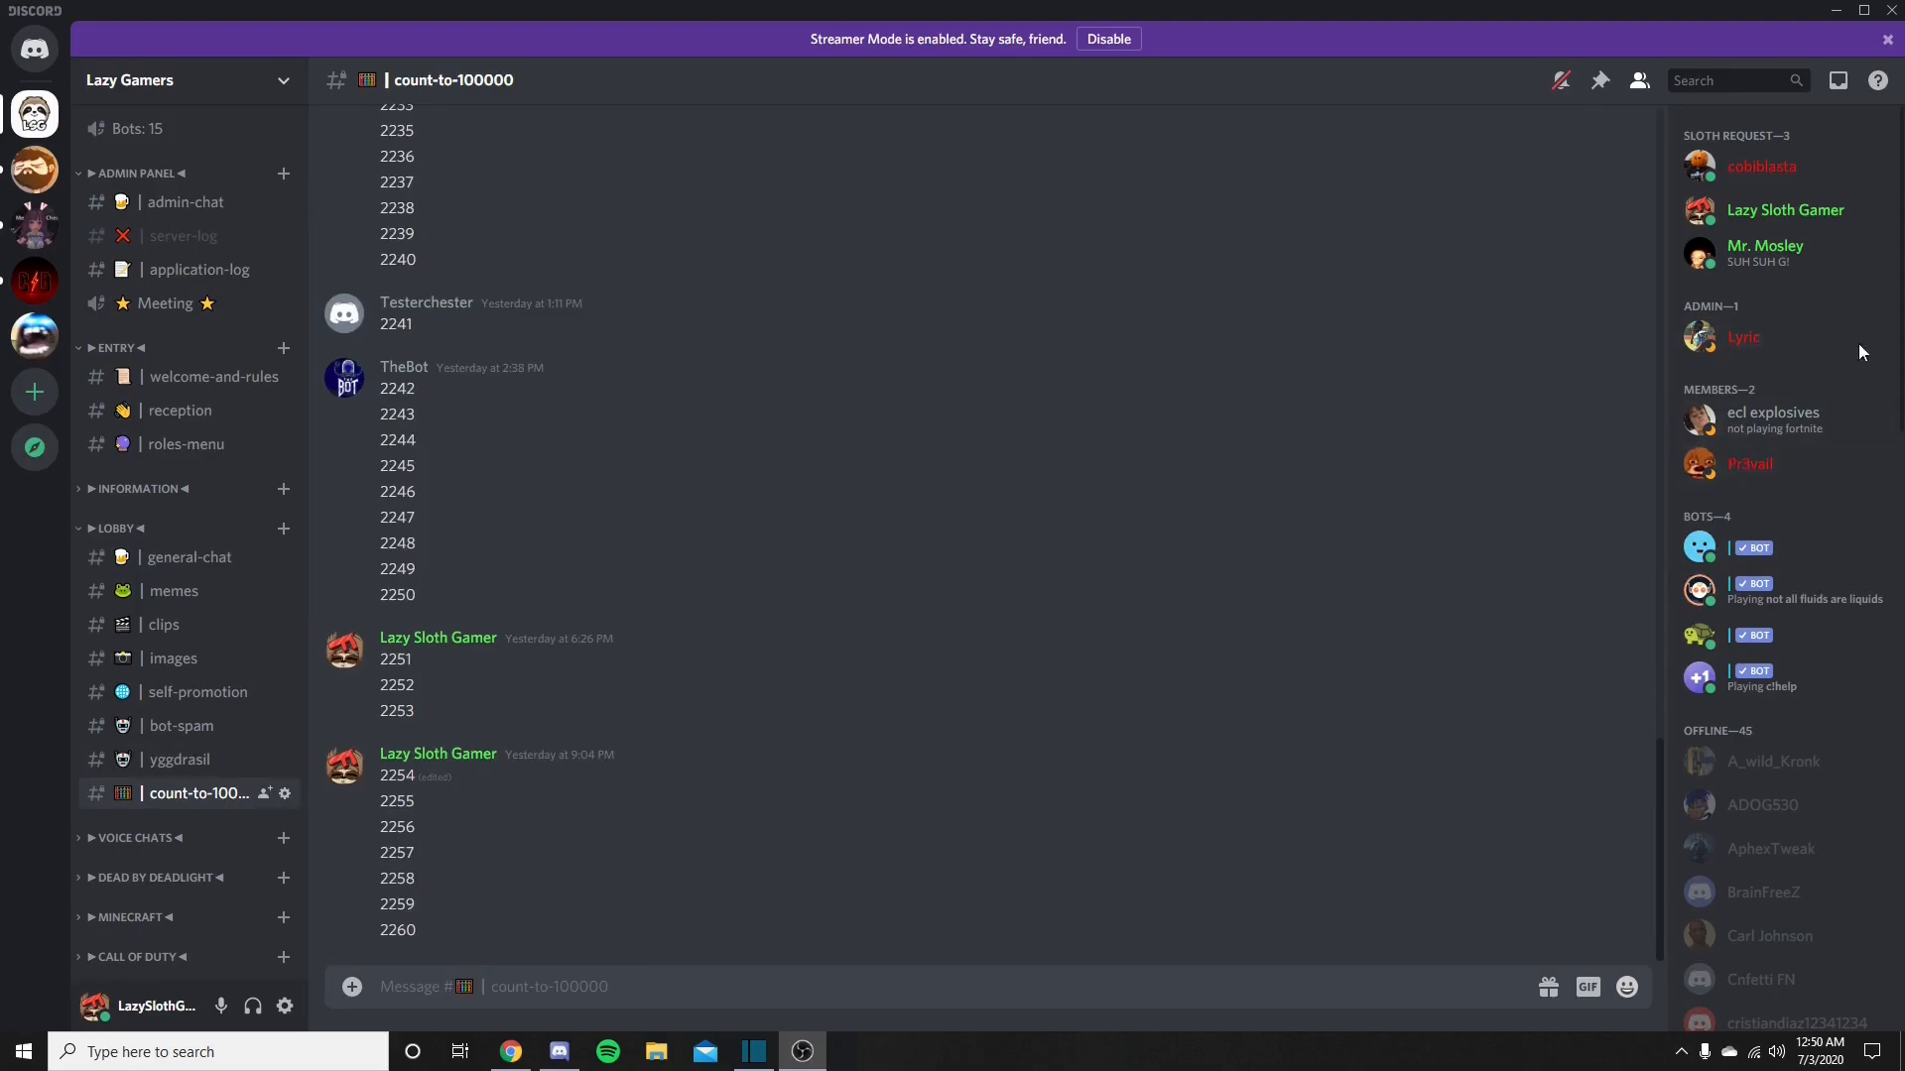
mouse_move(643, 846)
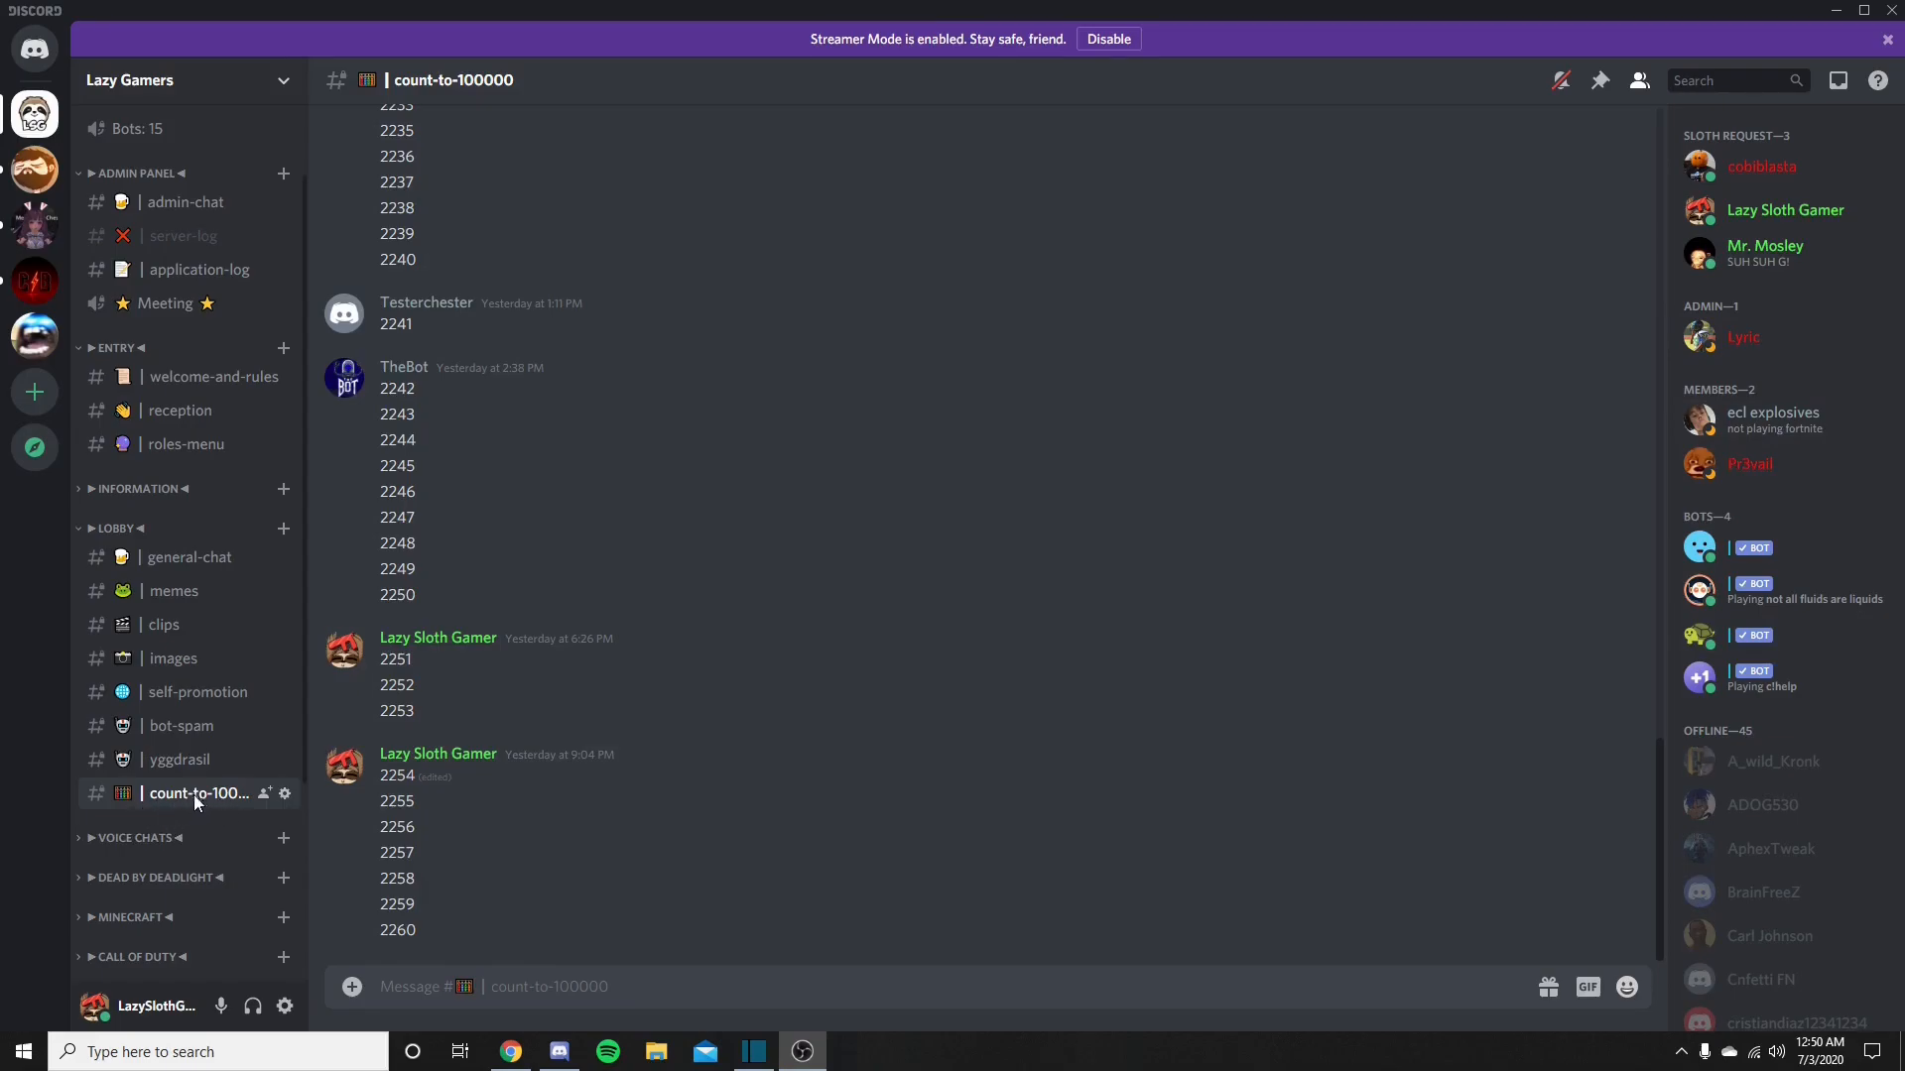
scroll("up", 3)
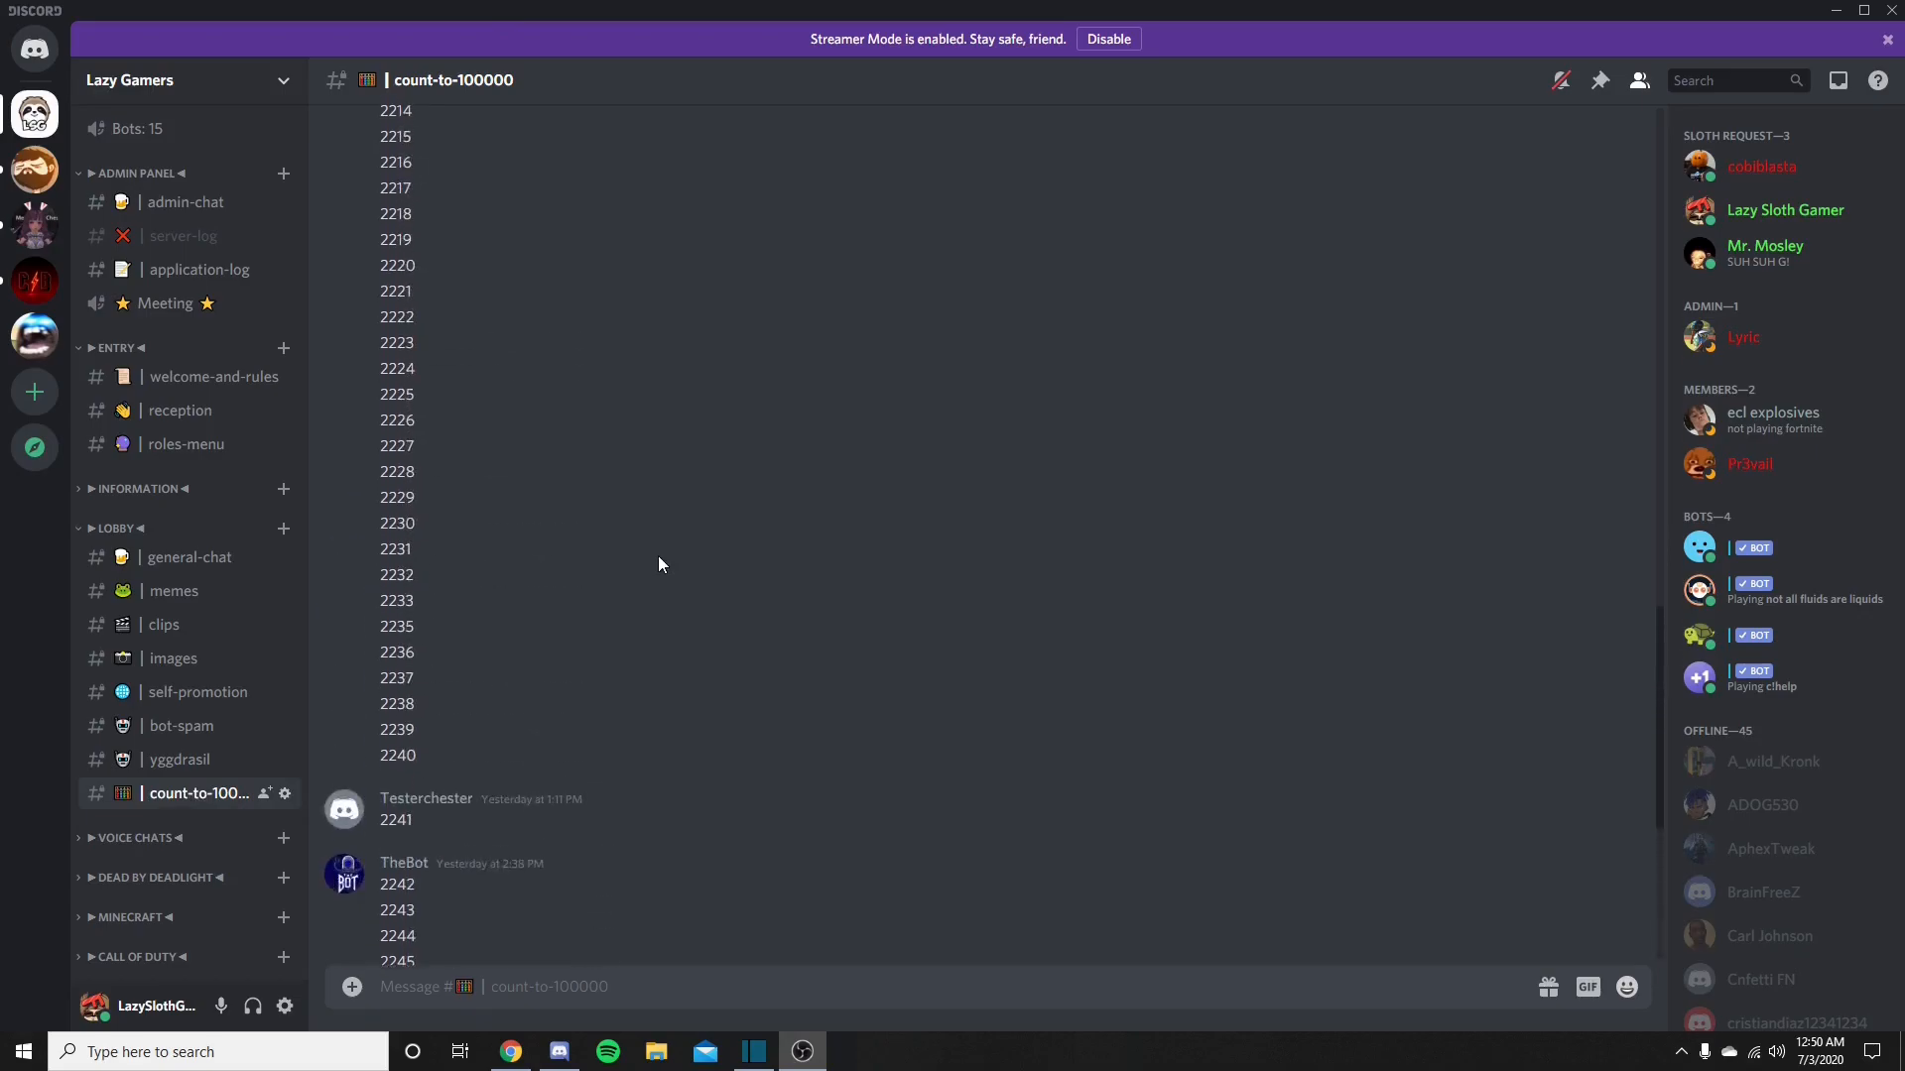
scroll("up", 3)
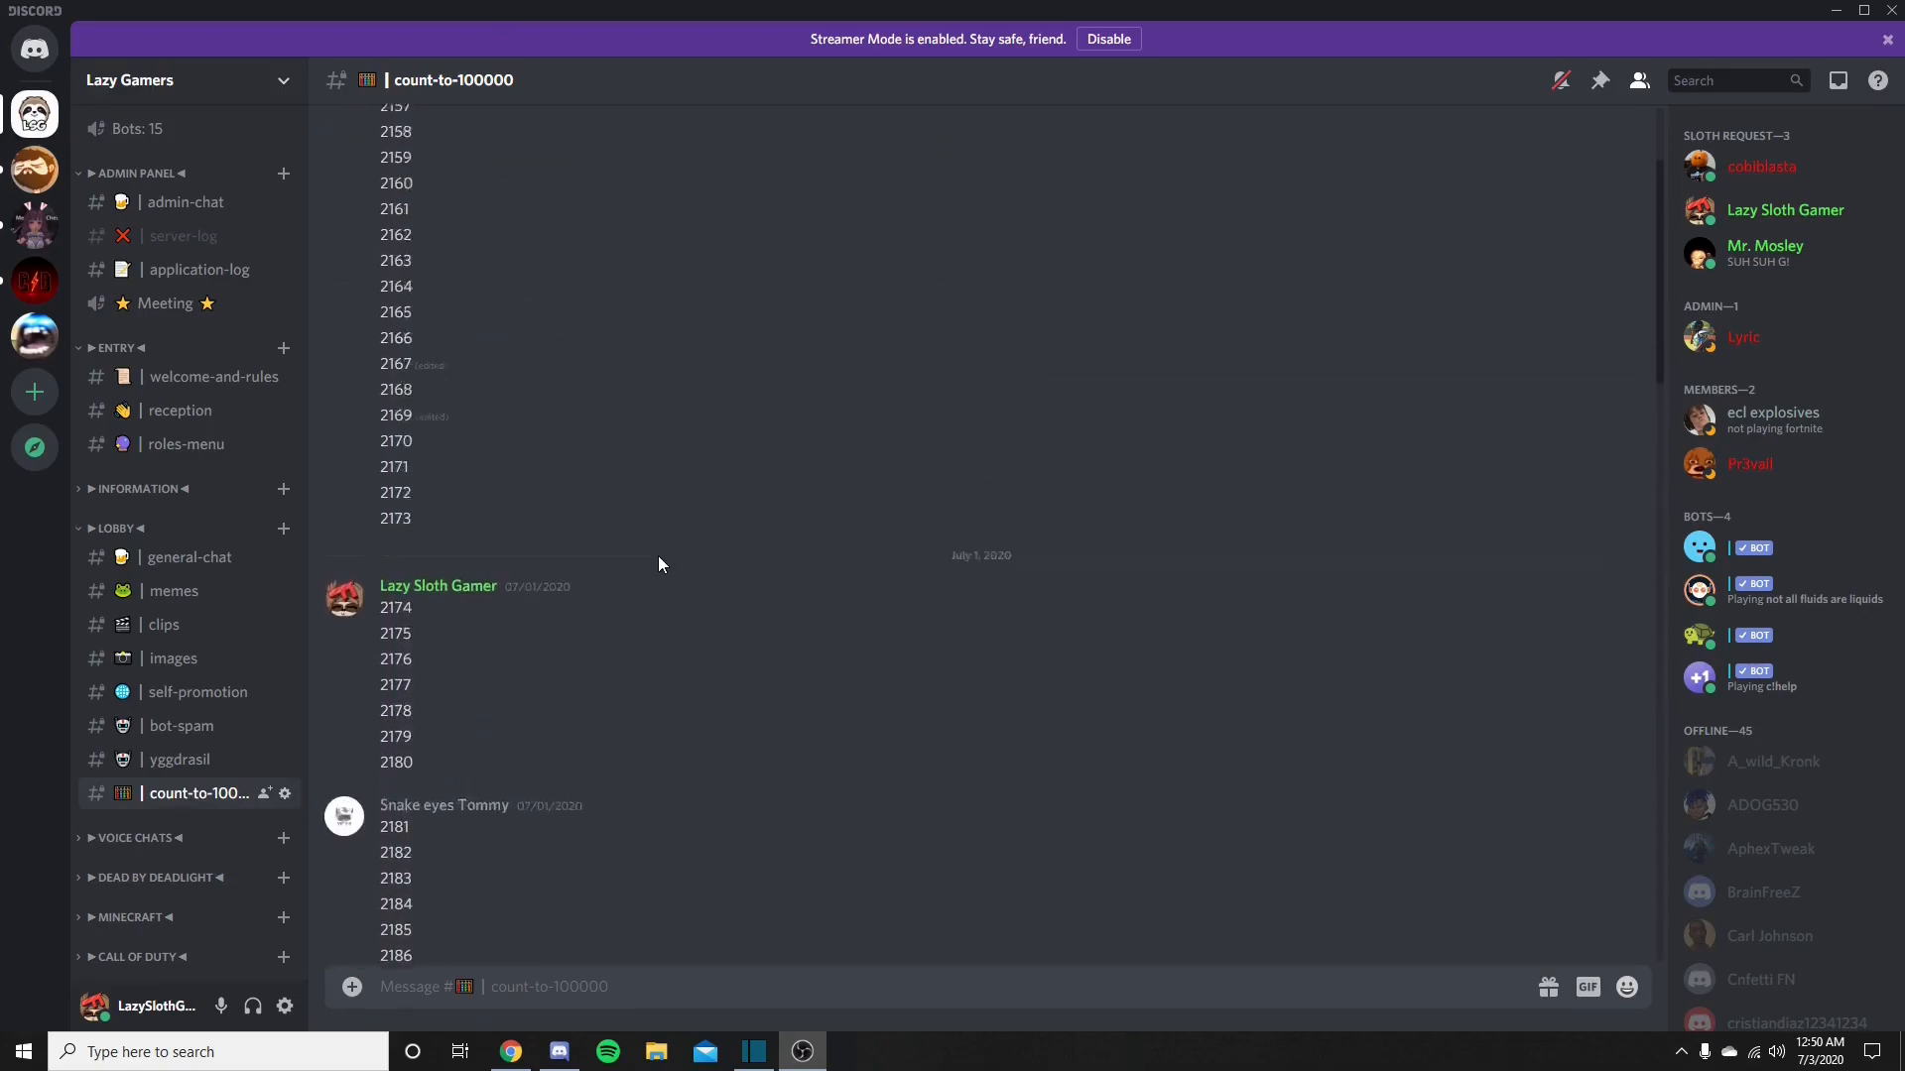
scroll("down", 3)
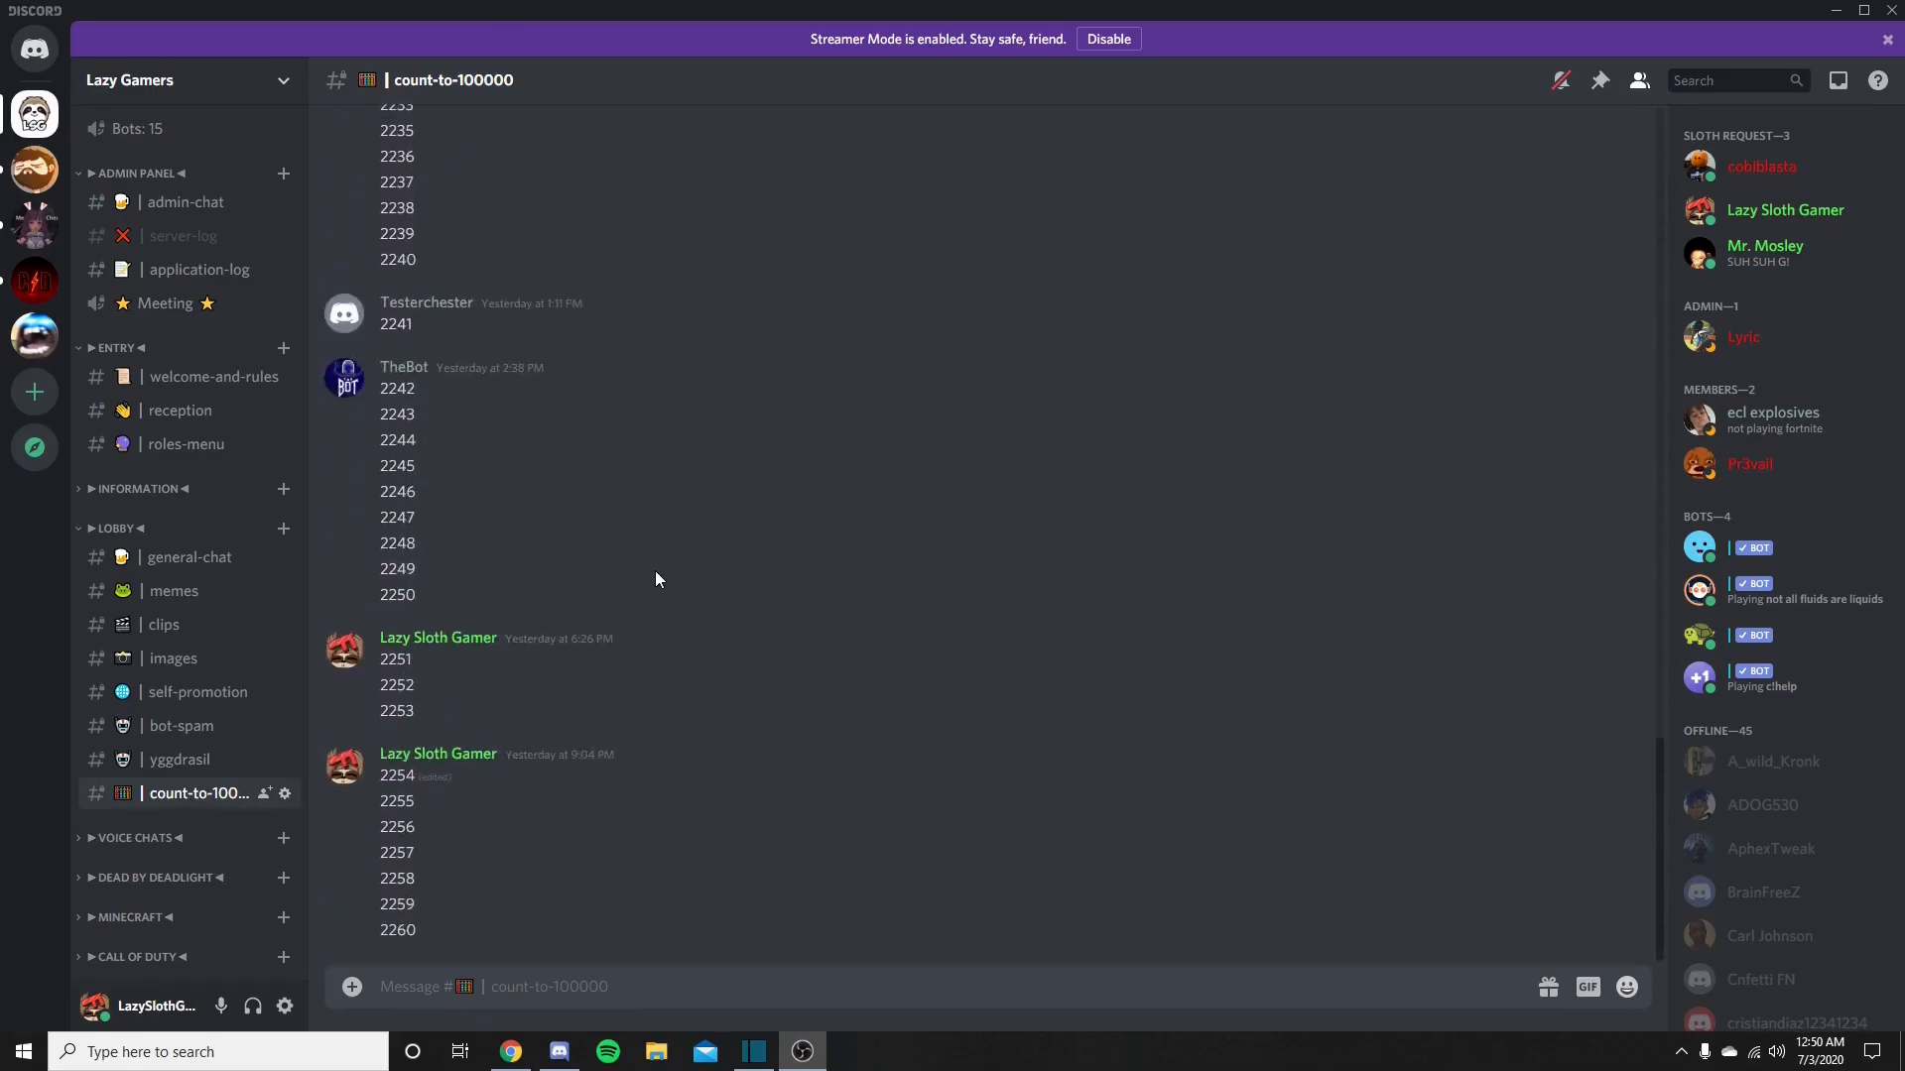
mouse_move(503, 702)
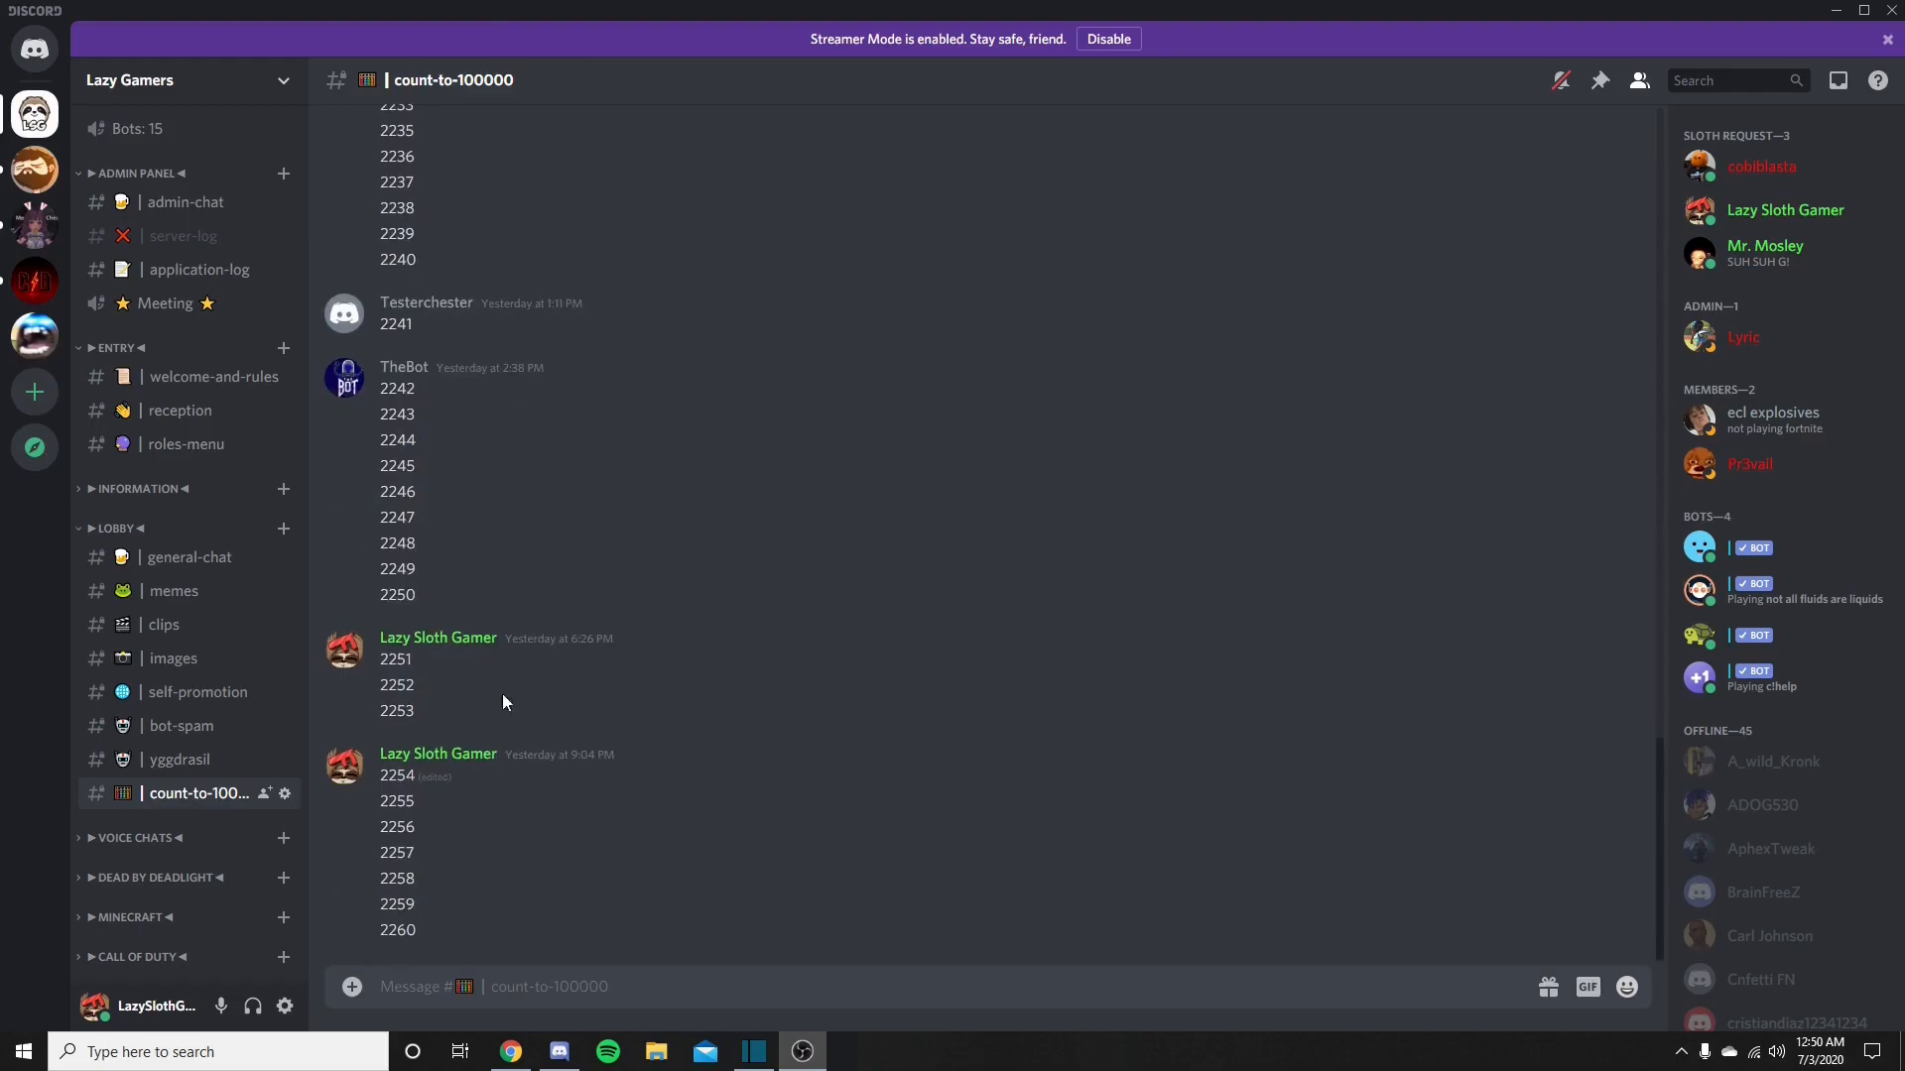
mouse_move(440, 865)
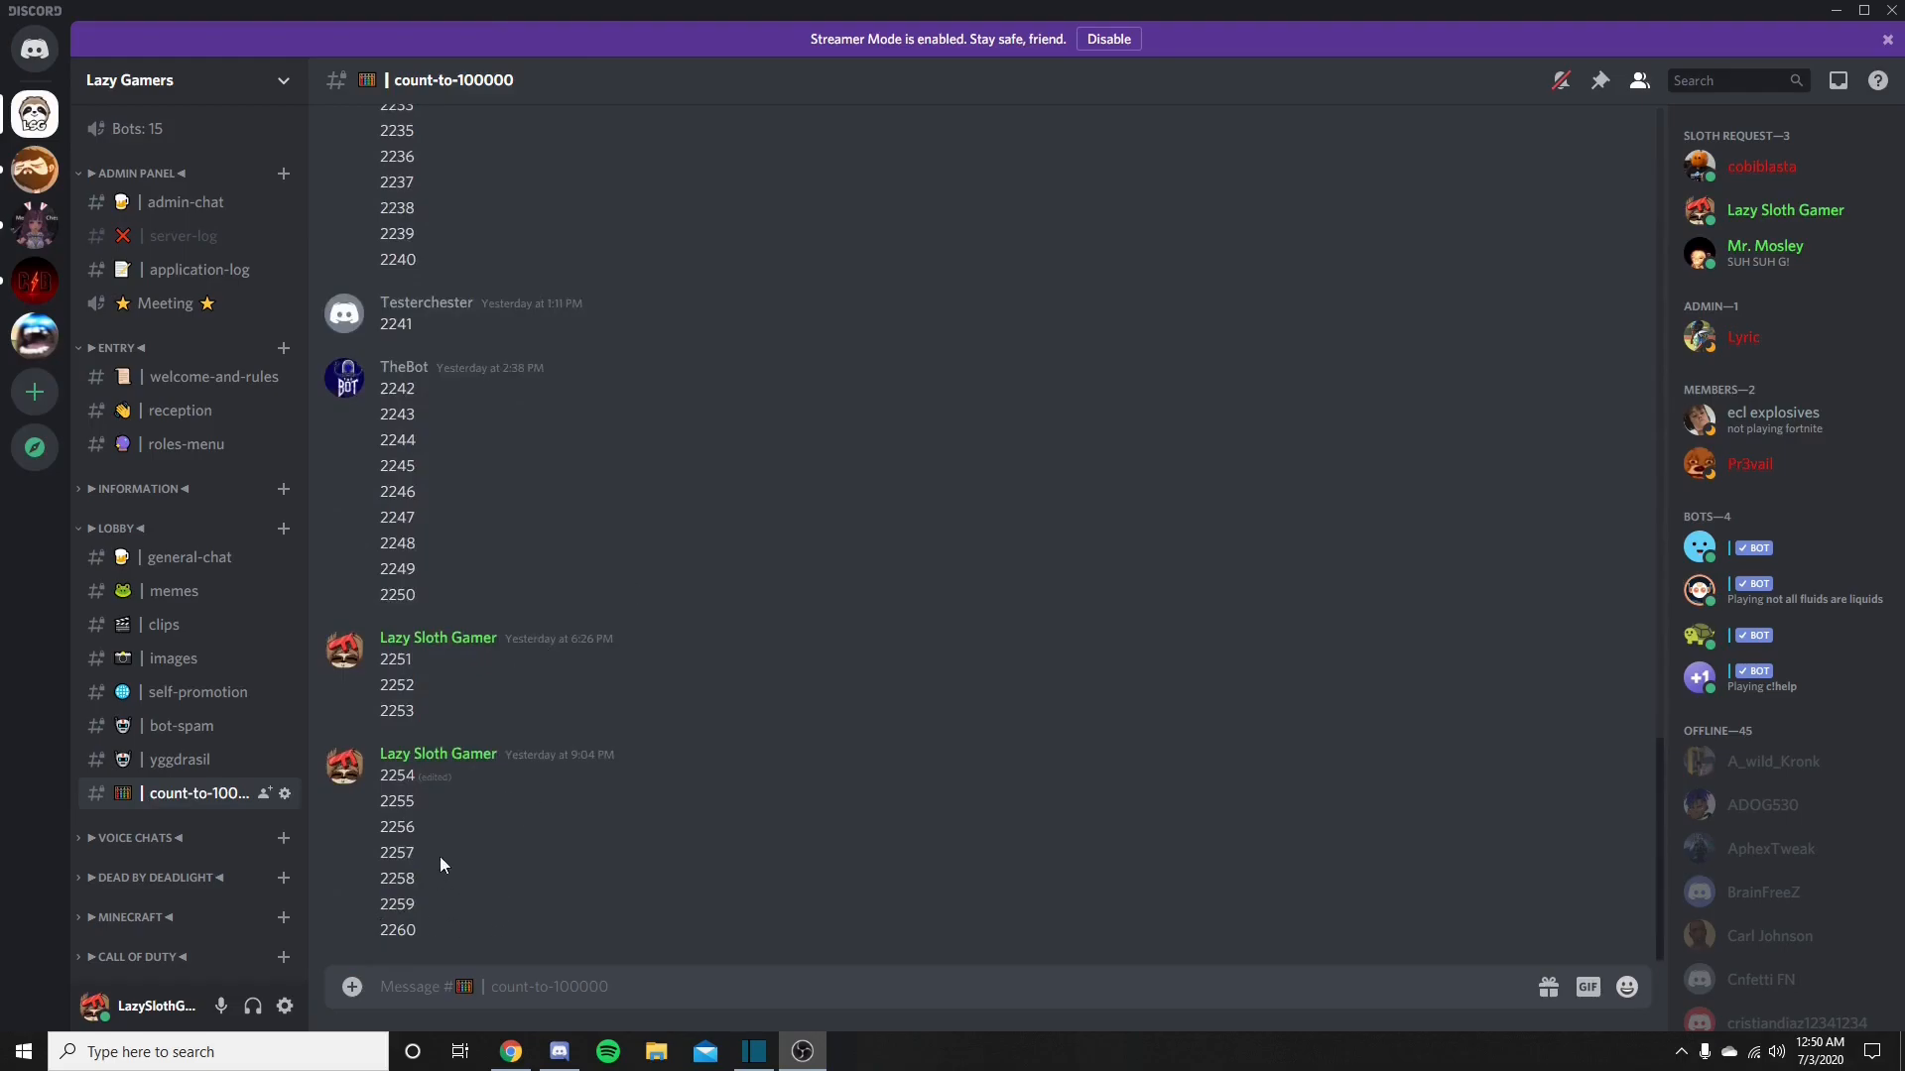
mouse_move(565, 1007)
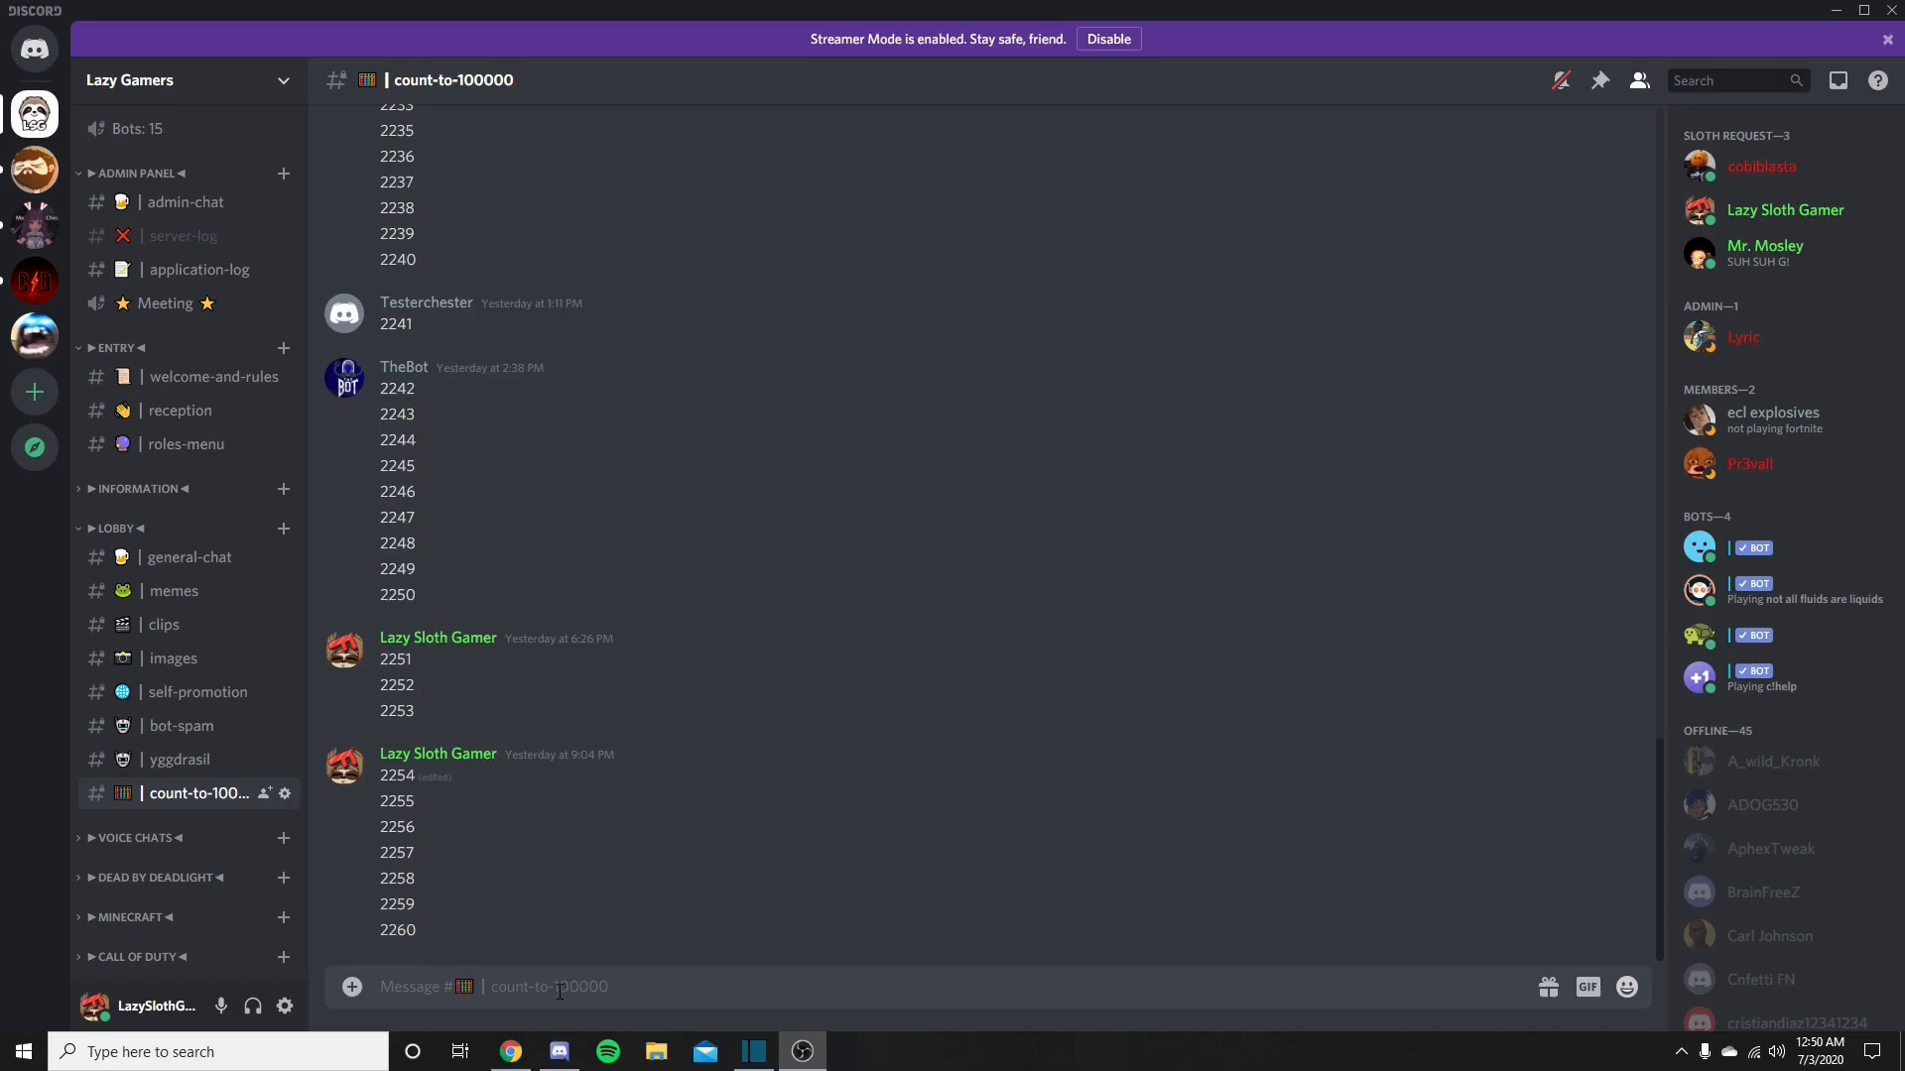
mouse_move(600, 960)
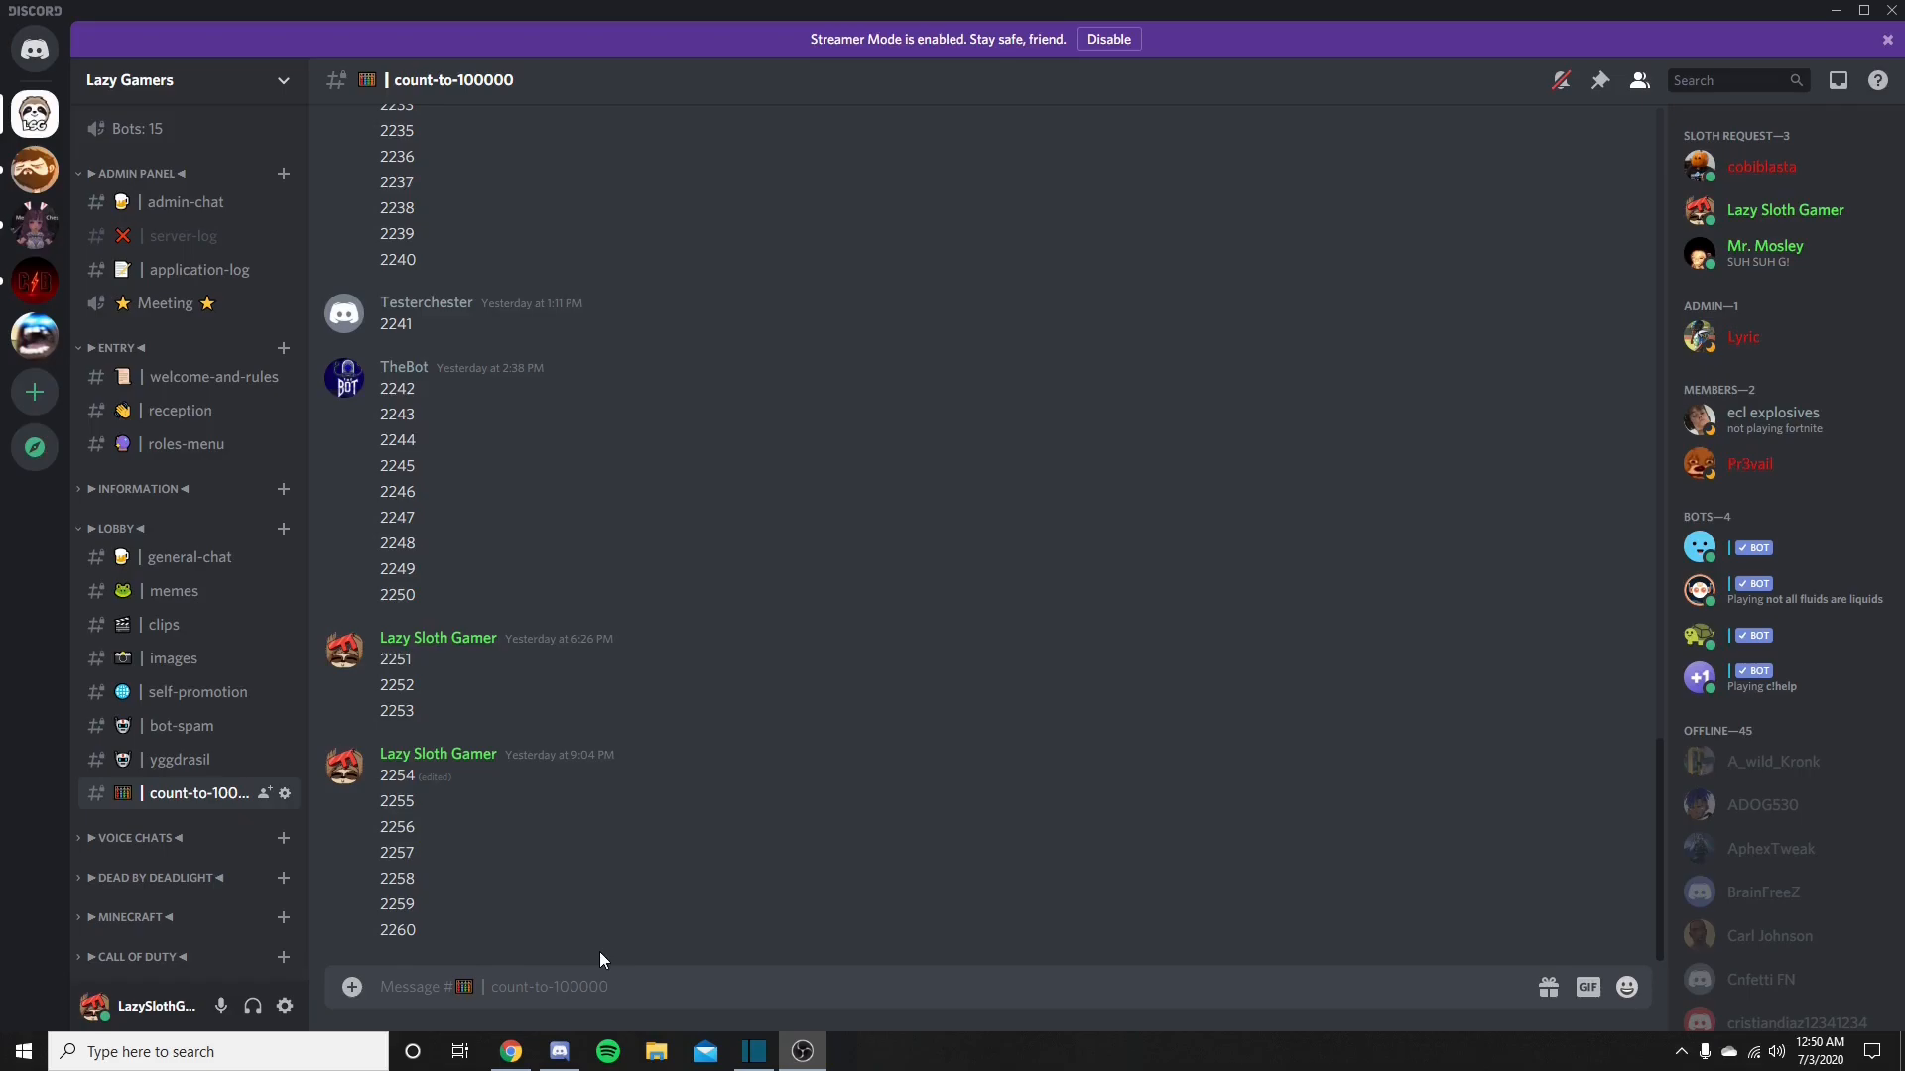
mouse_move(512, 573)
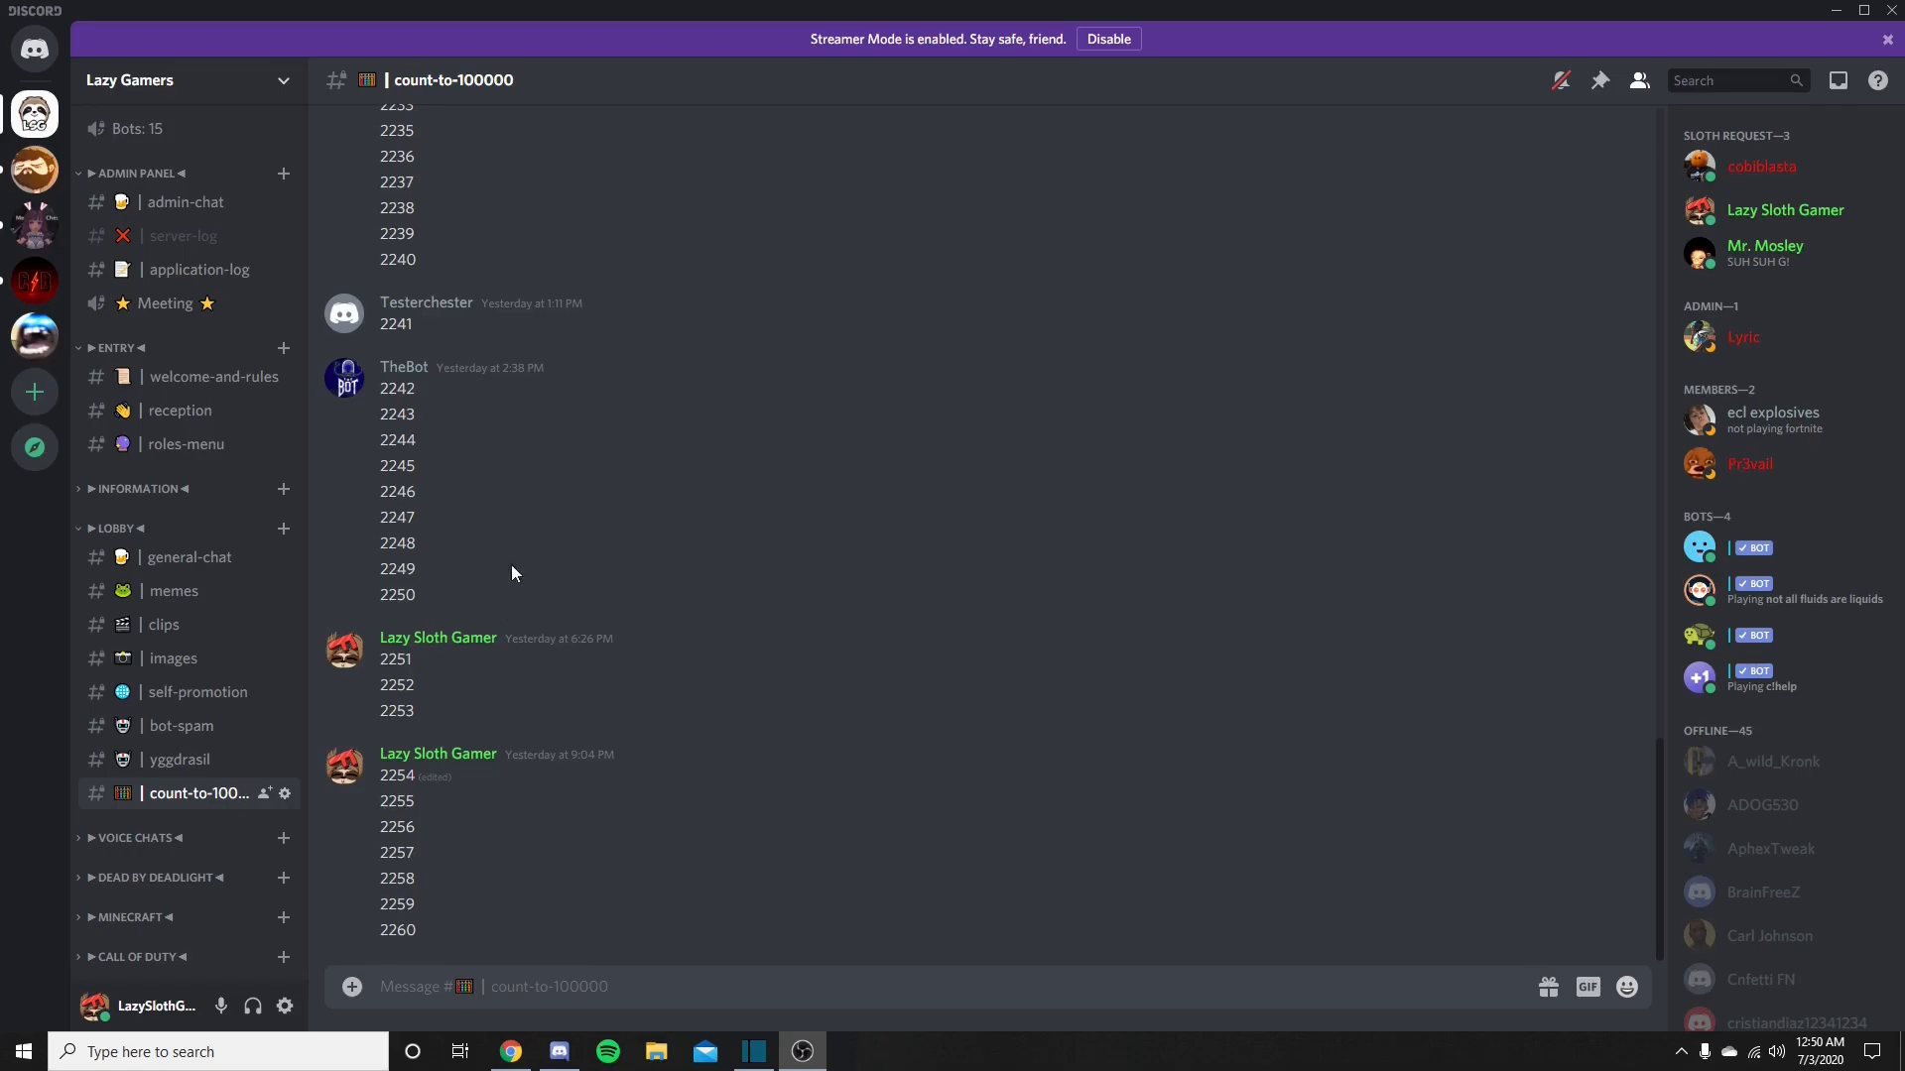
mouse_move(894, 789)
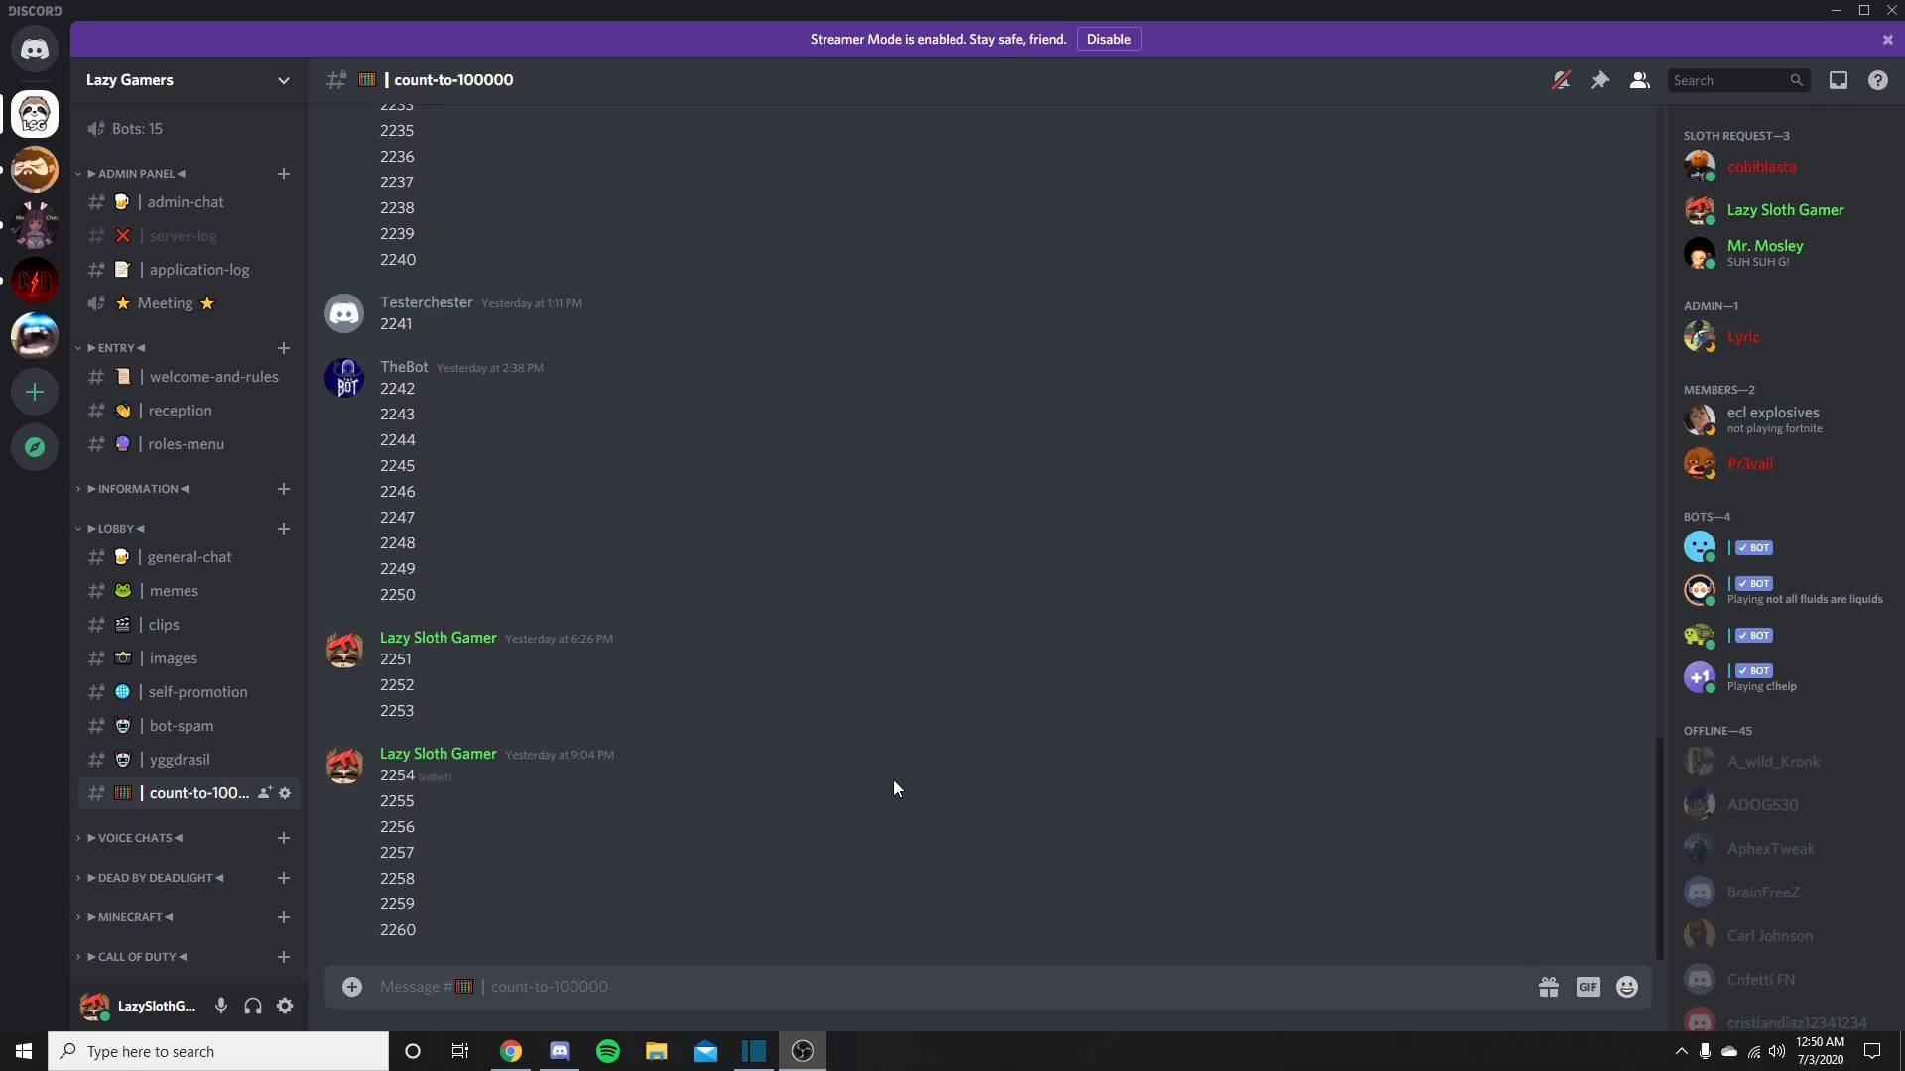
mouse_move(474, 557)
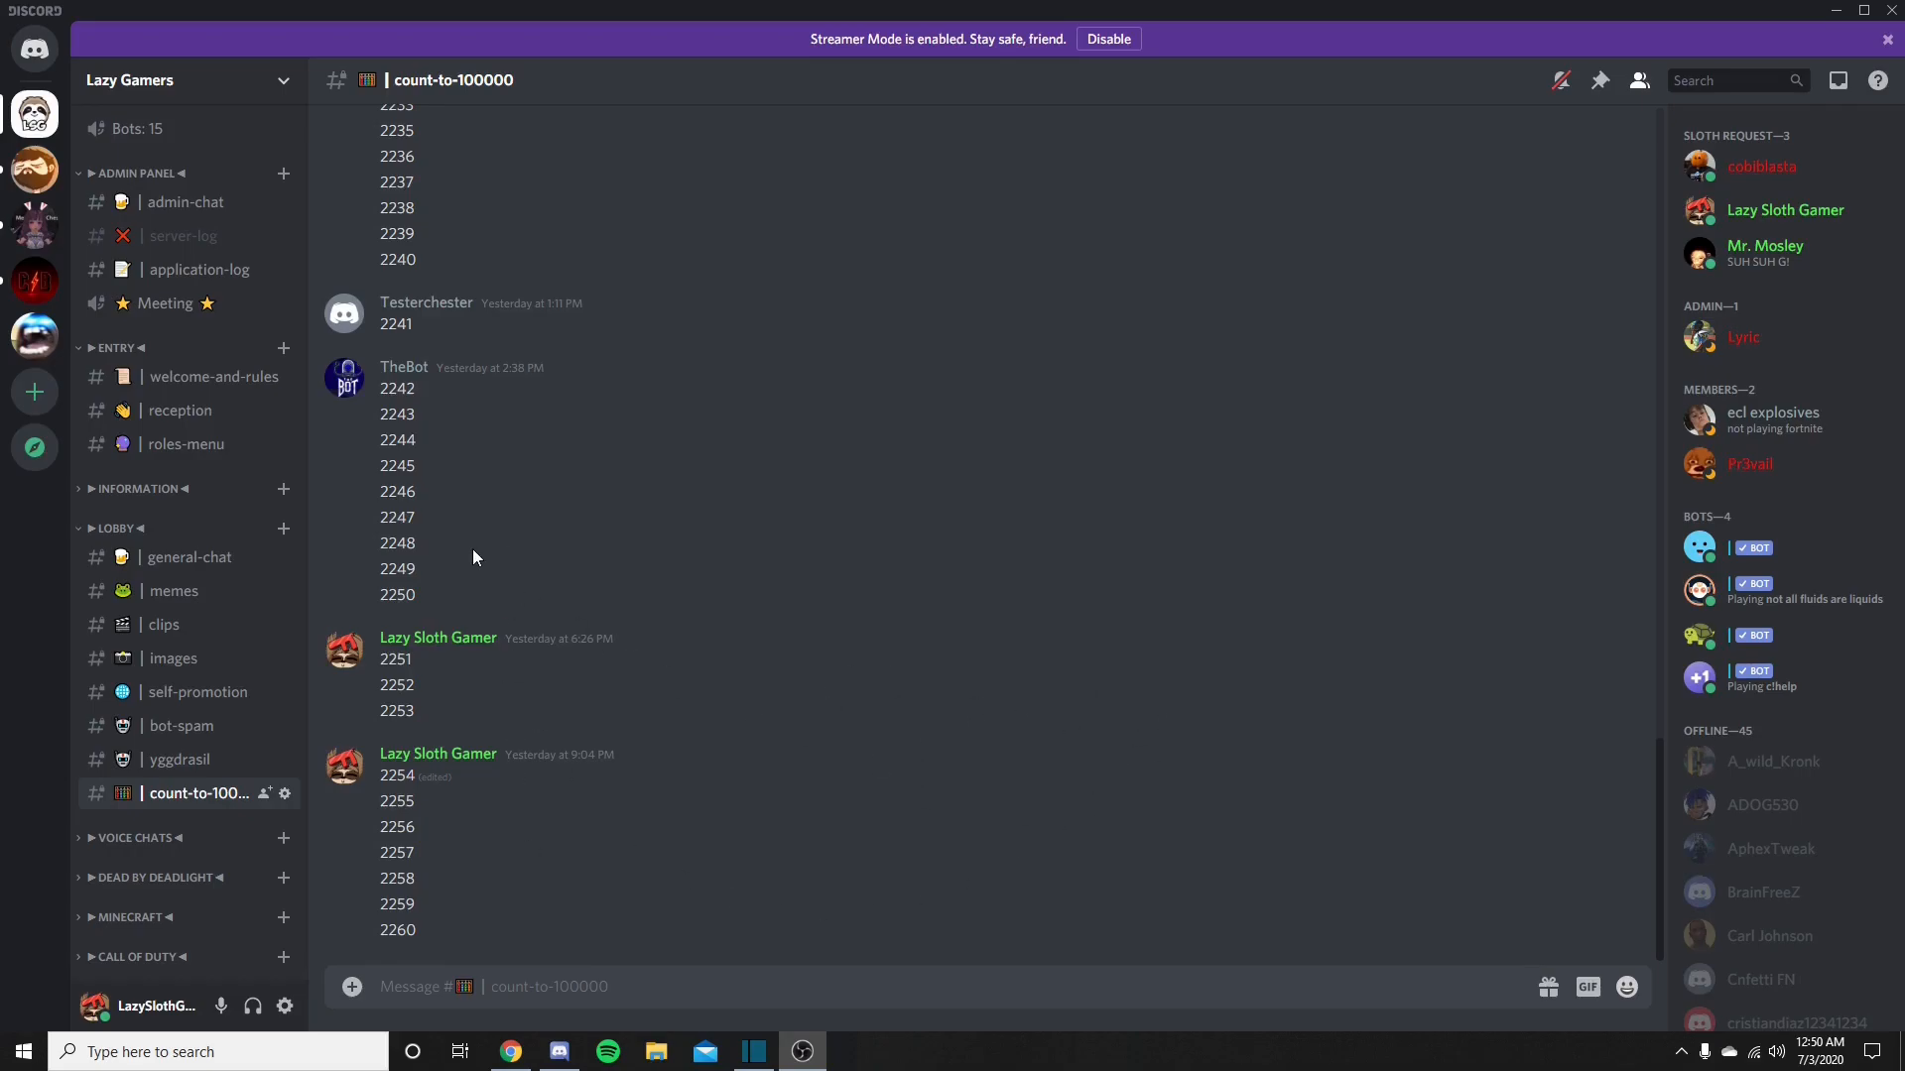